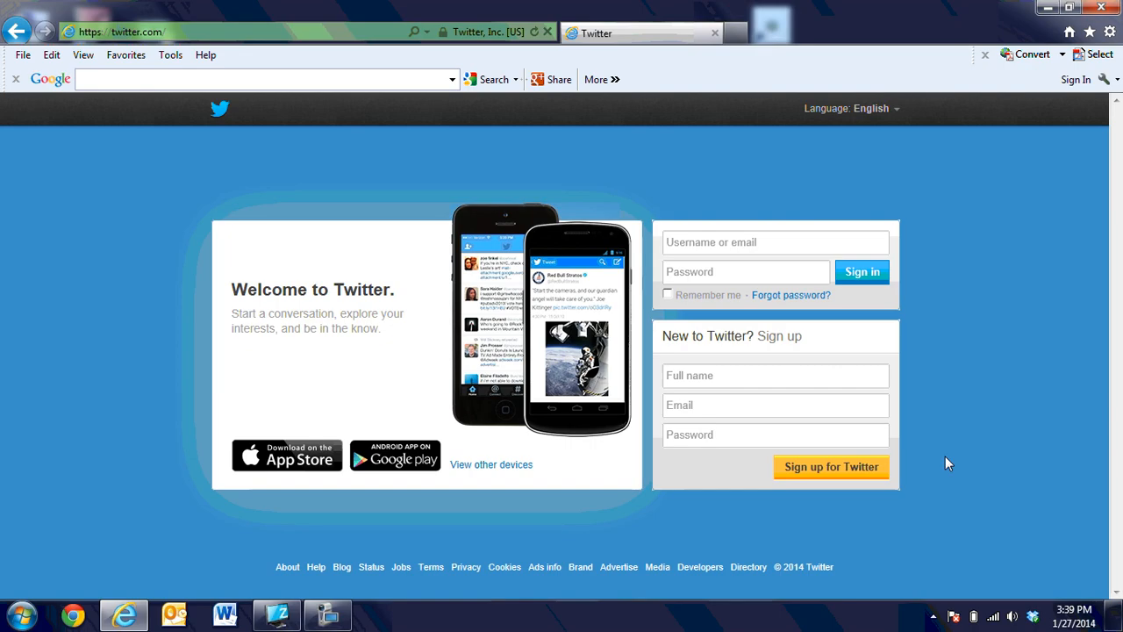
pyautogui.moveTo(665, 171)
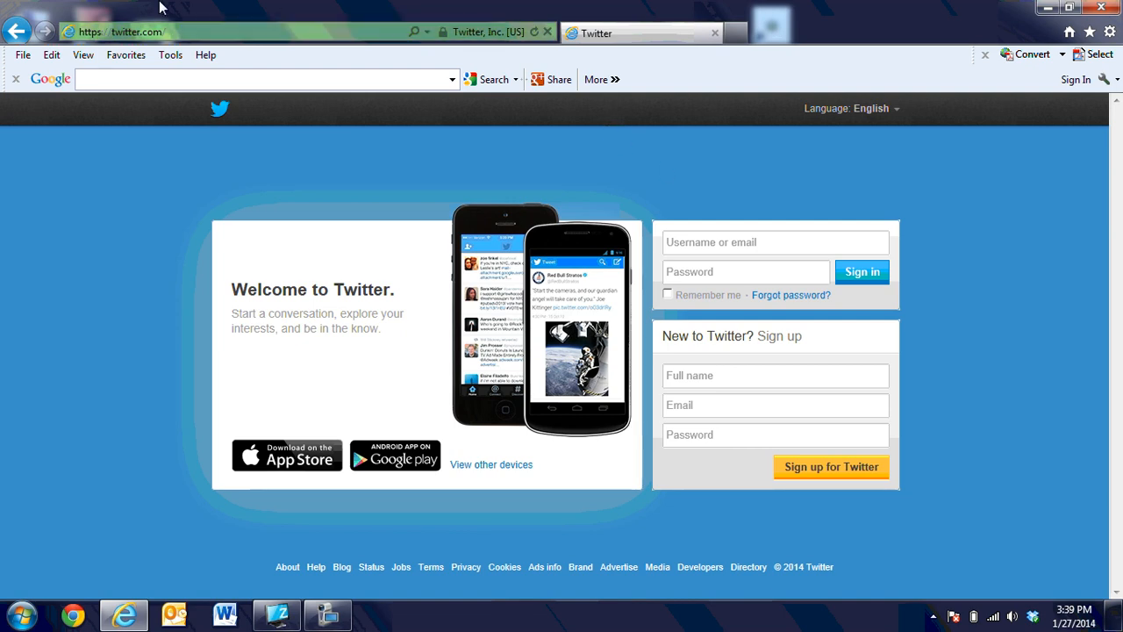
pyautogui.moveTo(937, 229)
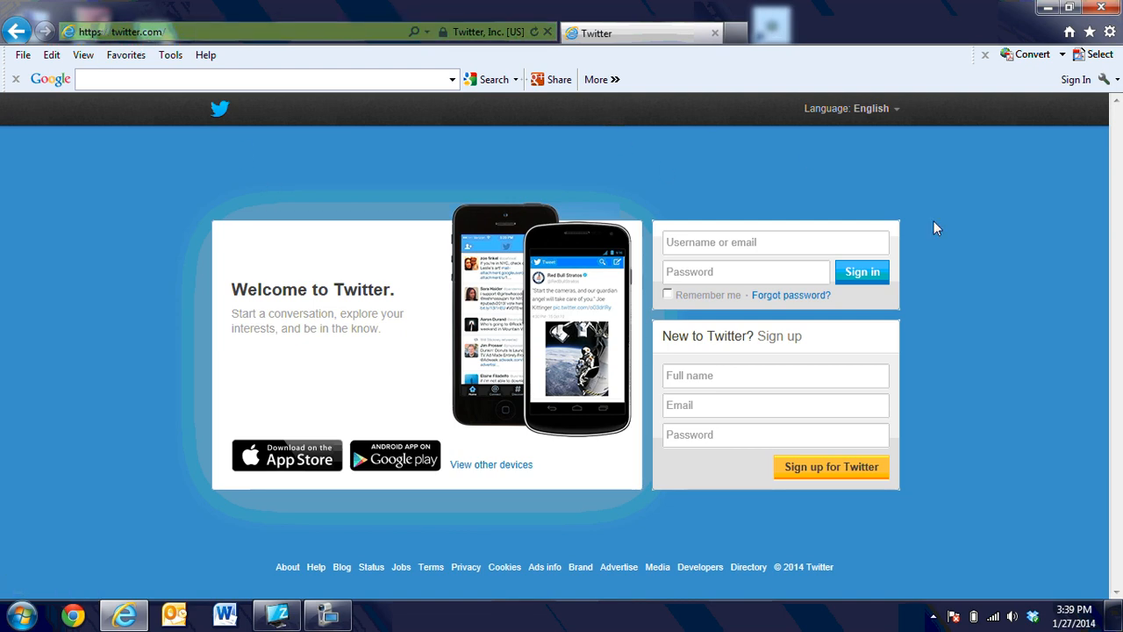
pyautogui.moveTo(718, 330)
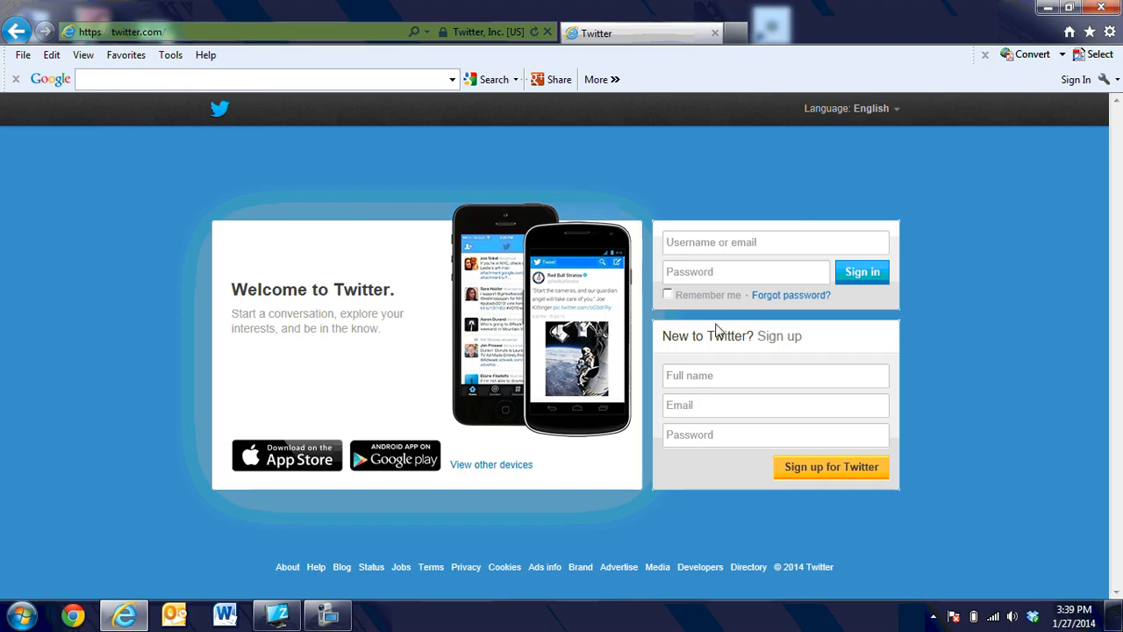
pyautogui.moveTo(756, 228)
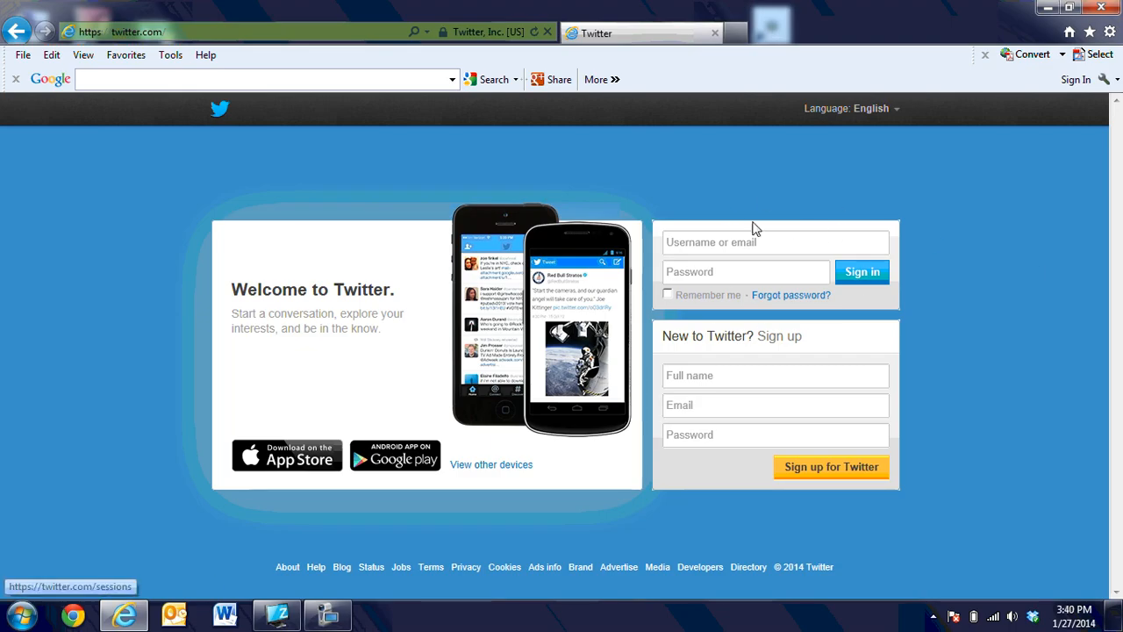
pyautogui.moveTo(753, 387)
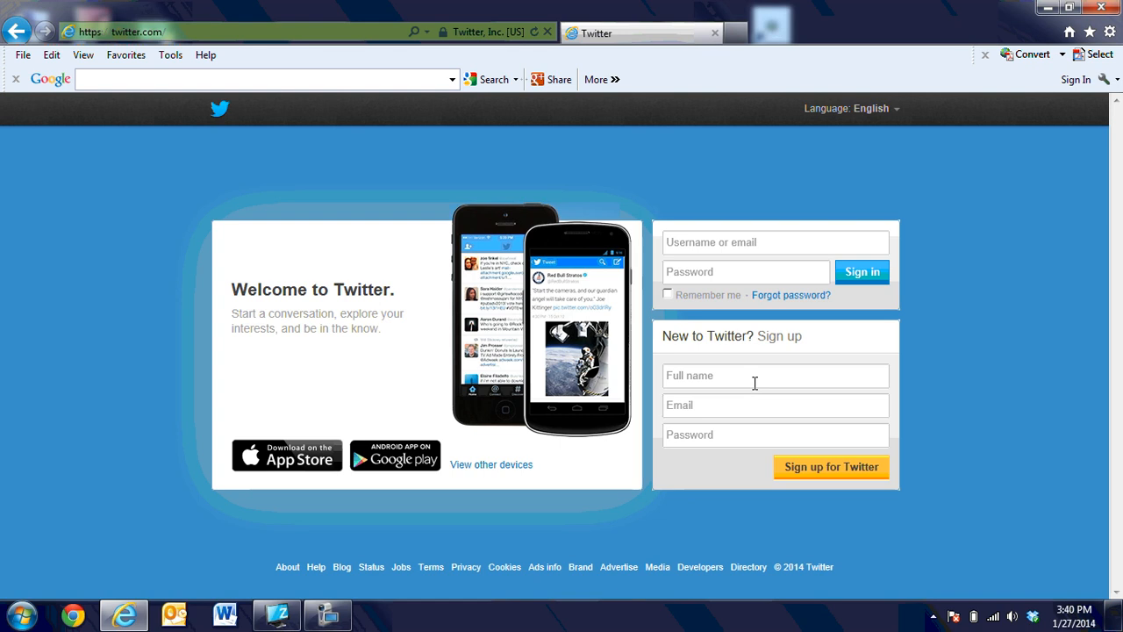
pyautogui.click(775, 375)
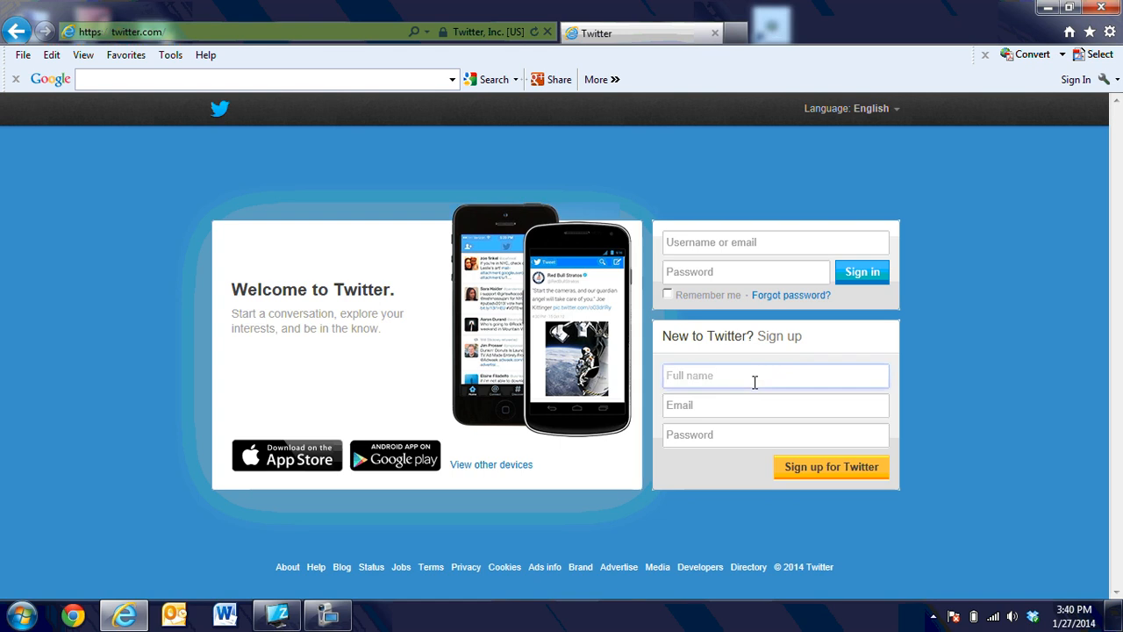
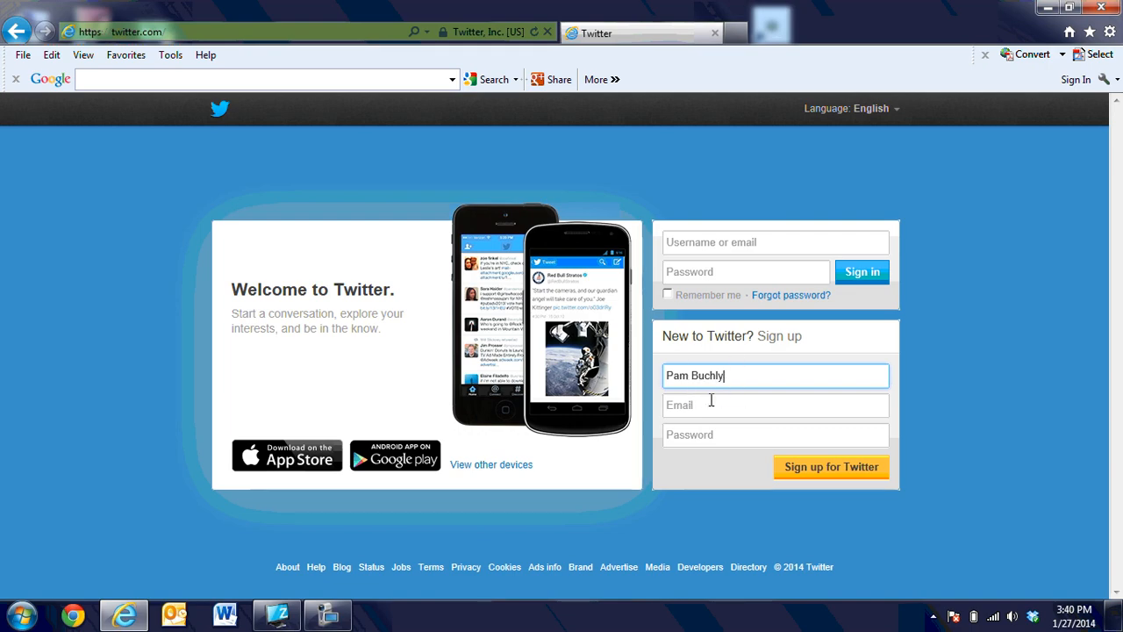
pyautogui.click(775, 405)
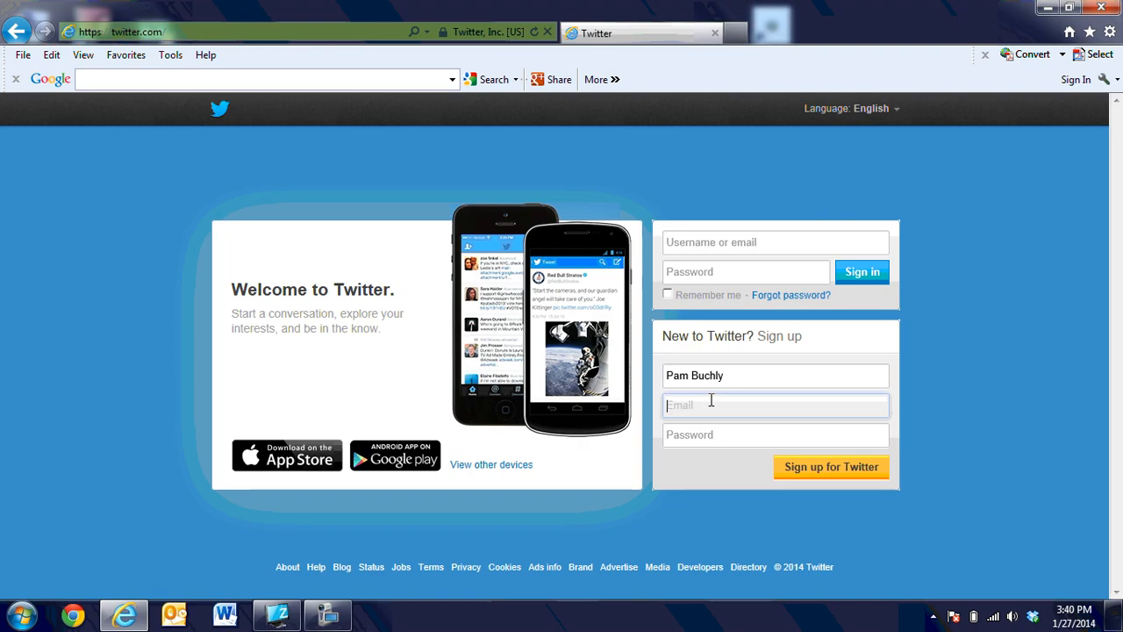
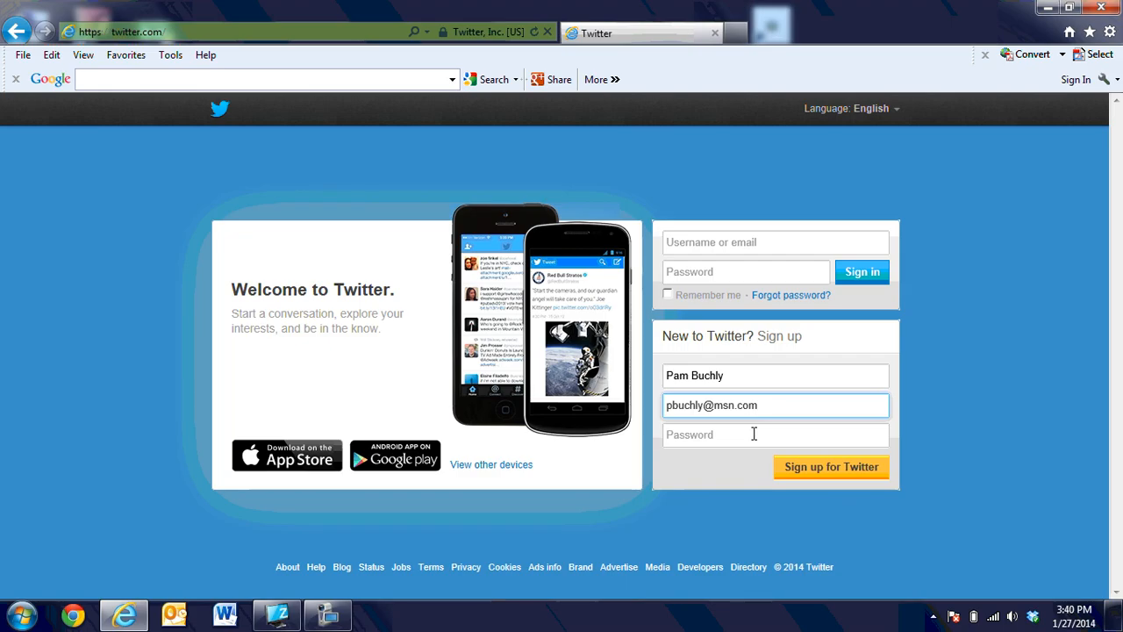
pyautogui.click(775, 435)
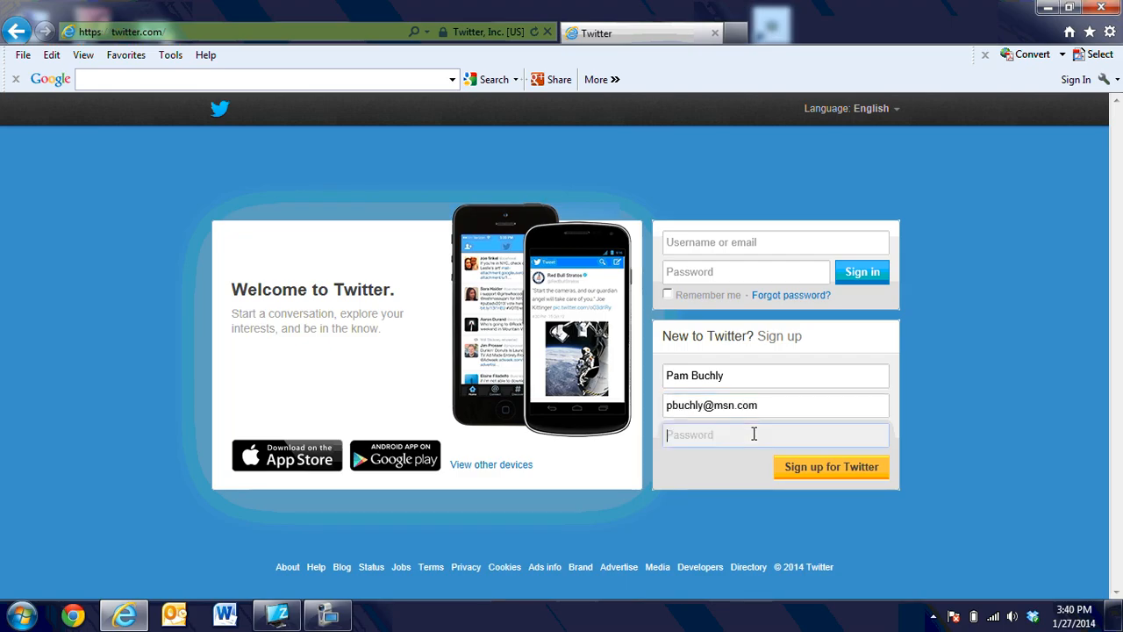
pyautogui.write('••••')
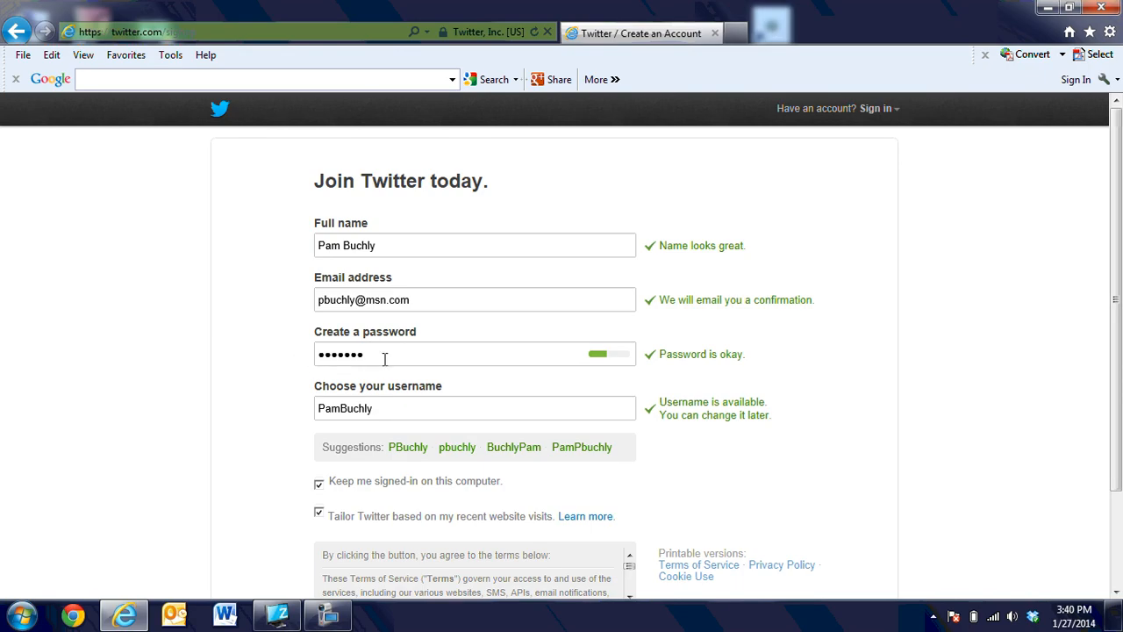
pyautogui.moveTo(404, 408)
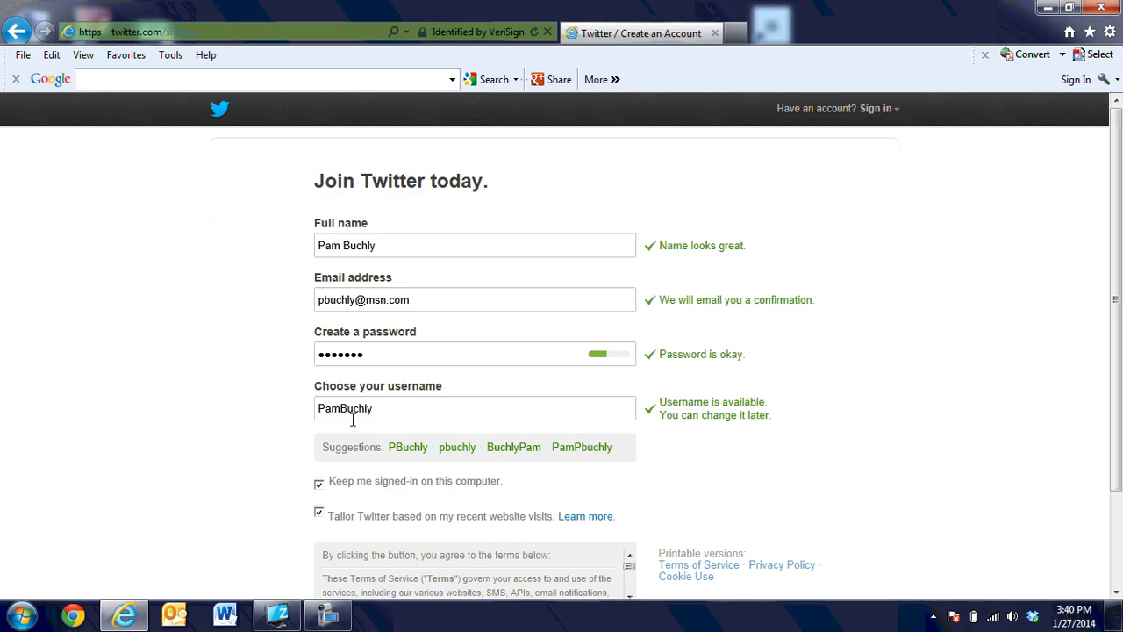
pyautogui.moveTo(537, 415)
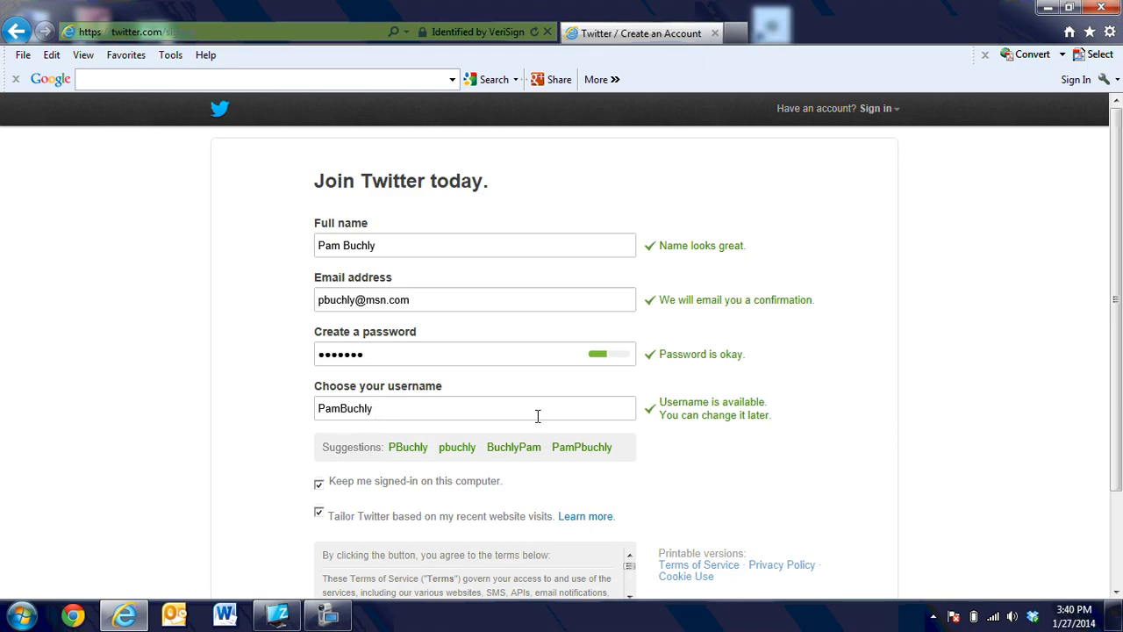
pyautogui.moveTo(688, 414)
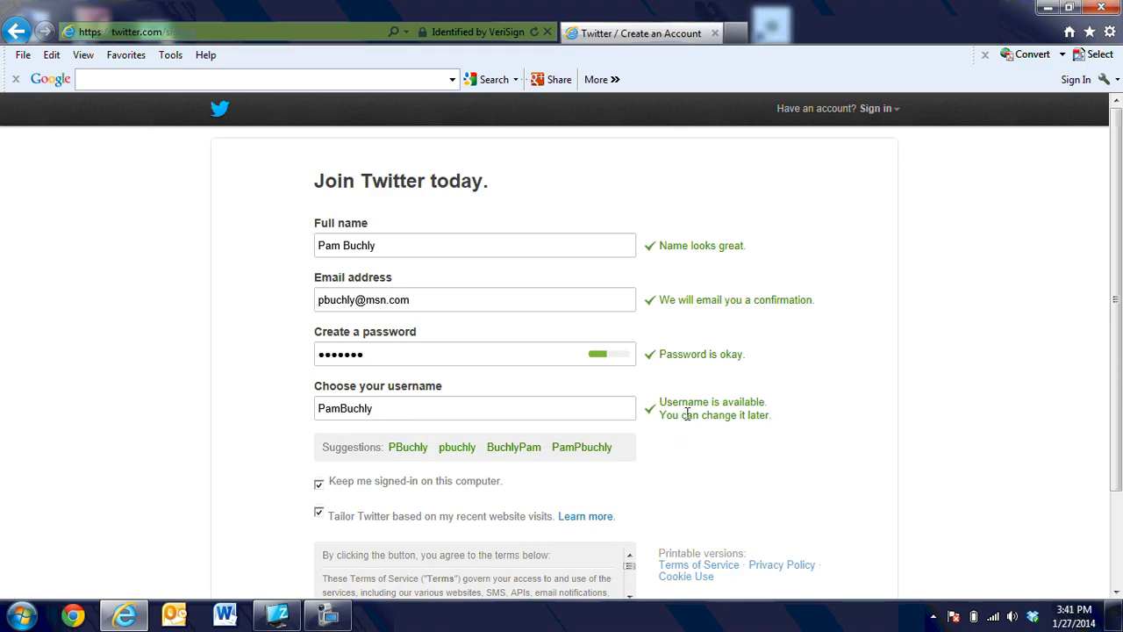
pyautogui.moveTo(676, 451)
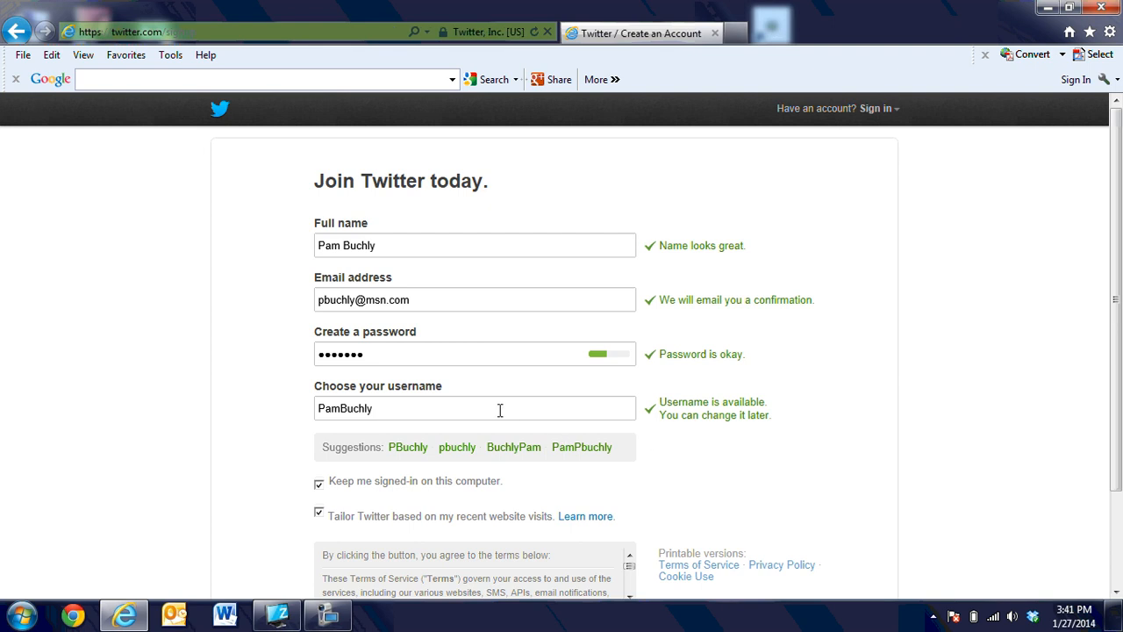
pyautogui.moveTo(652, 389)
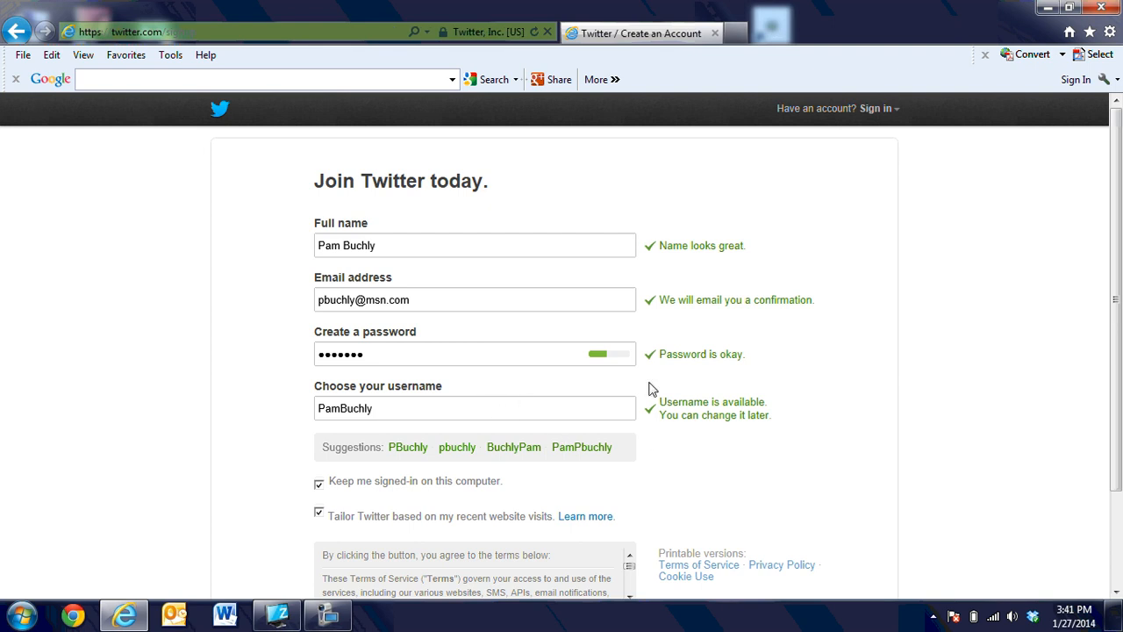
pyautogui.moveTo(672, 409)
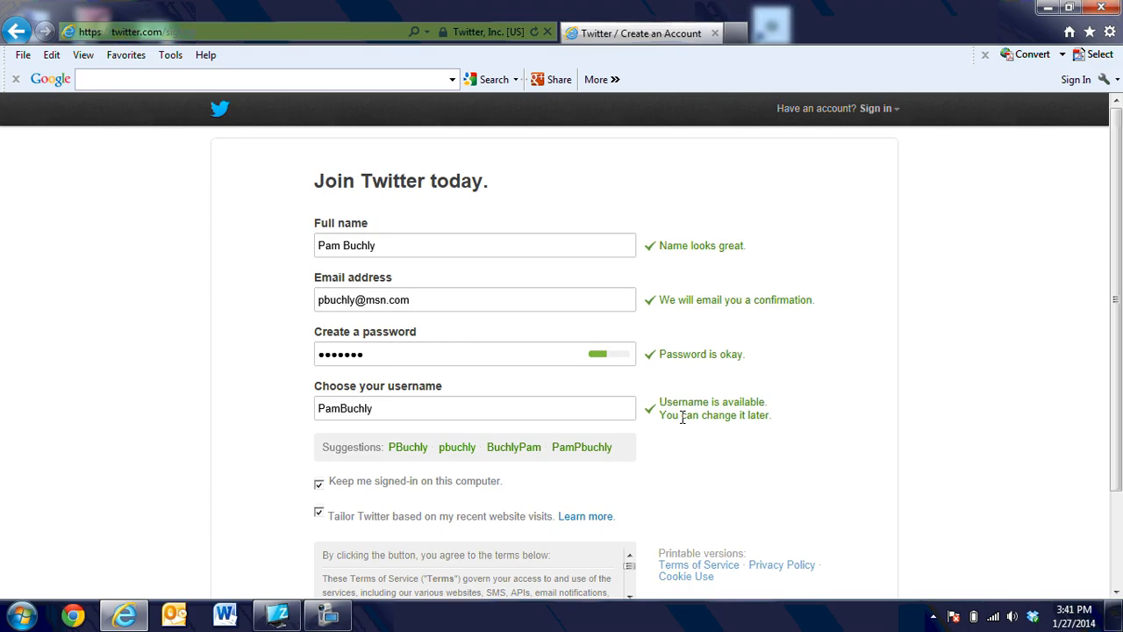
# Uncheck 'Keep me signed-in' and 'Tailor Twitter', then create the account
pyautogui.scroll(-3)
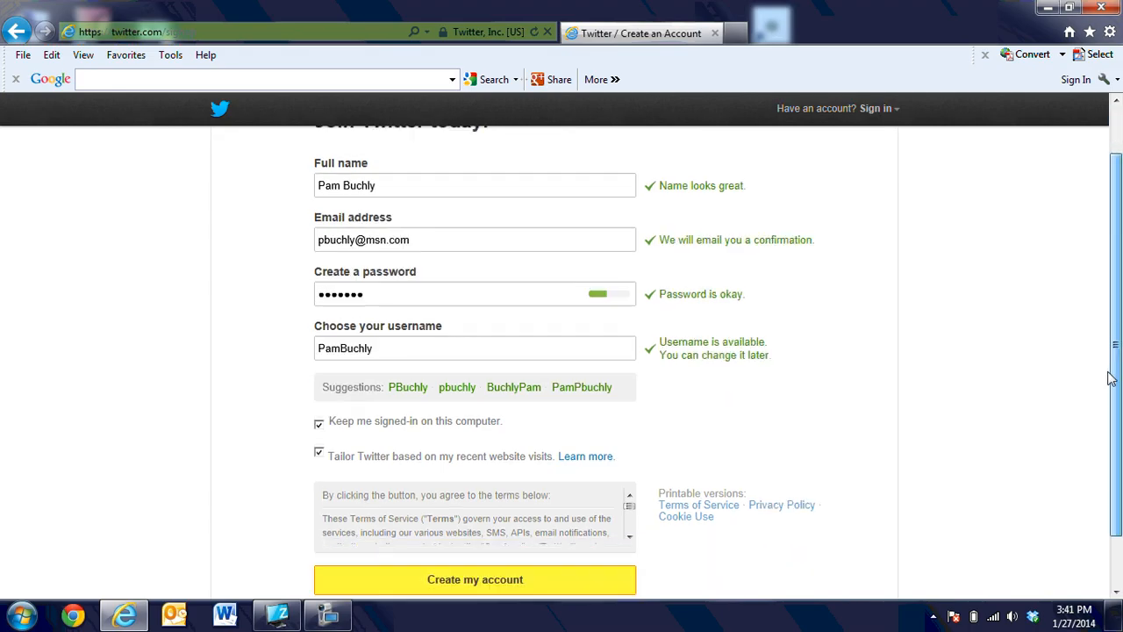
pyautogui.scroll(-3)
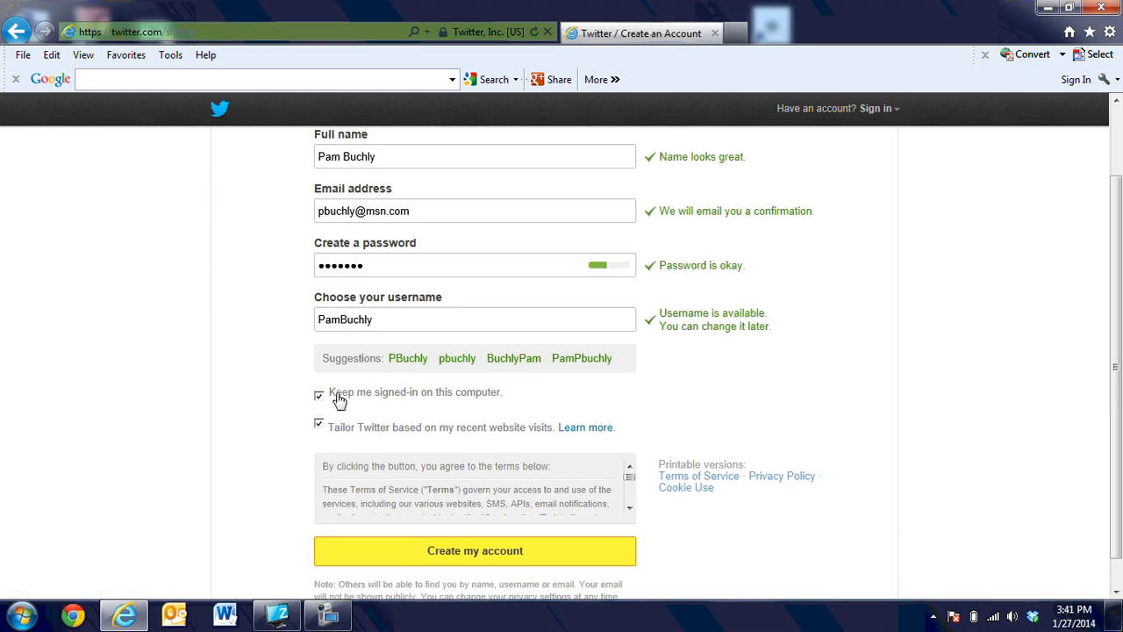
pyautogui.click(319, 393)
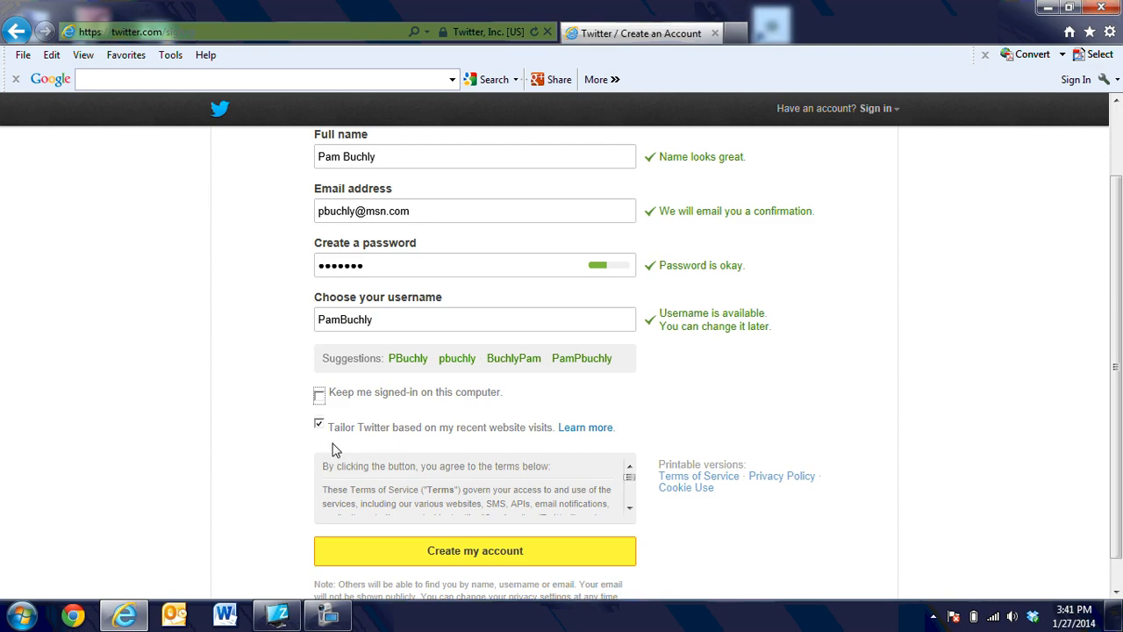
pyautogui.click(319, 423)
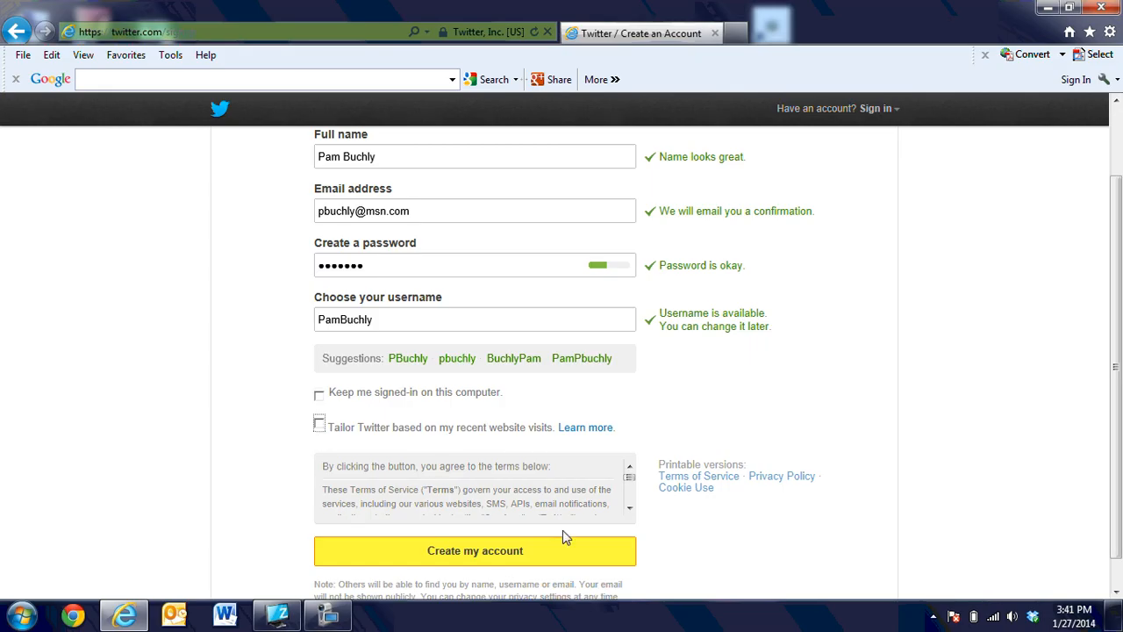
pyautogui.moveTo(599, 555)
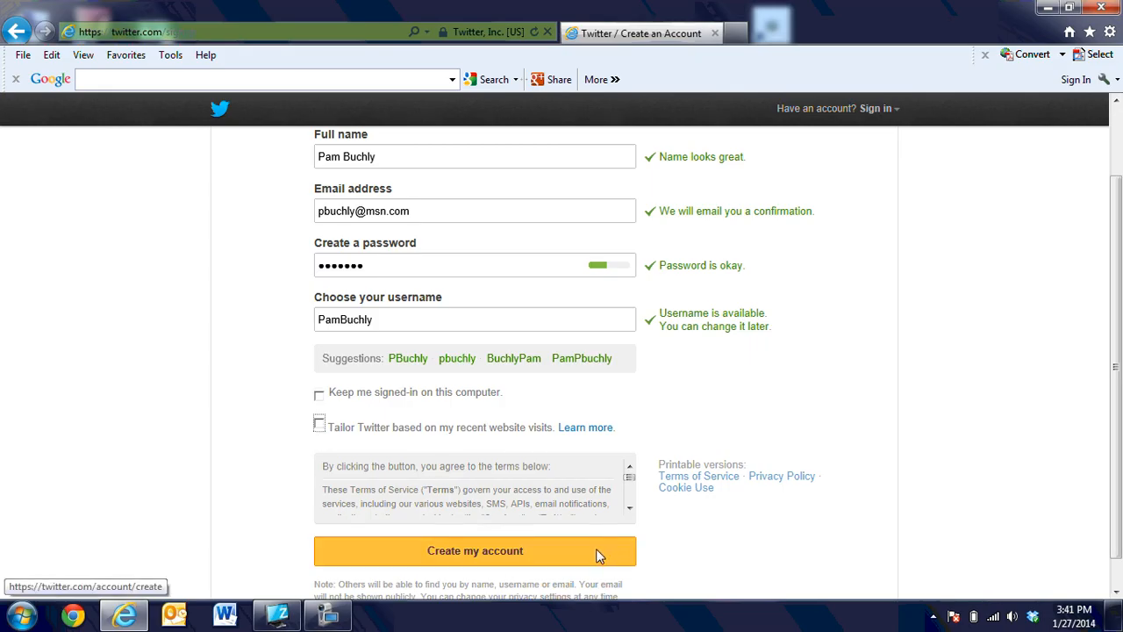
pyautogui.moveTo(541, 557)
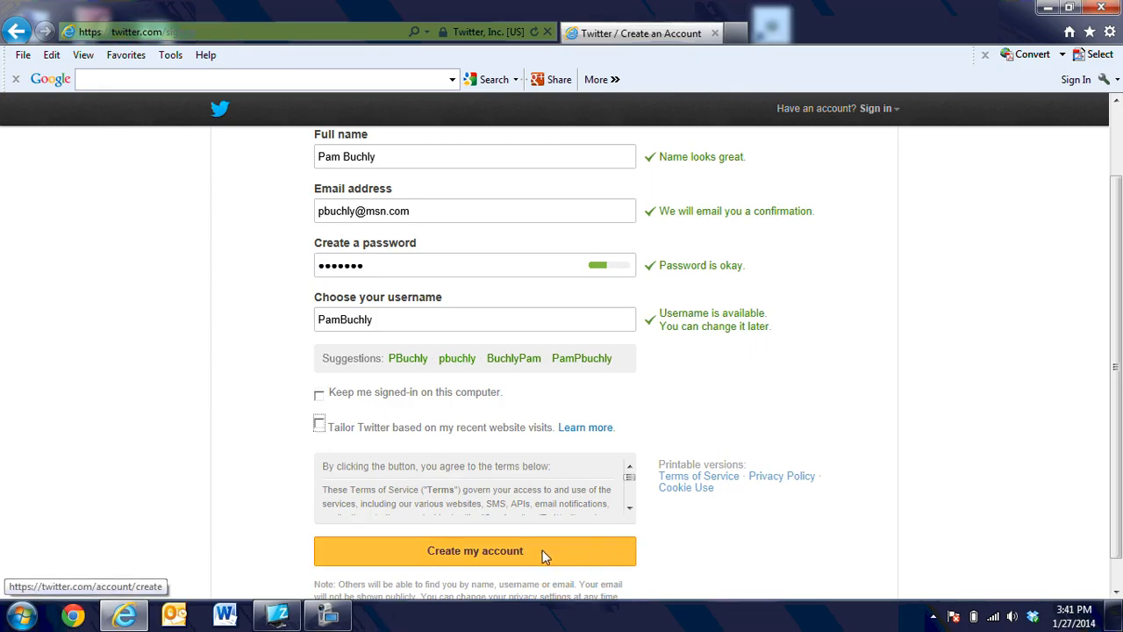
pyautogui.moveTo(645, 463)
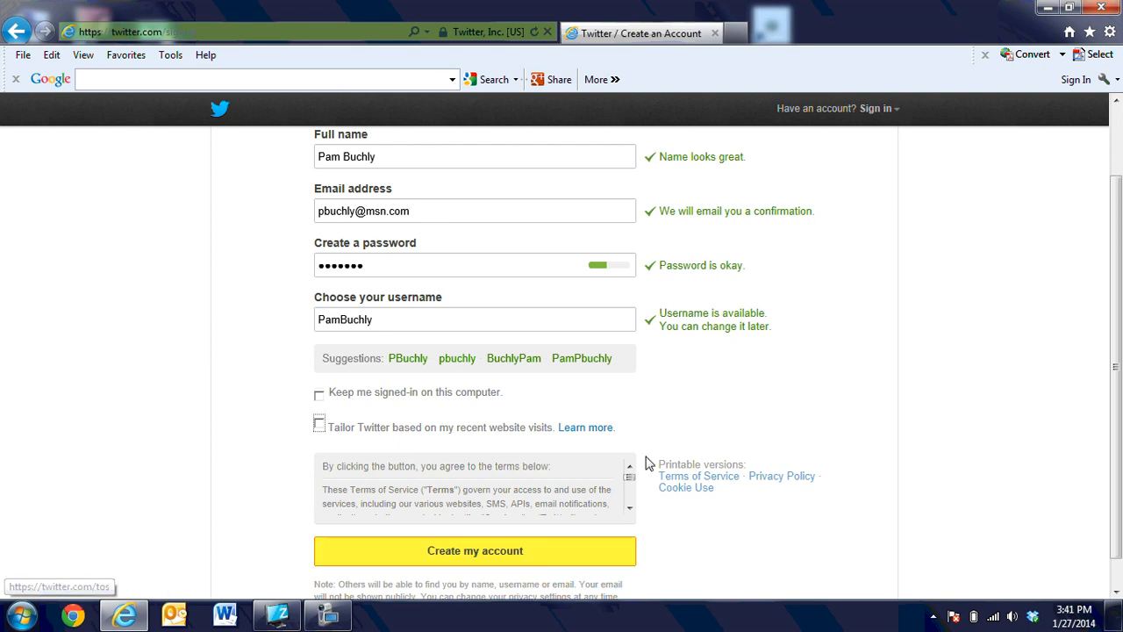
pyautogui.moveTo(475, 550)
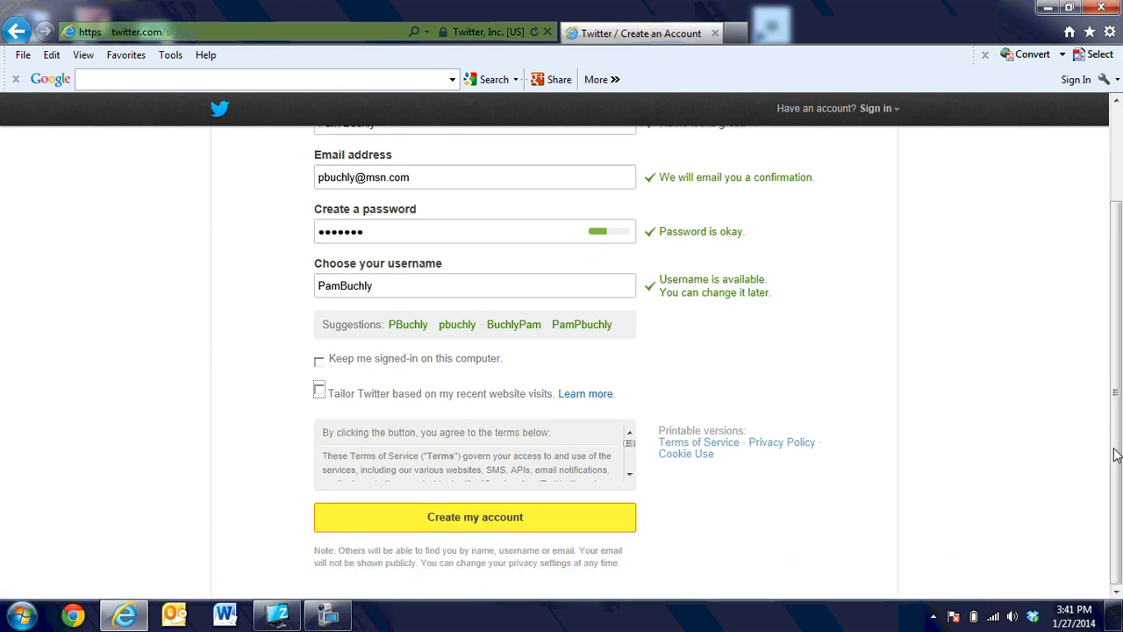
pyautogui.click(475, 516)
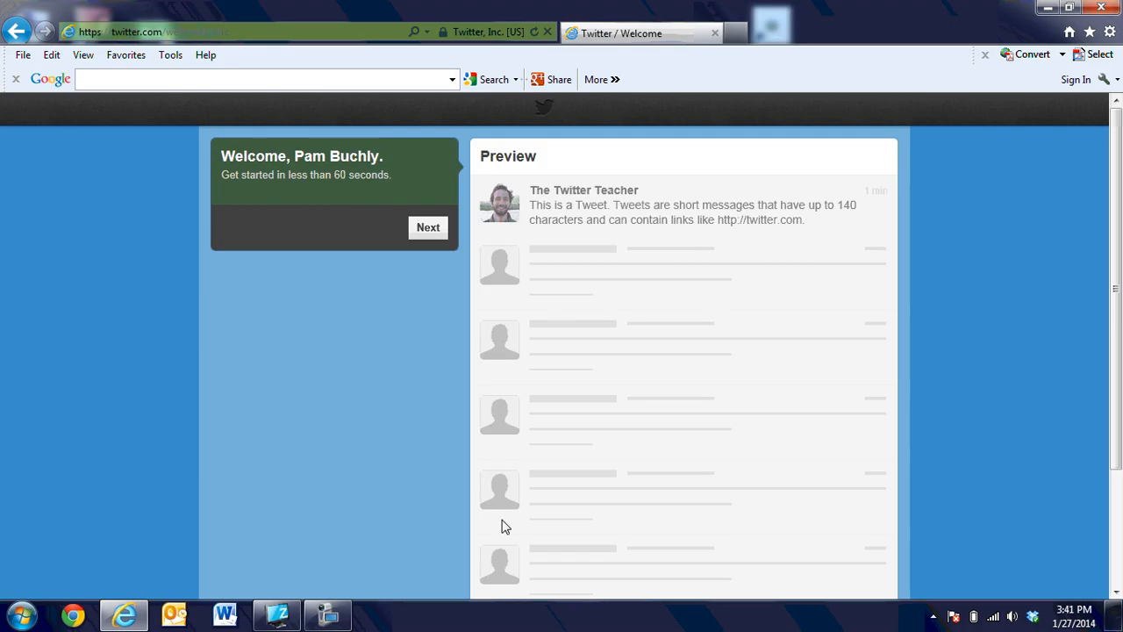
pyautogui.moveTo(486, 301)
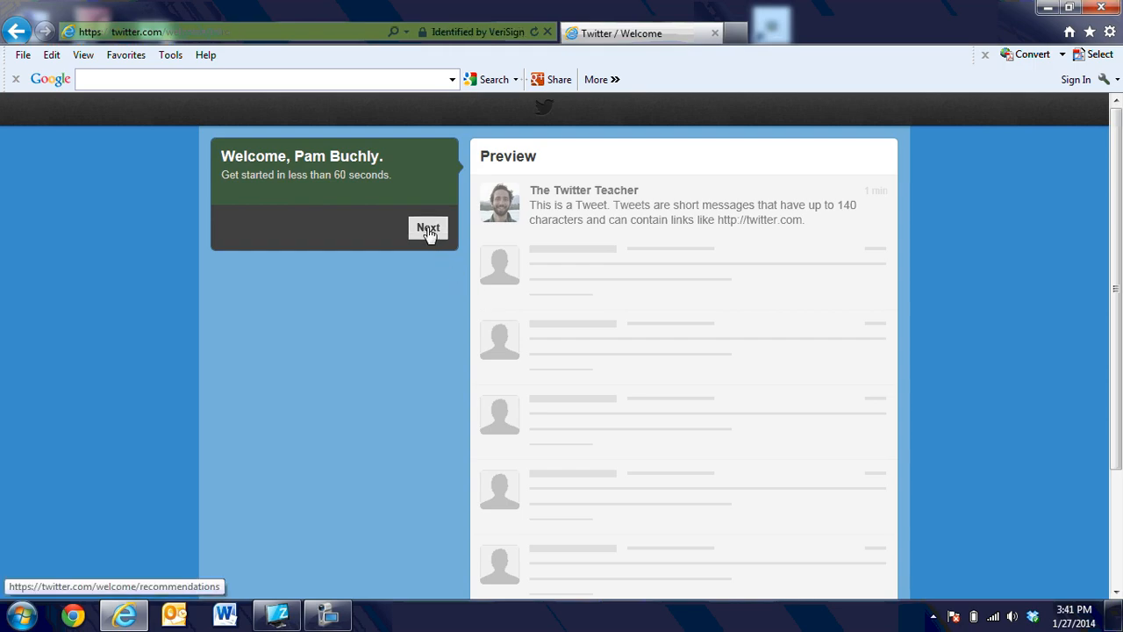
pyautogui.click(428, 229)
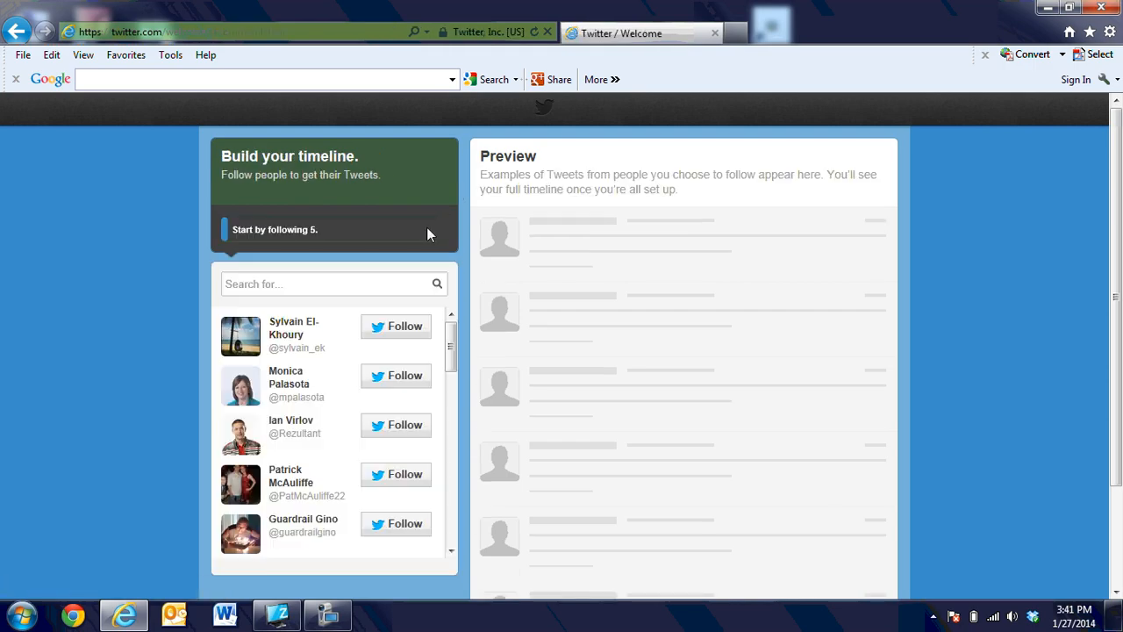
pyautogui.moveTo(422, 375)
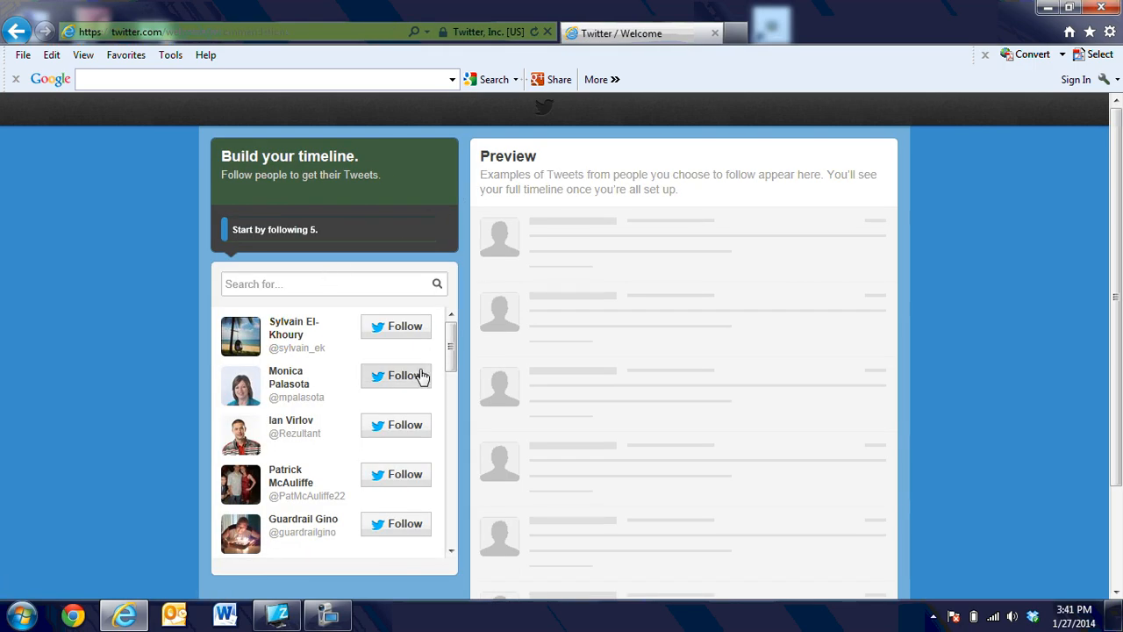
pyautogui.scroll(-3)
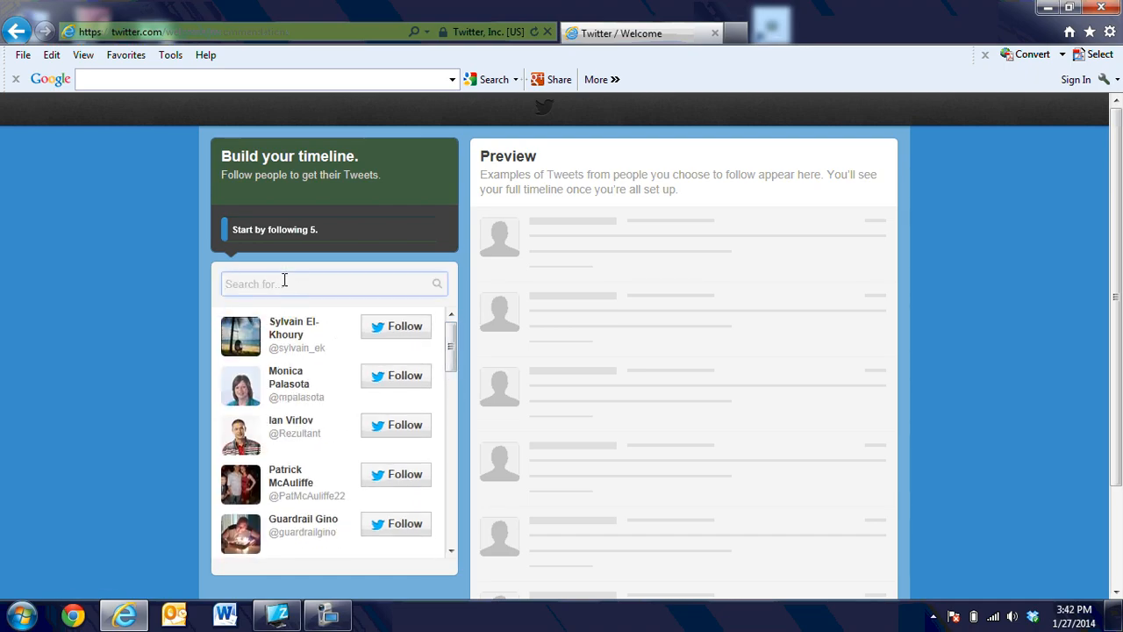
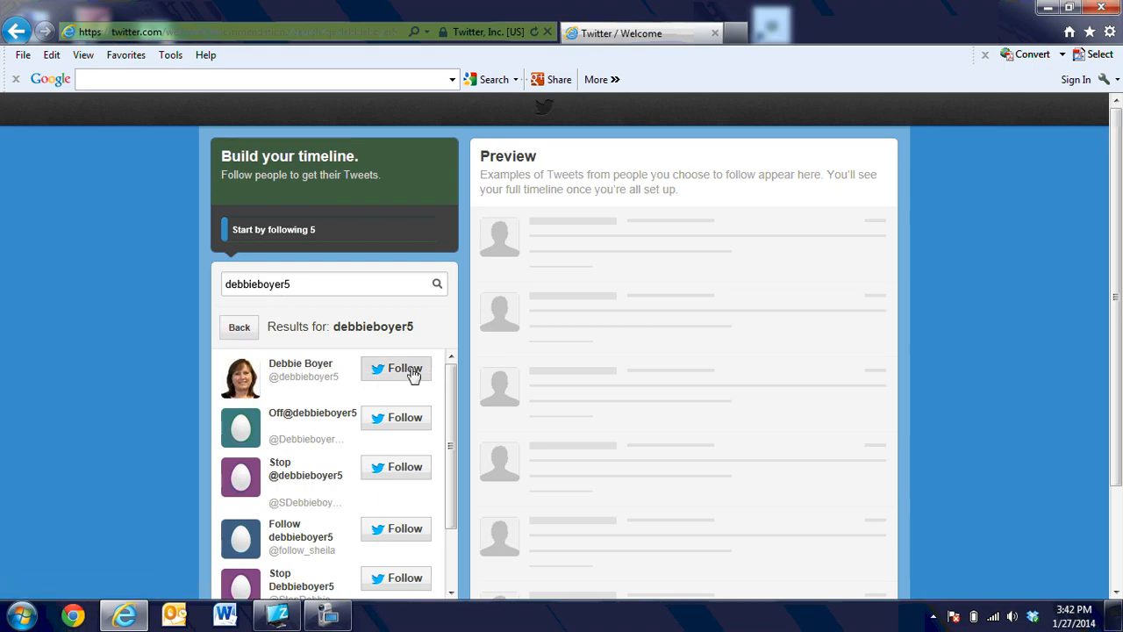
pyautogui.click(396, 368)
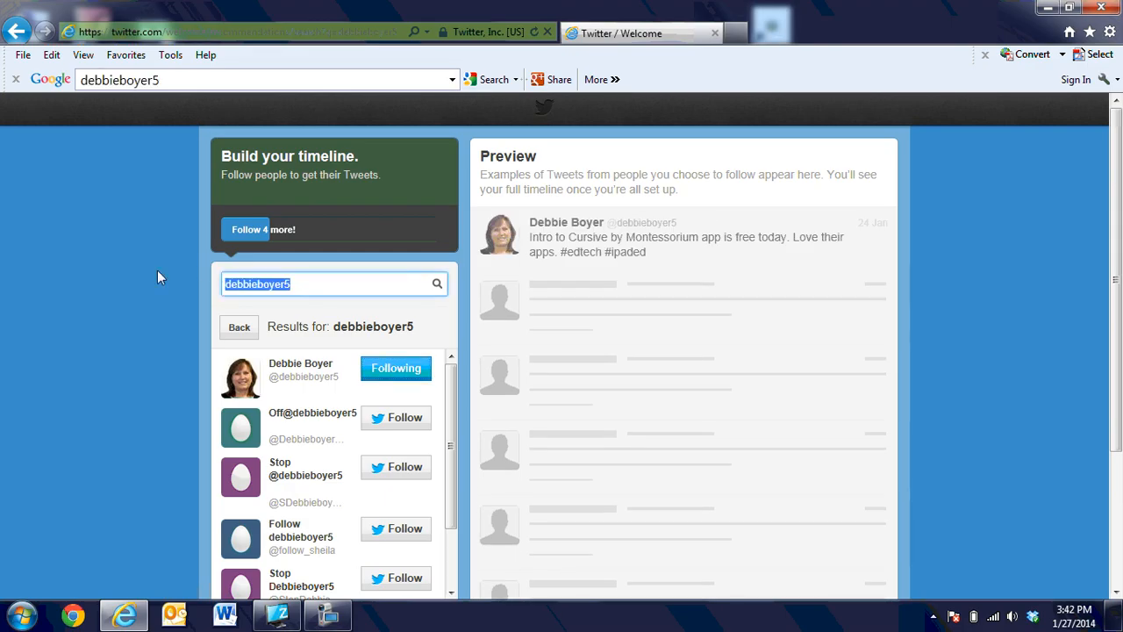
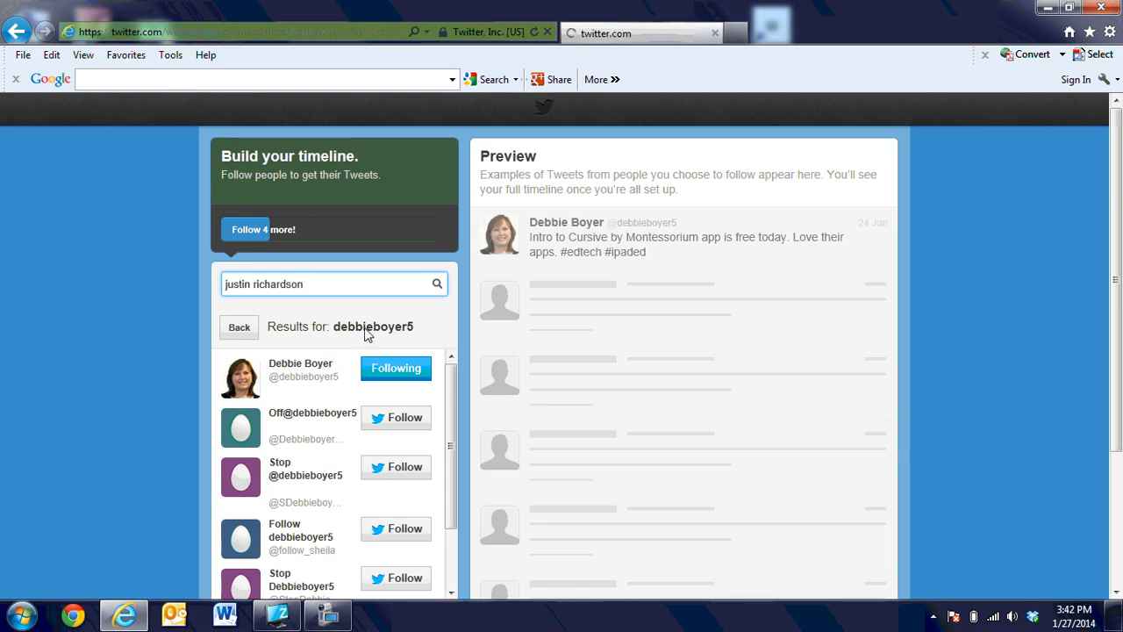
pyautogui.click(436, 283)
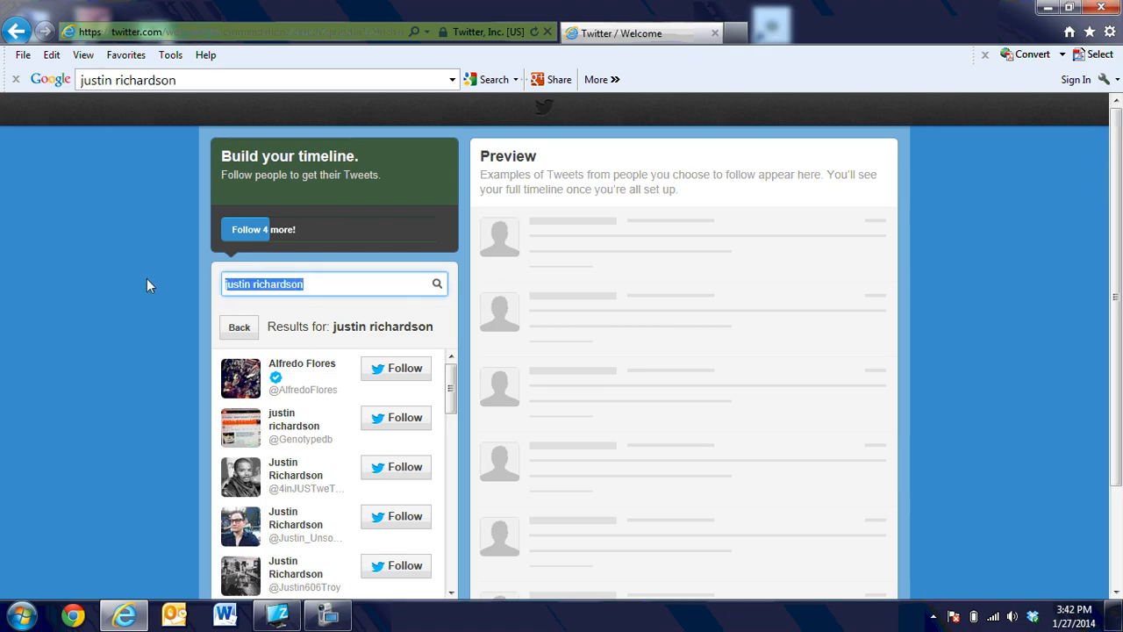
pyautogui.write('t')
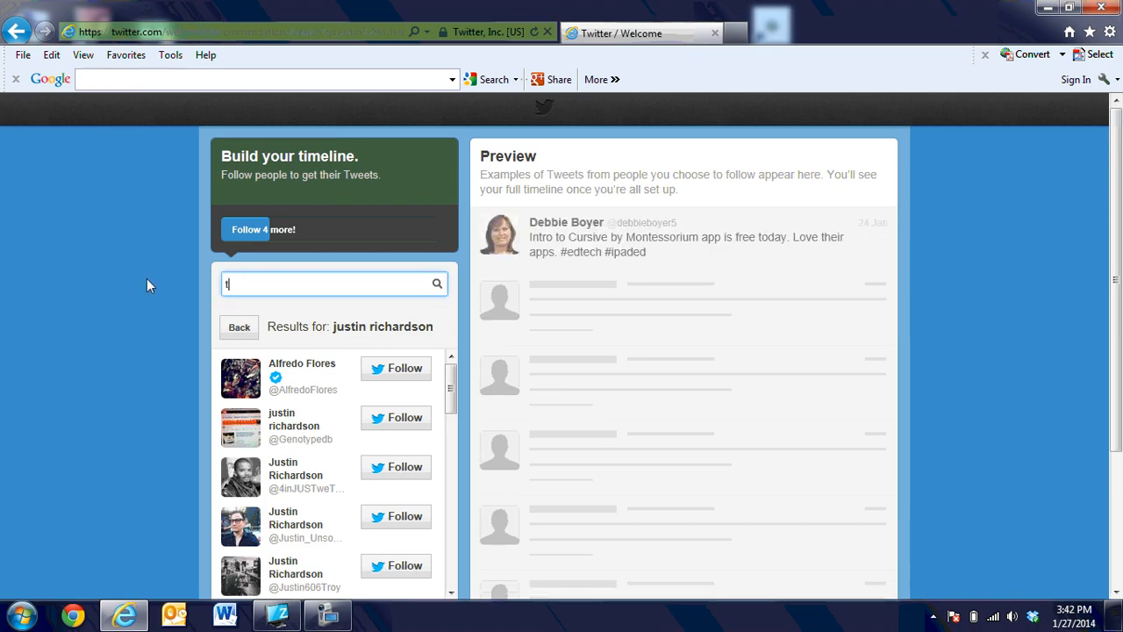
pyautogui.write('each4ward')
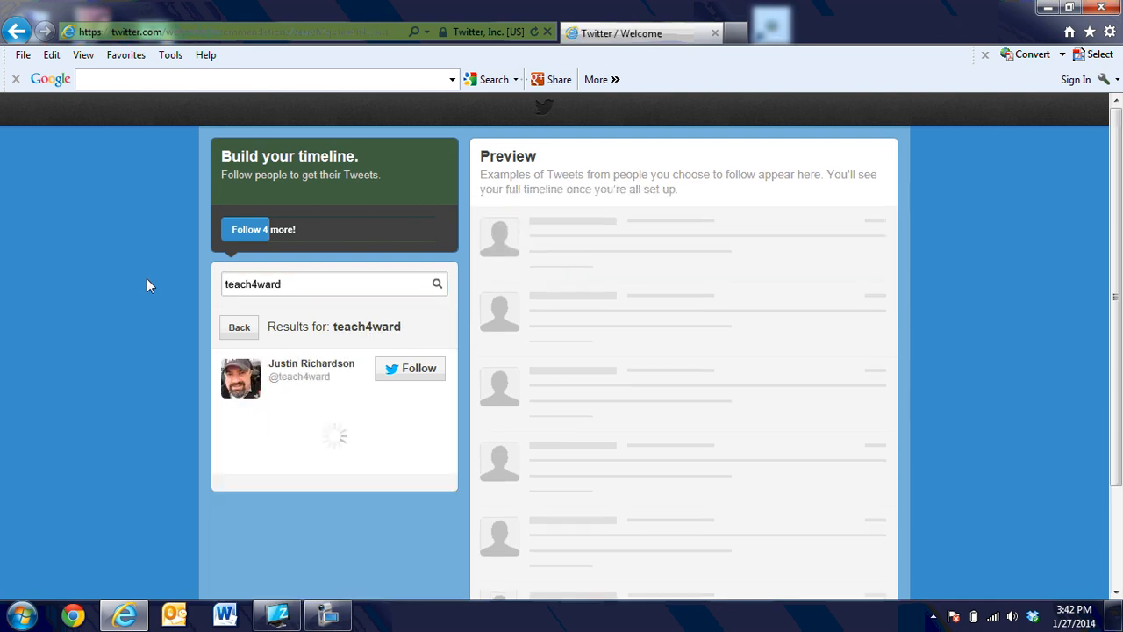
pyautogui.click(410, 367)
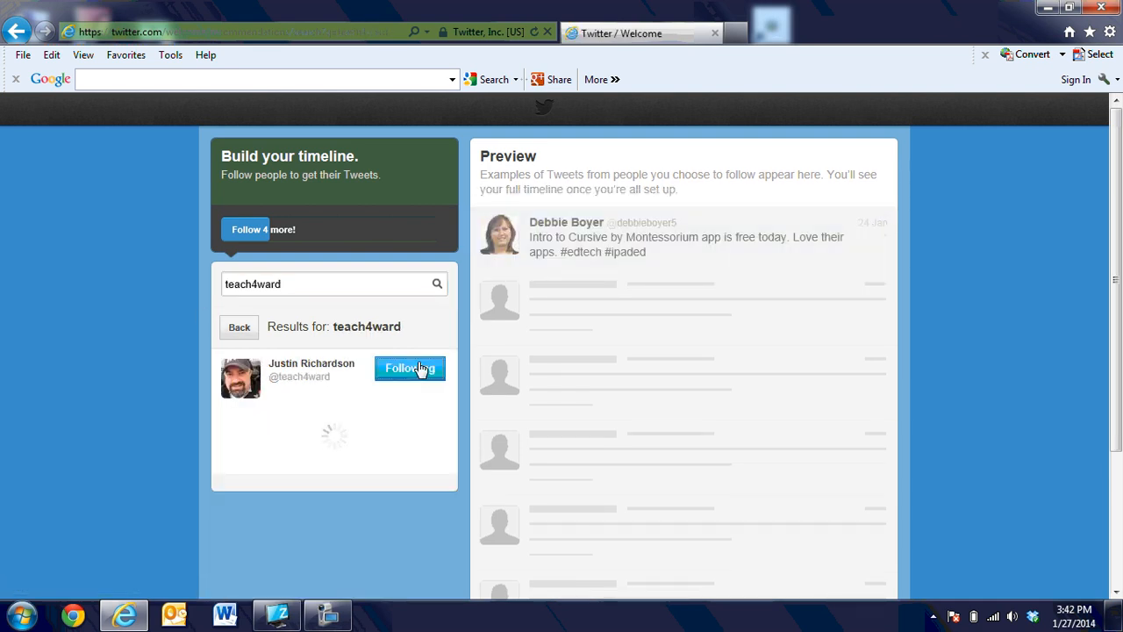
# Follow Canyon ISD, Teaching Channel and We Are Teachers to meet the five-follow goal
pyautogui.click(409, 368)
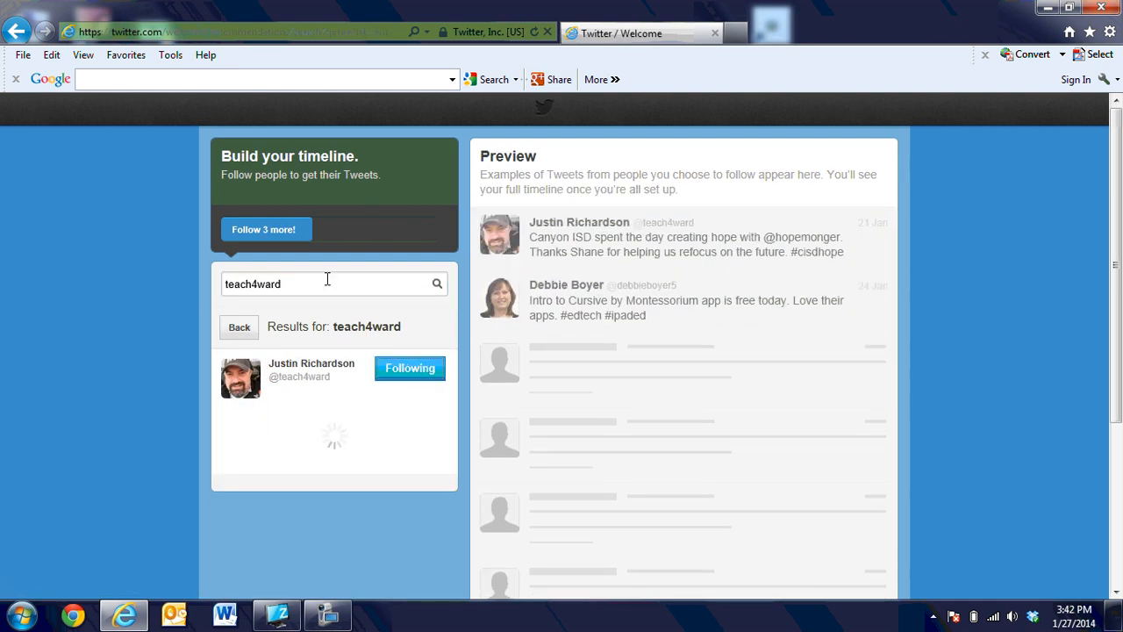
pyautogui.write('canyonisd')
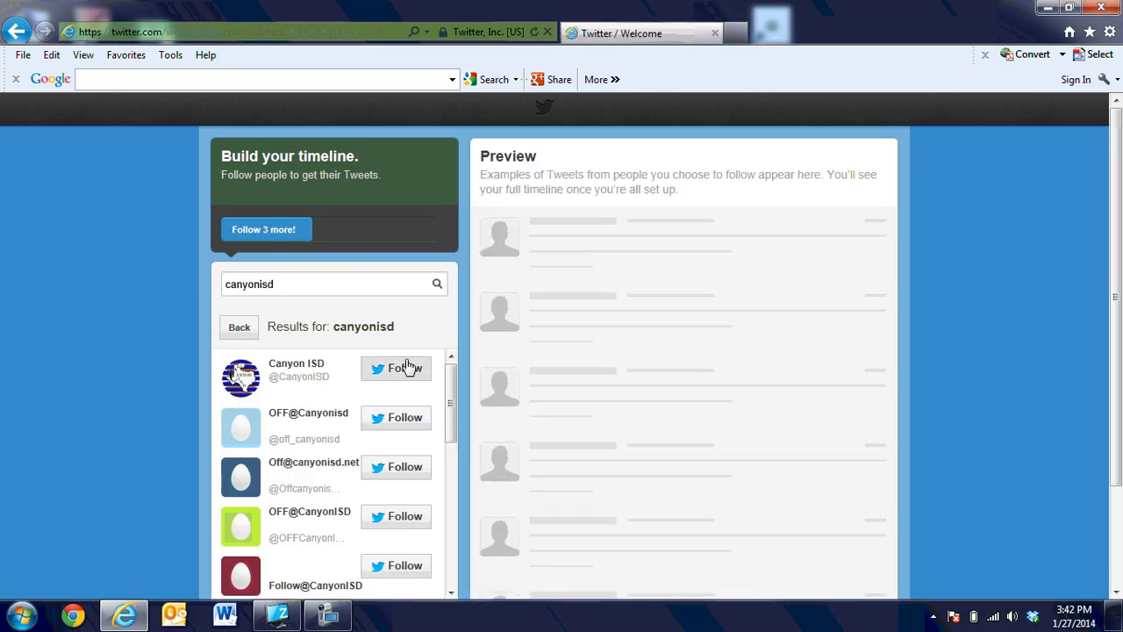
pyautogui.click(396, 368)
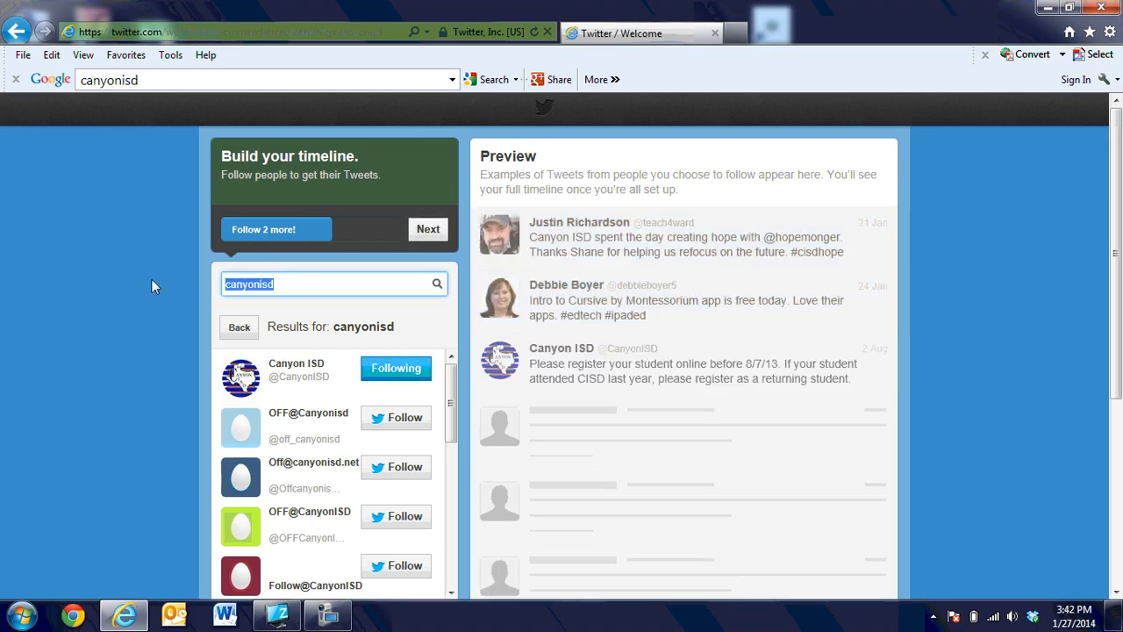
pyautogui.write('teachingchannel')
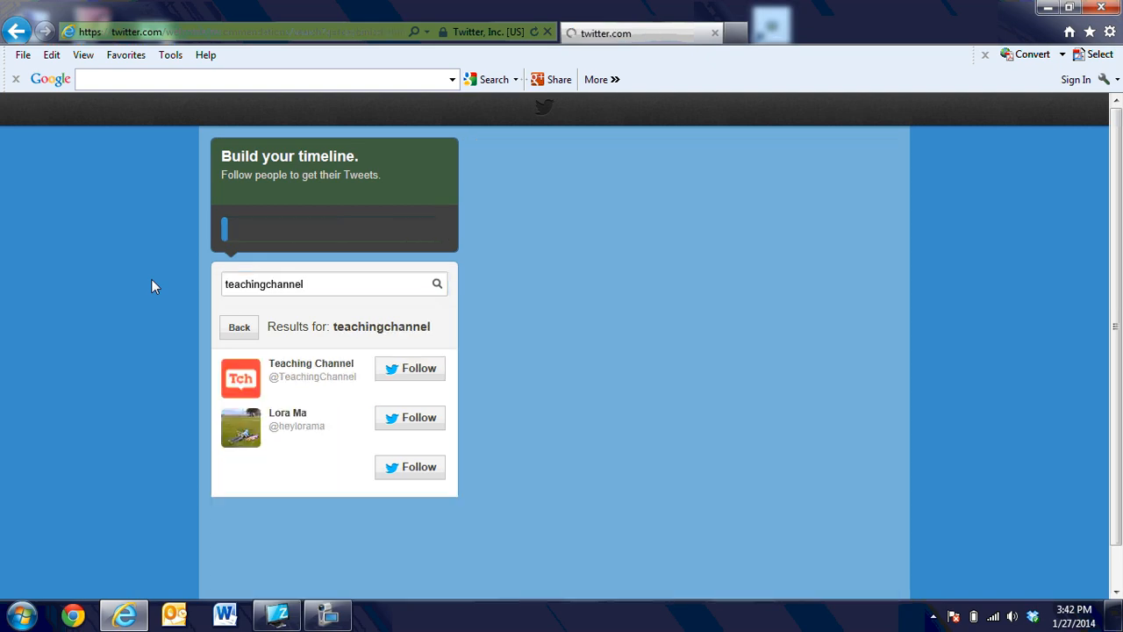
pyautogui.click(410, 368)
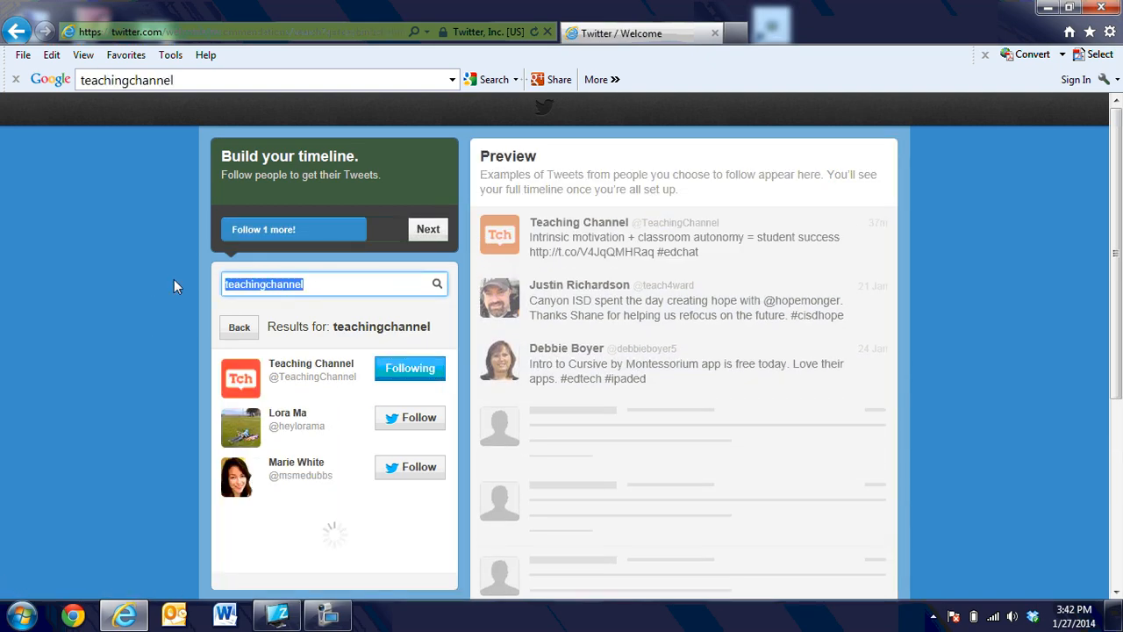
pyautogui.write('wearetead')
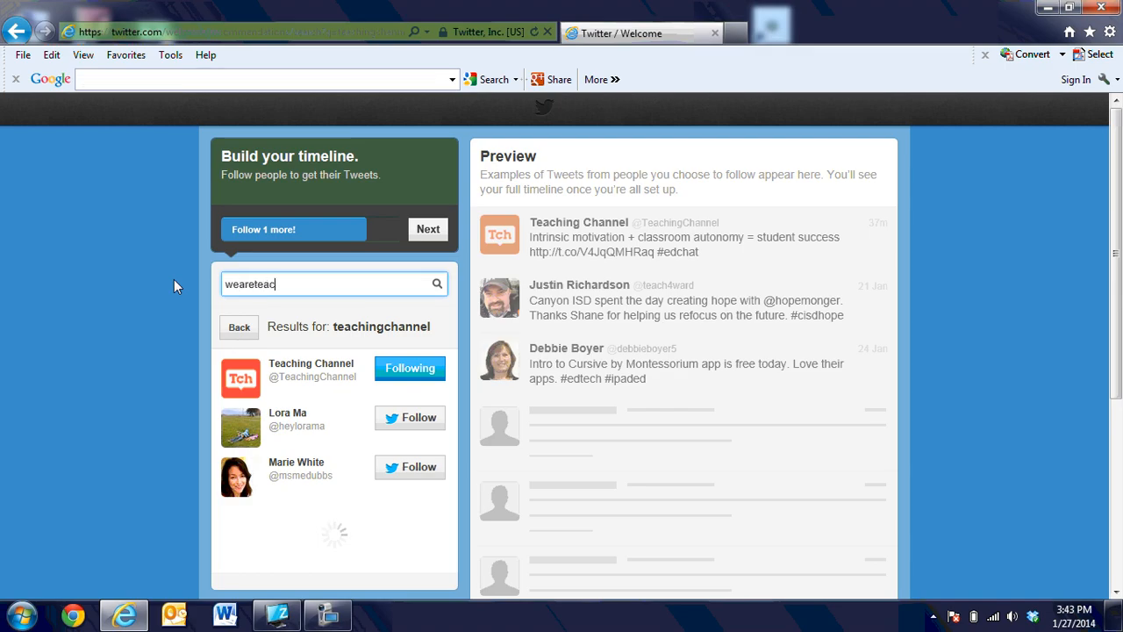
pyautogui.write('hers')
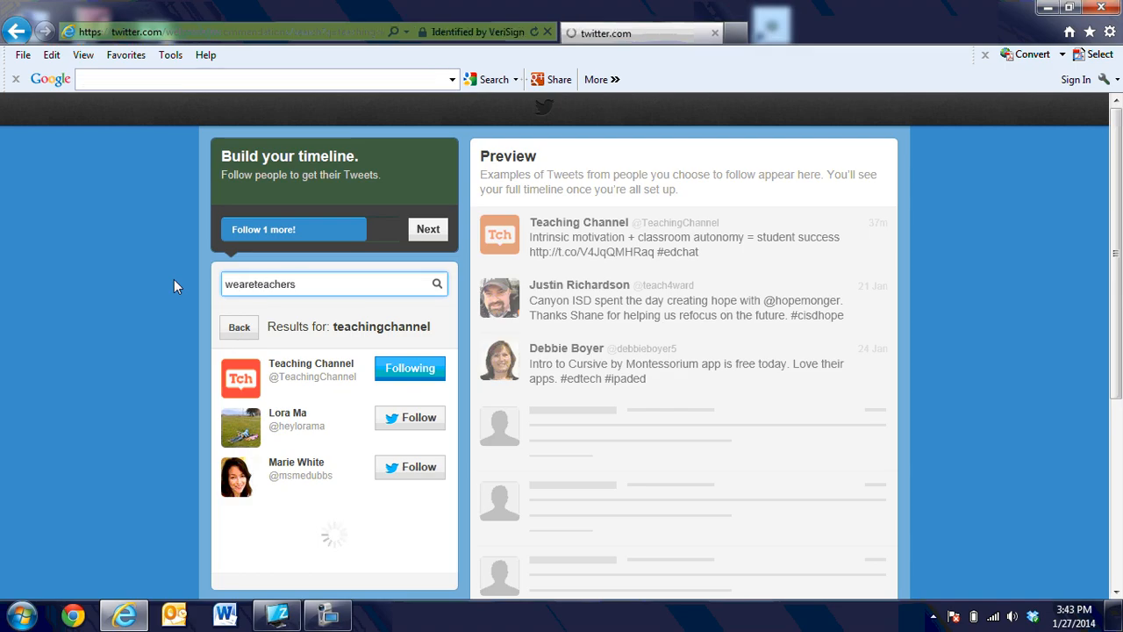
pyautogui.click(436, 283)
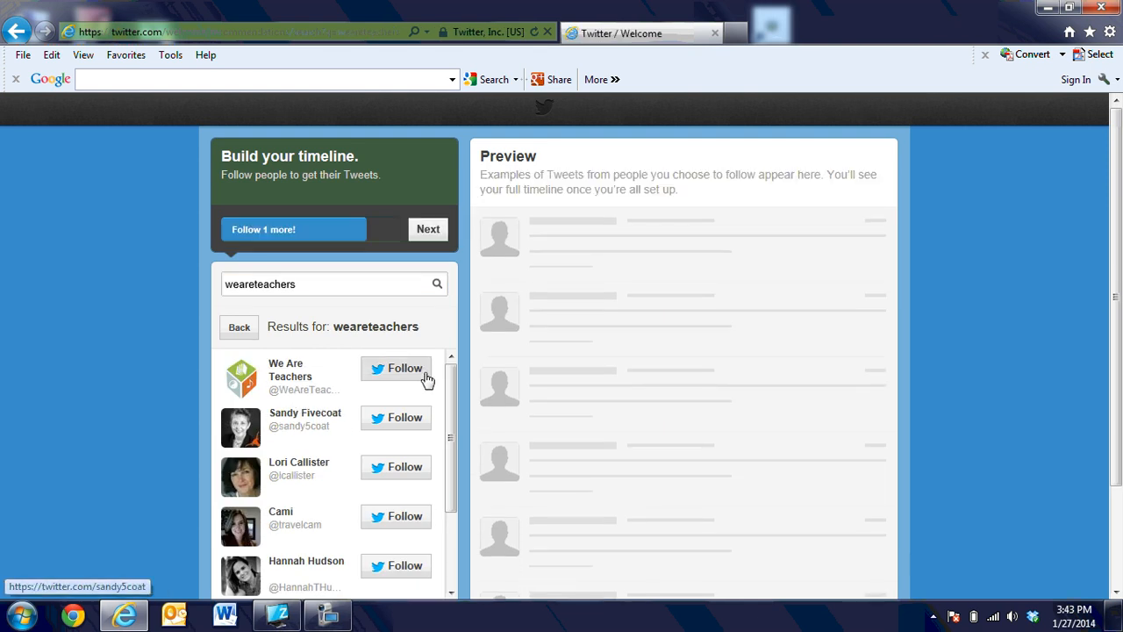
pyautogui.click(396, 367)
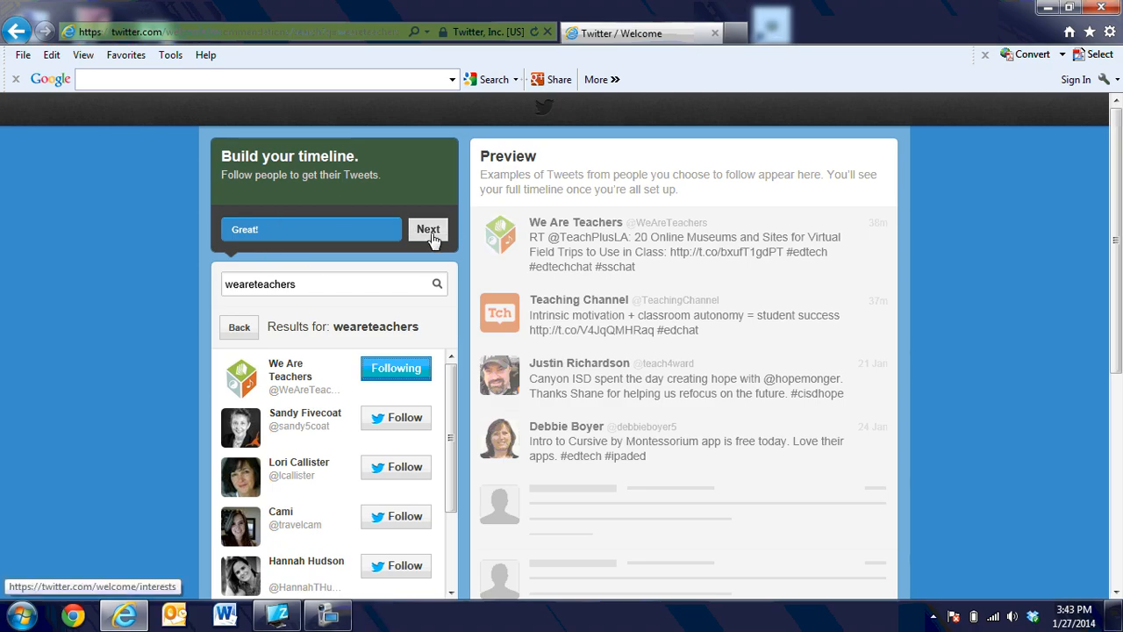
# Advance to the See who's here step, search 'tcea' and follow TCEA
pyautogui.click(428, 229)
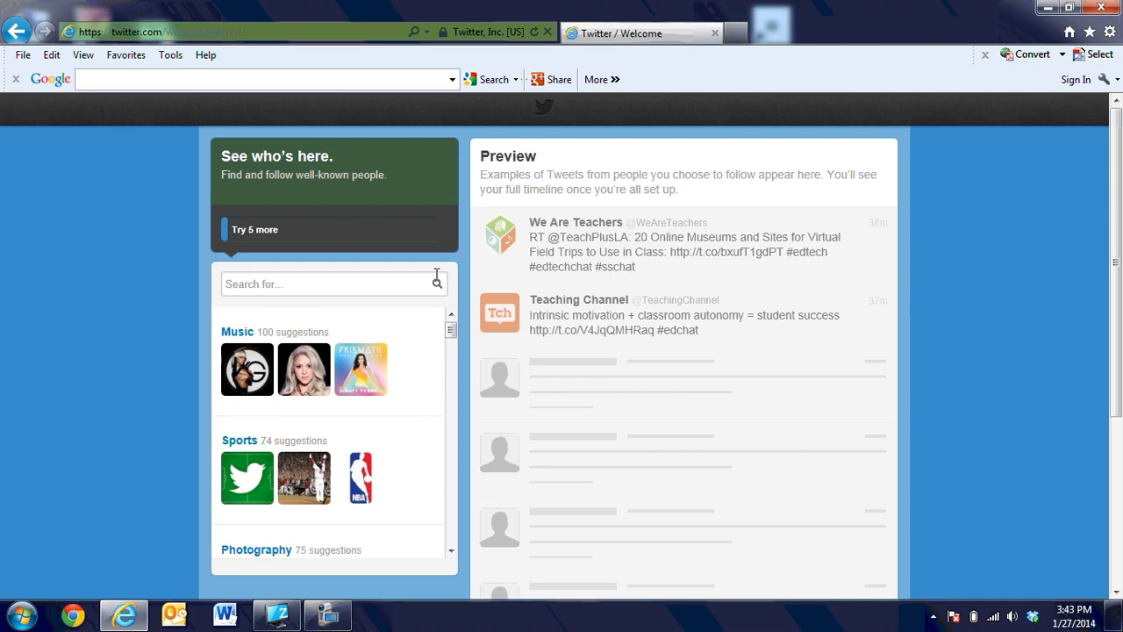
pyautogui.moveTo(372, 272)
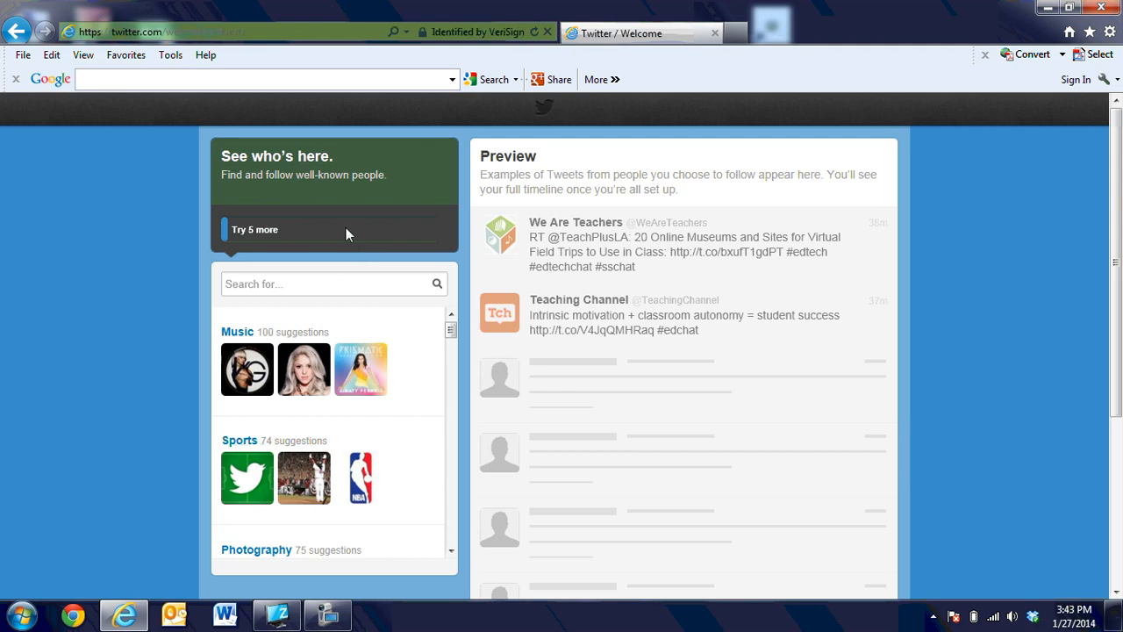
pyautogui.click(334, 284)
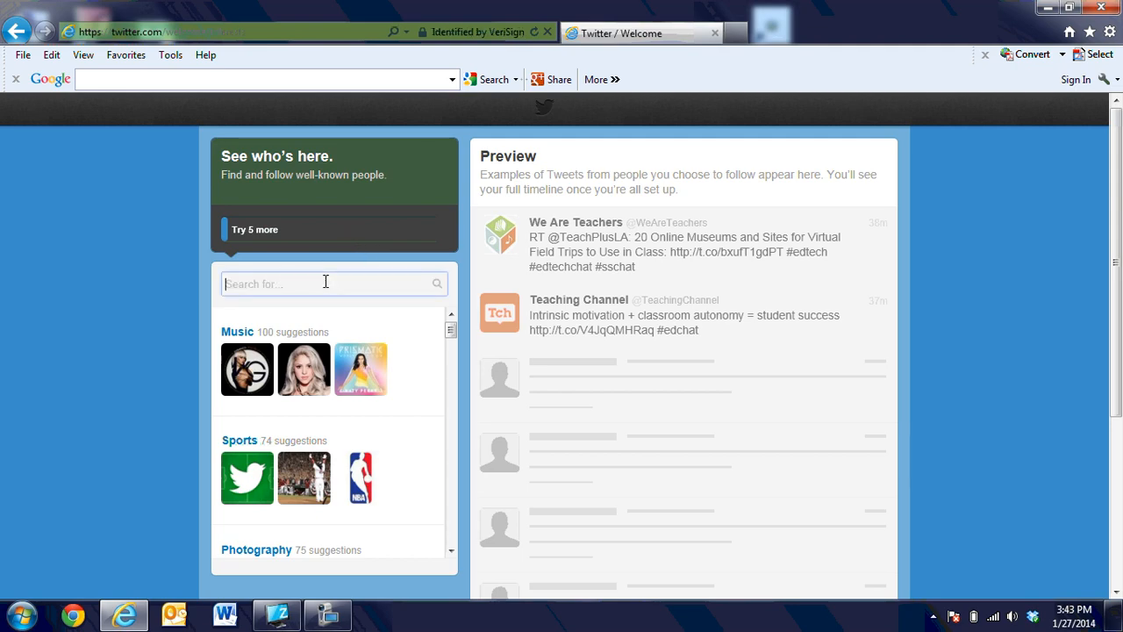
pyautogui.write('tce')
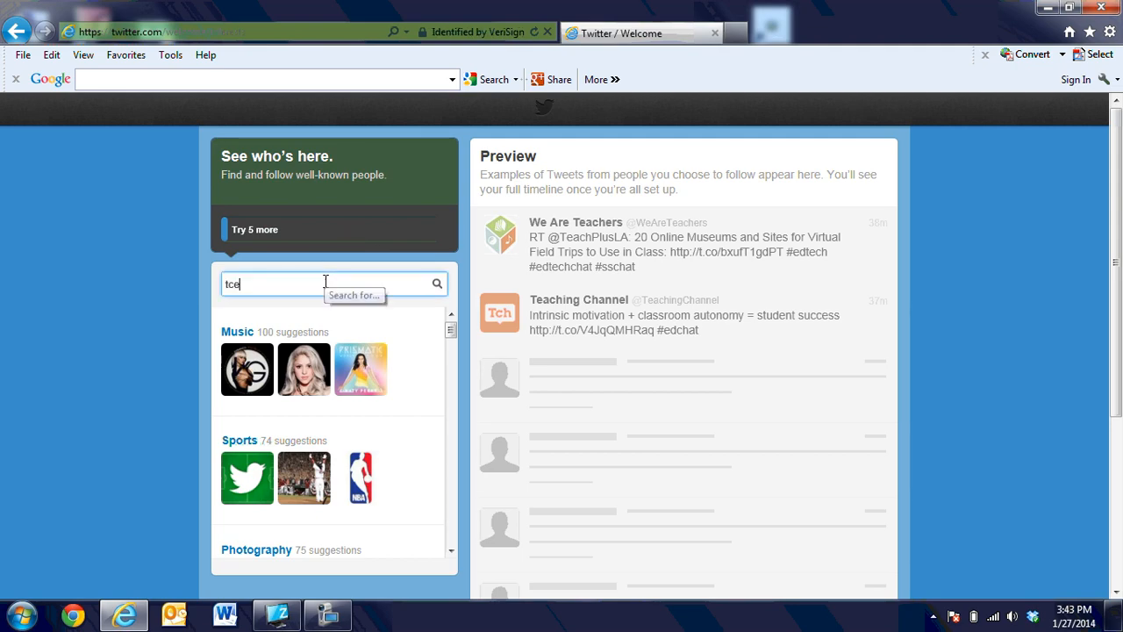
pyautogui.write('a')
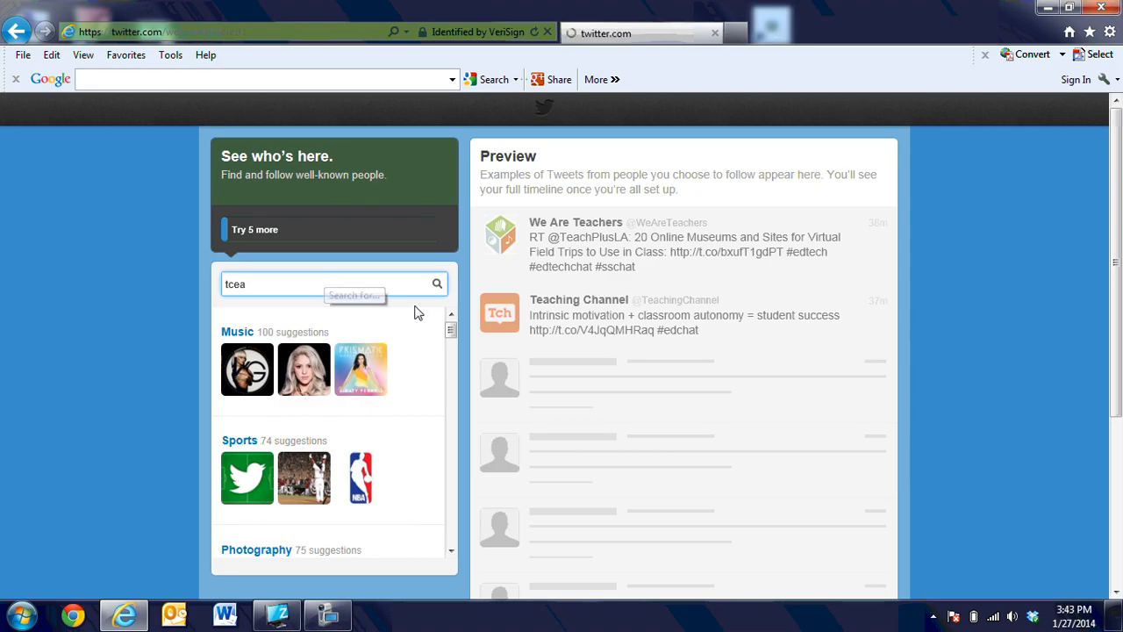
pyautogui.click(437, 283)
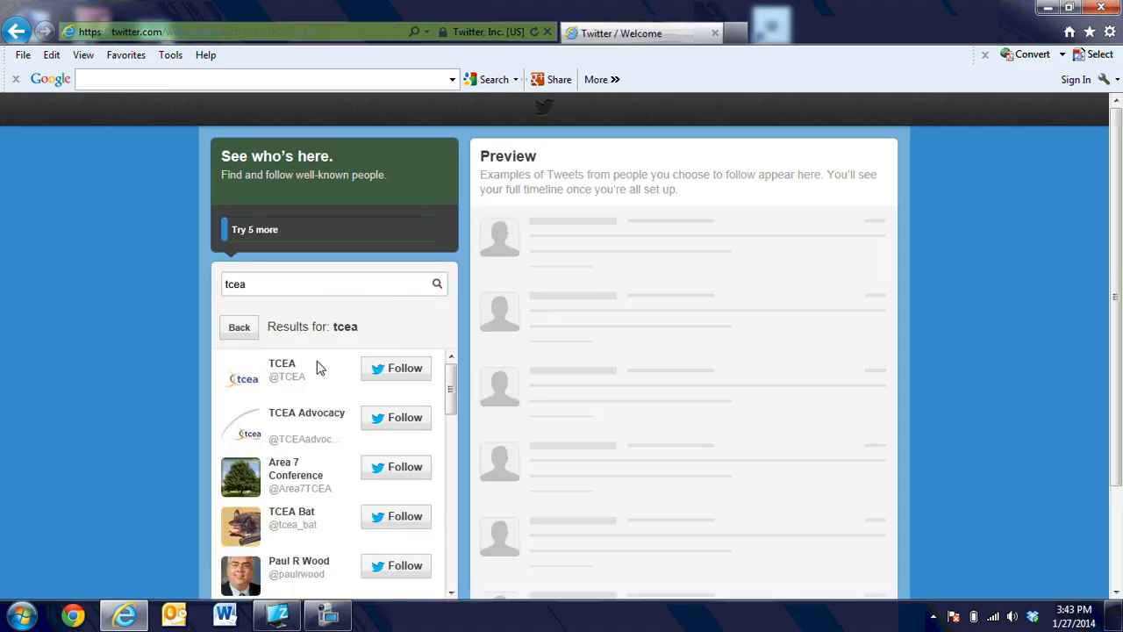
pyautogui.click(396, 368)
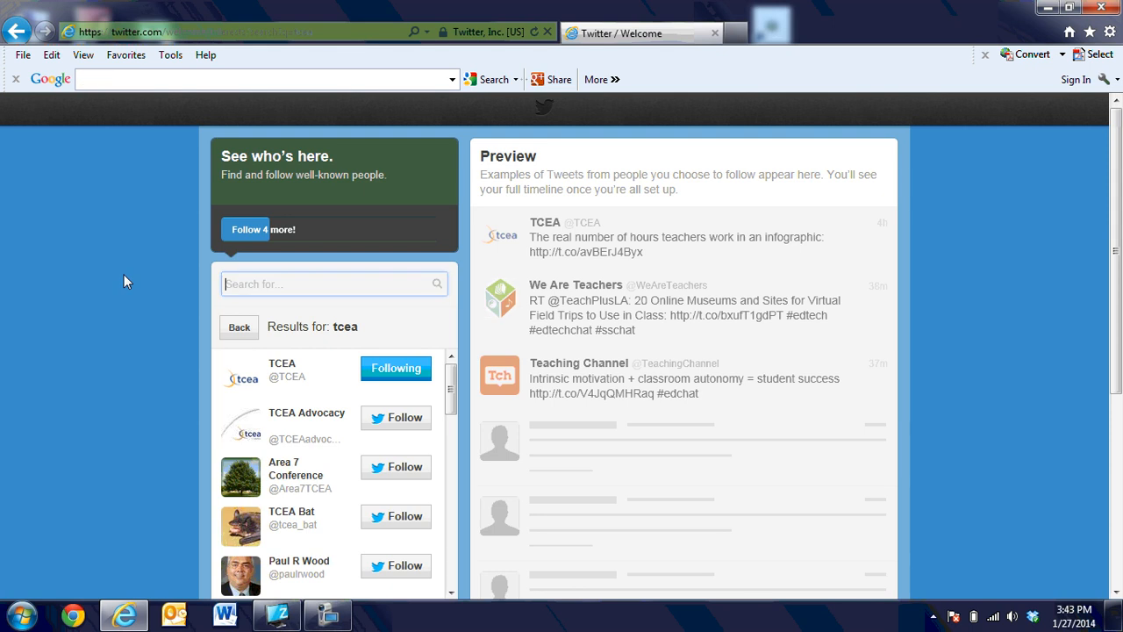
pyautogui.write('hon')
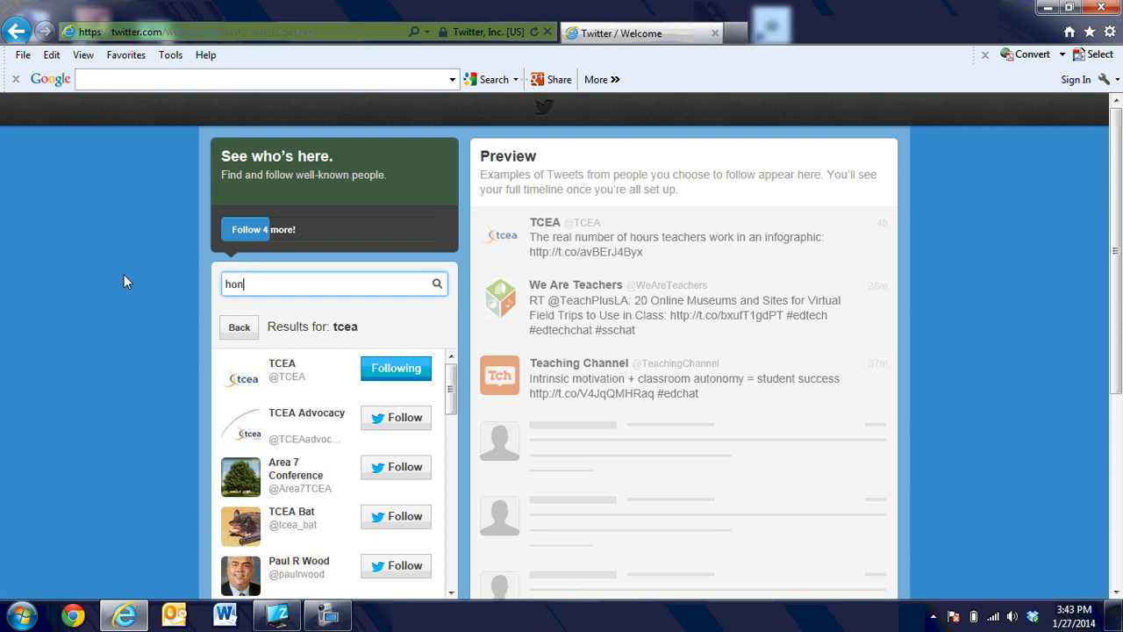
pyautogui.write('jong')
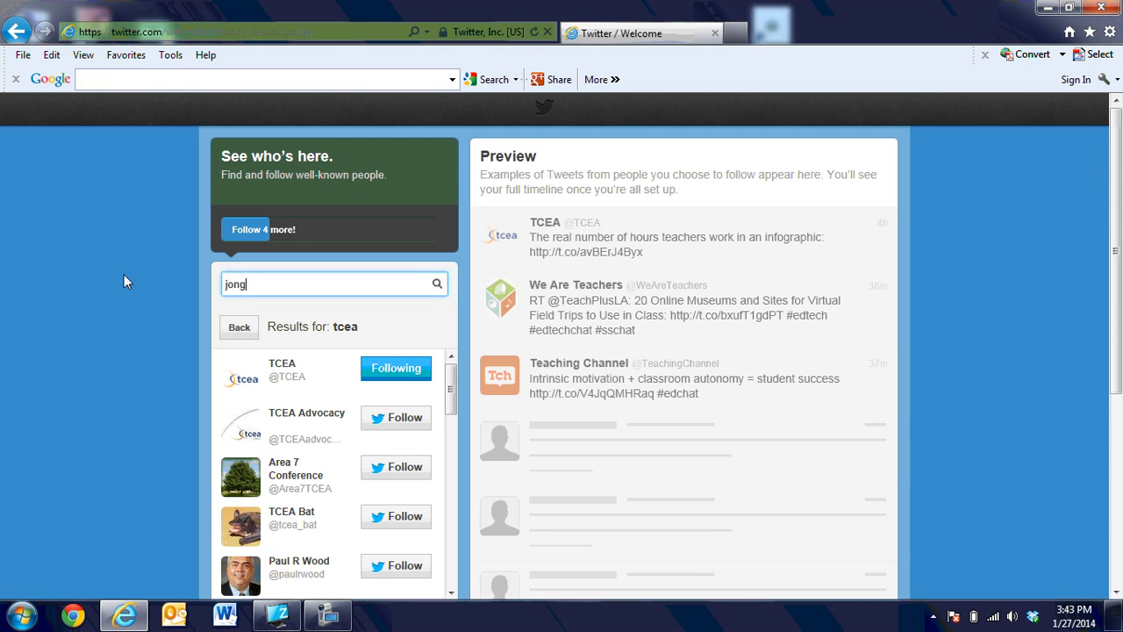
pyautogui.write('ordon')
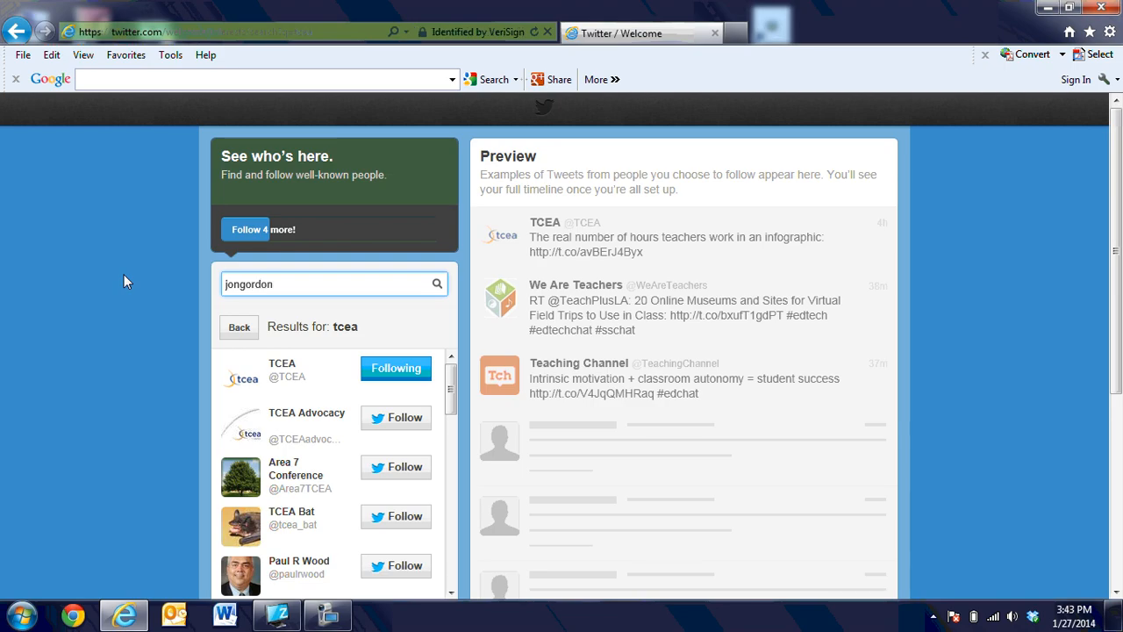
pyautogui.write('11')
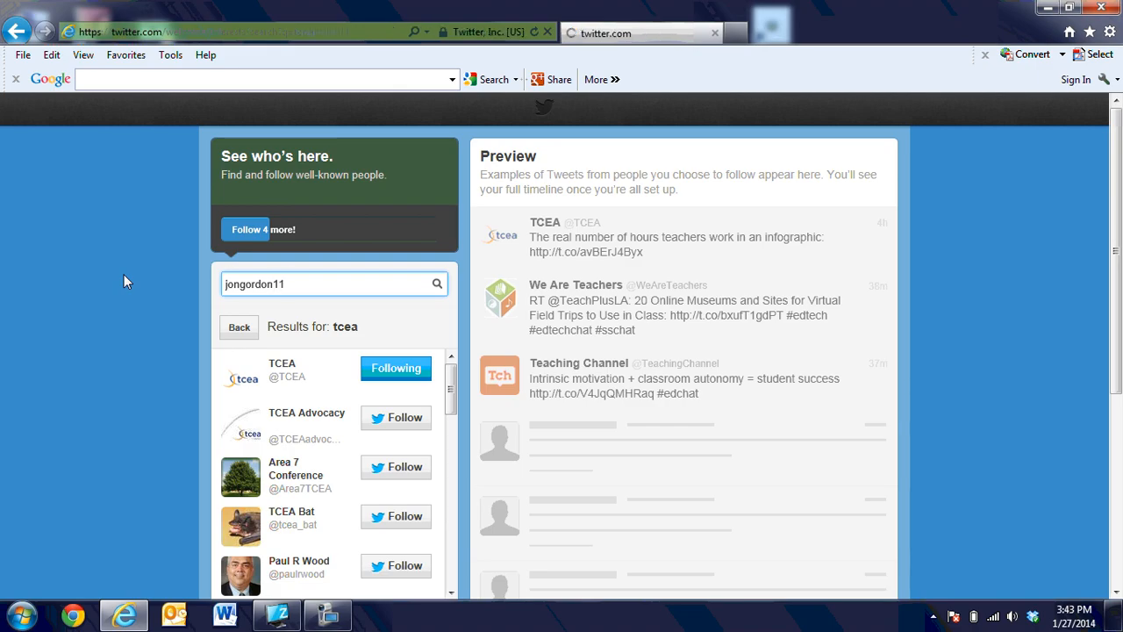
# Follow Jon Gordon, then search 'ted talks' and follow TEDTalks Updates
pyautogui.click(436, 283)
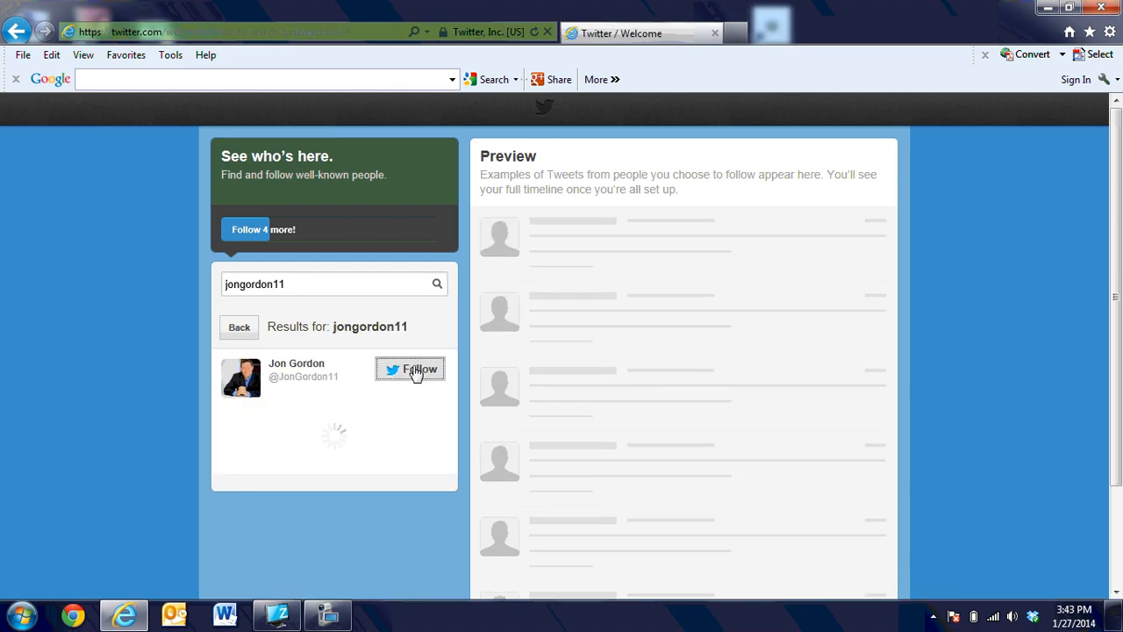
pyautogui.click(410, 368)
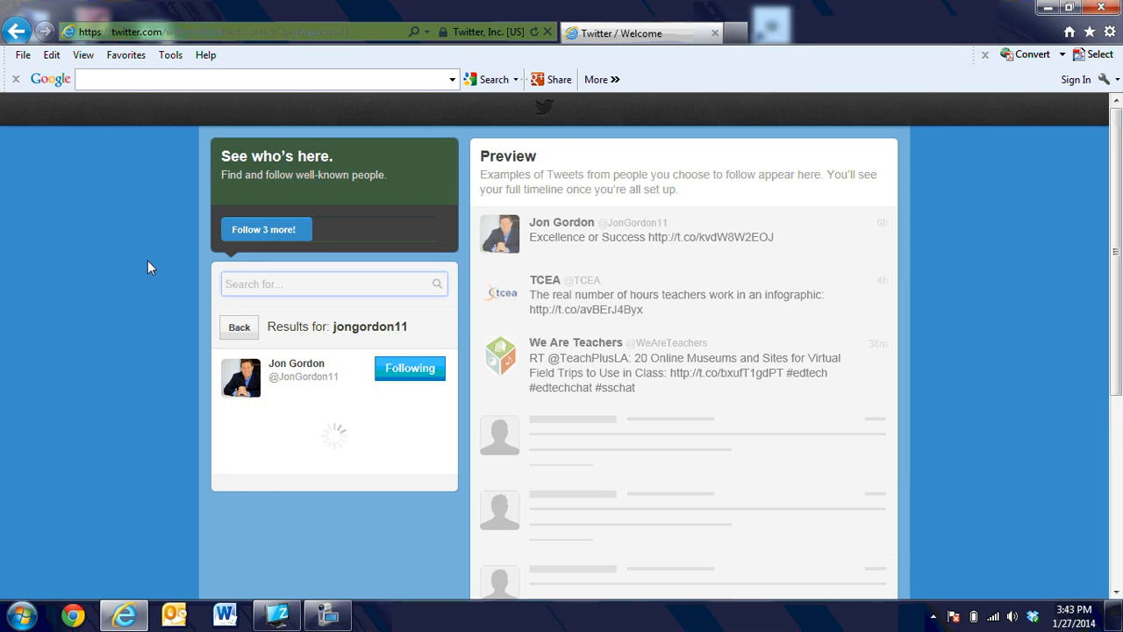
pyautogui.write('ted t')
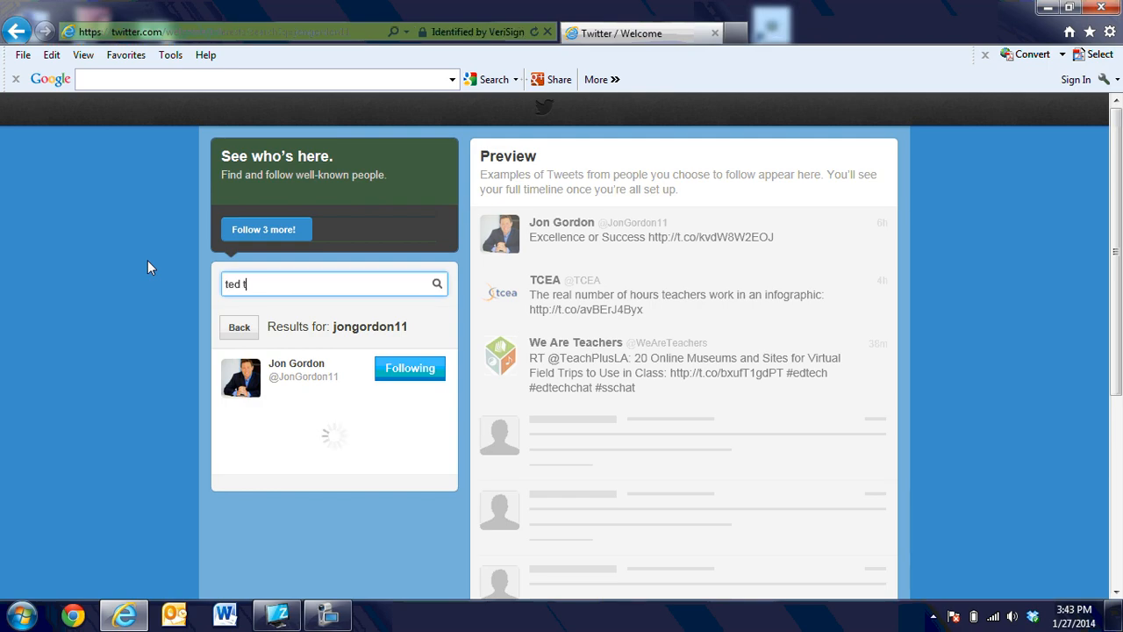
pyautogui.write('alks')
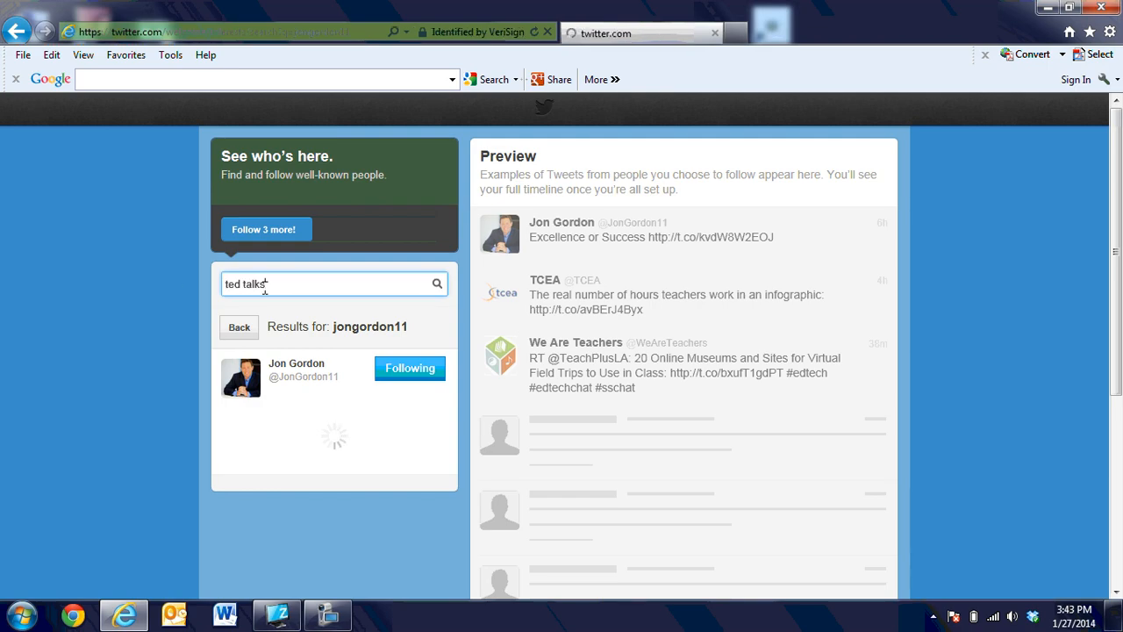
pyautogui.click(436, 283)
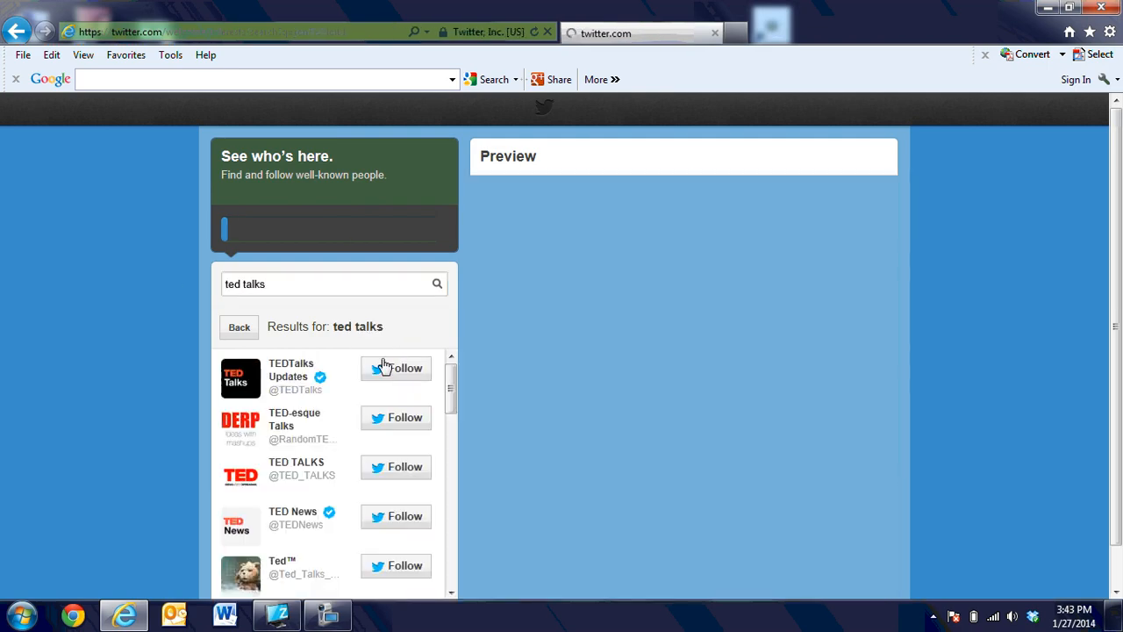
pyautogui.click(396, 368)
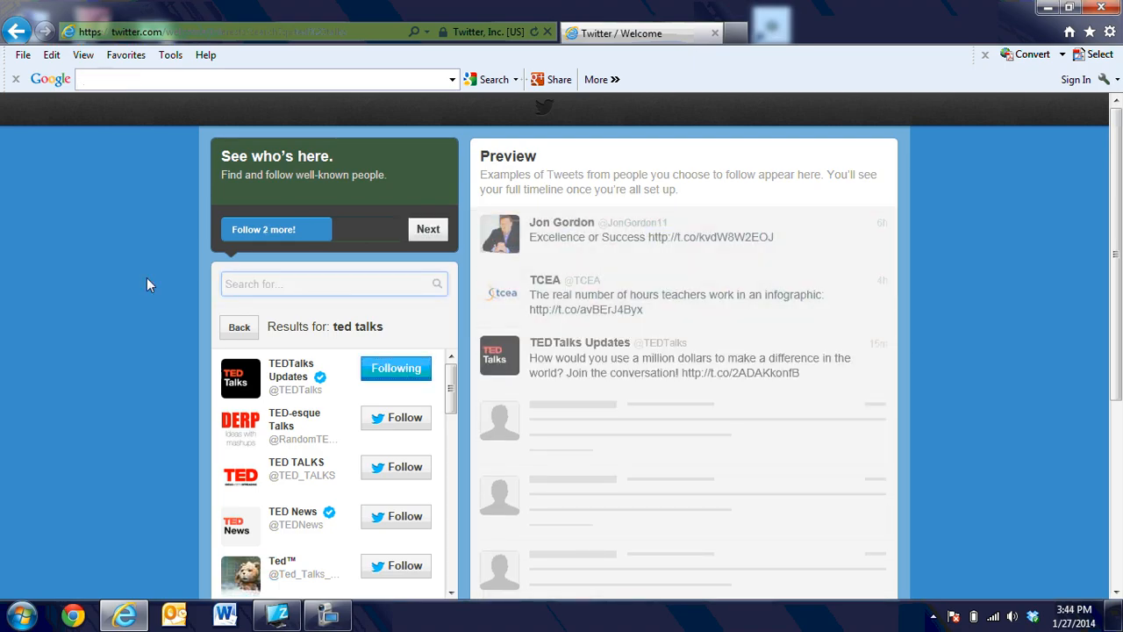
# Follow Ree Drummond and Todd Nesloney, completing the well-known people step
pyautogui.write('ree dr')
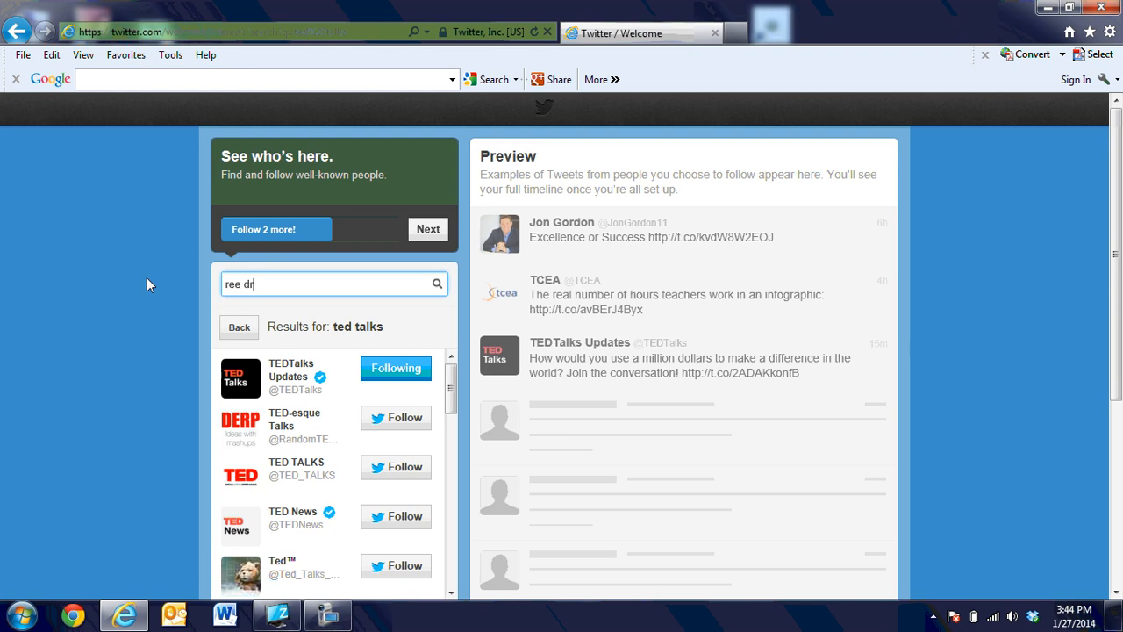
pyautogui.write('ummond')
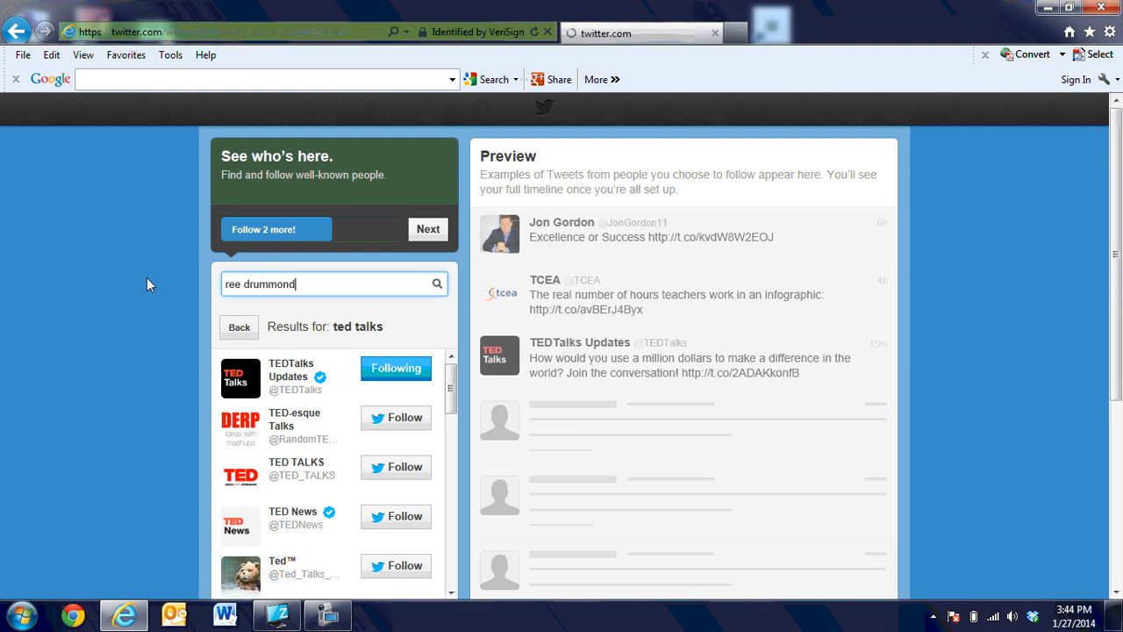
pyautogui.click(436, 284)
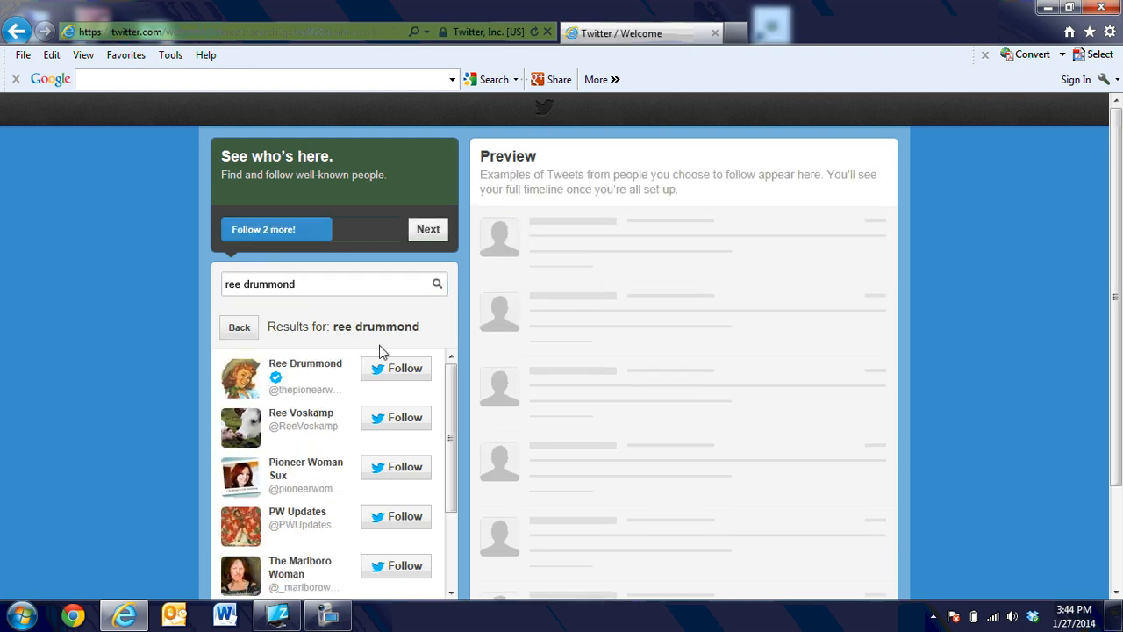
pyautogui.click(396, 367)
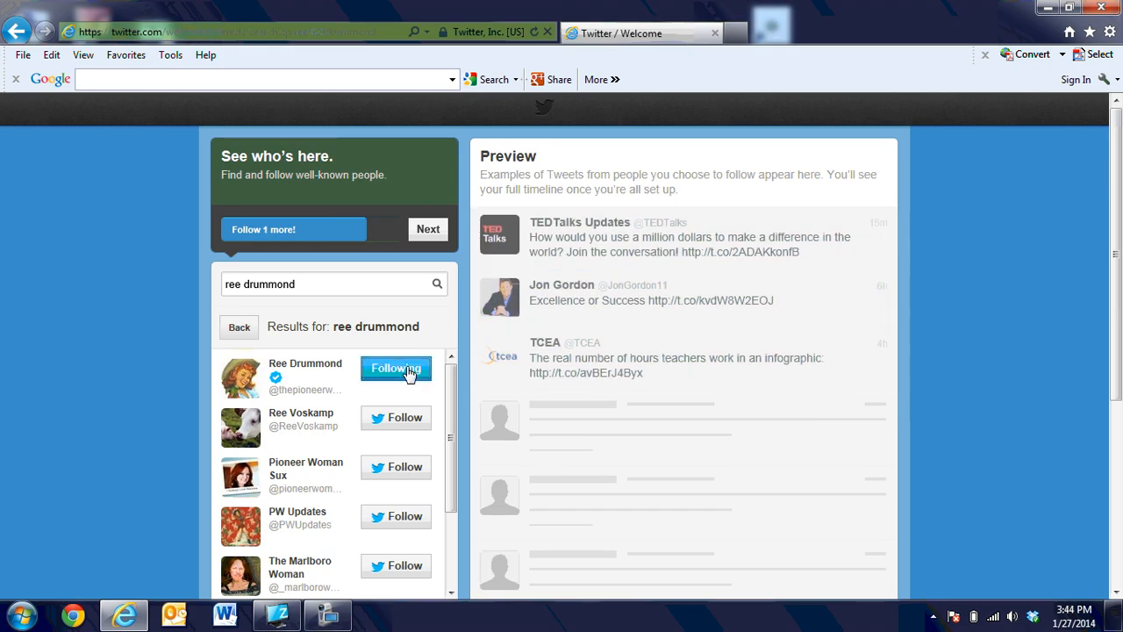
pyautogui.click(395, 368)
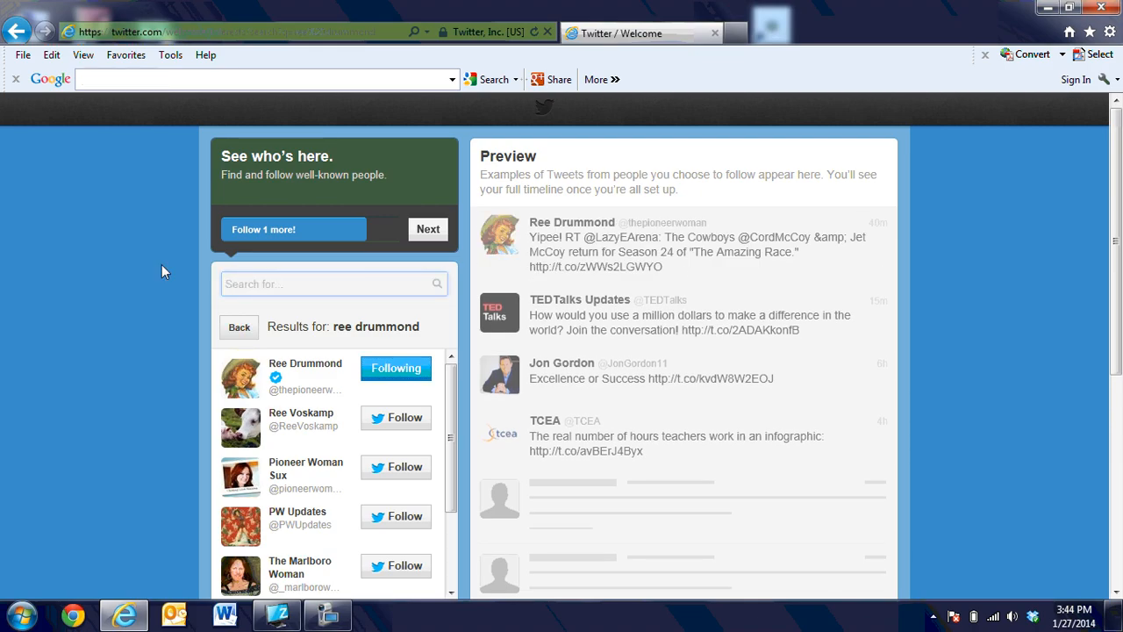
pyautogui.write('t')
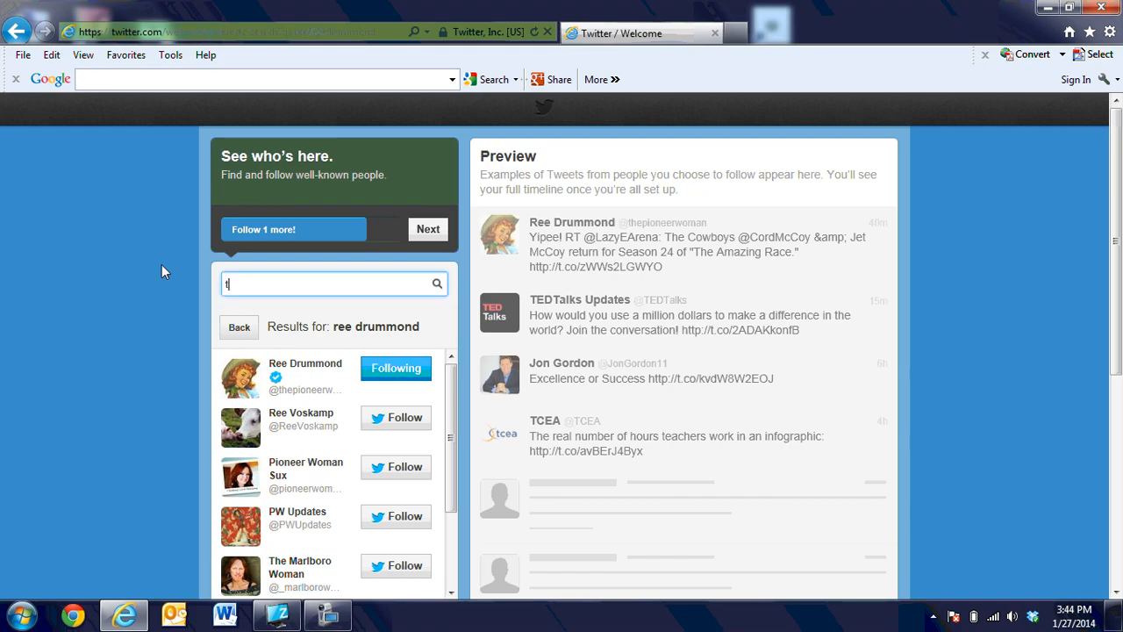
pyautogui.write('echn')
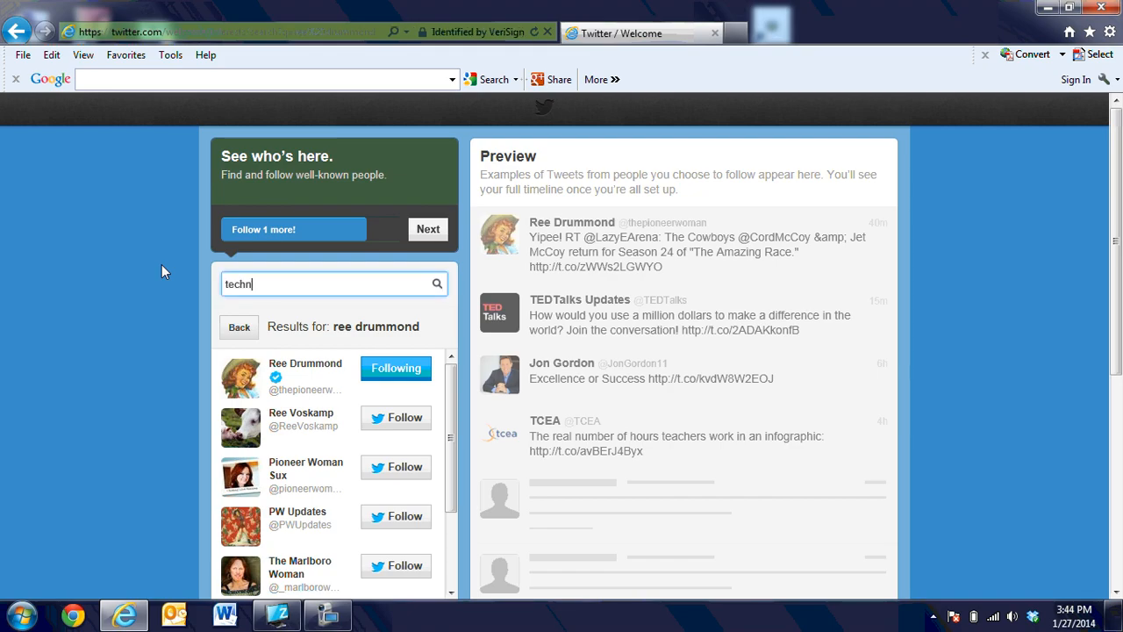
pyautogui.write('in')
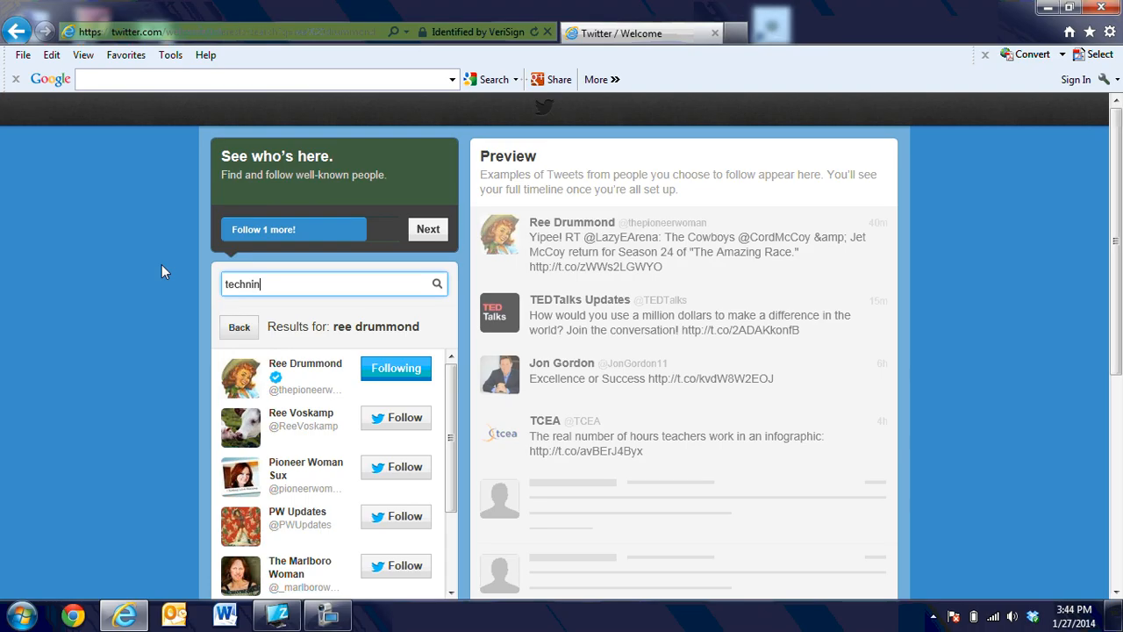
pyautogui.write('jatod')
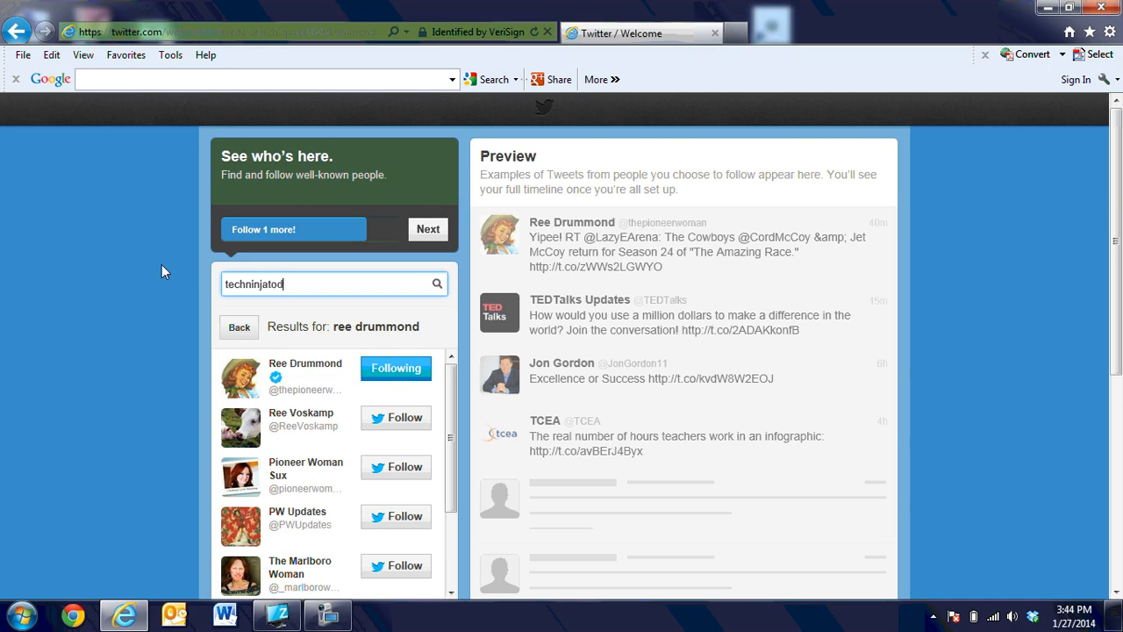
pyautogui.write('dd')
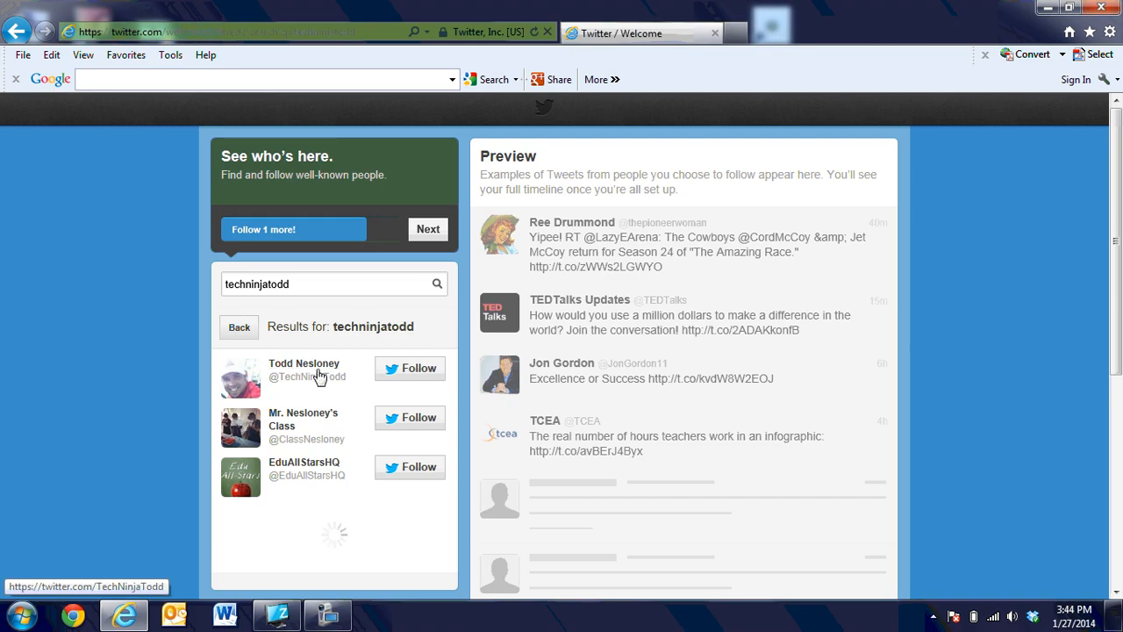
pyautogui.click(410, 367)
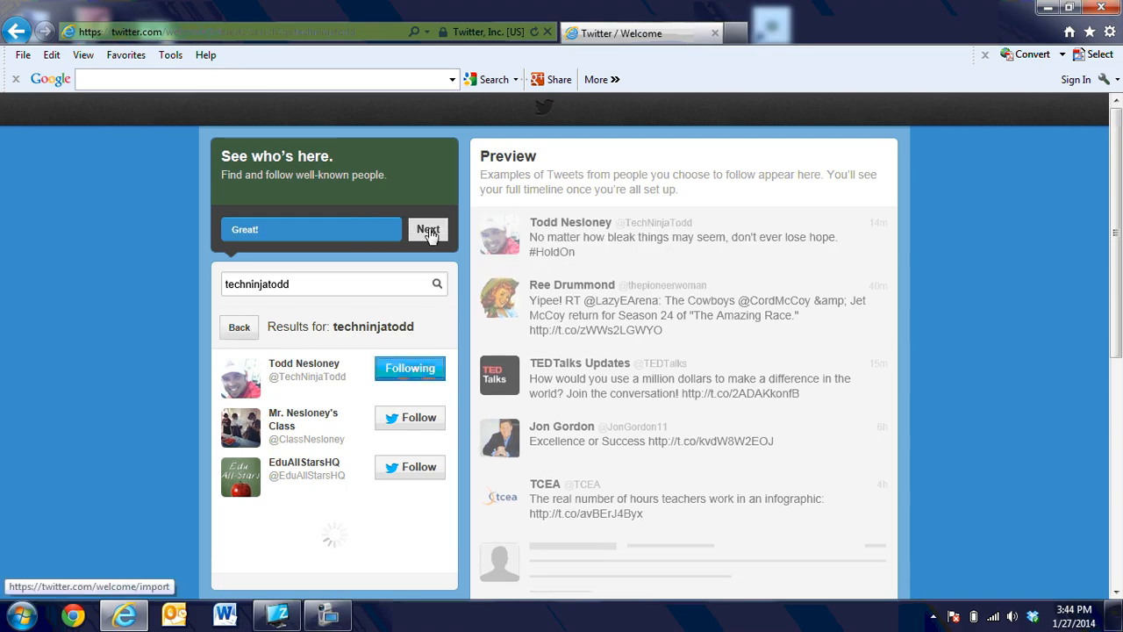
pyautogui.click(428, 229)
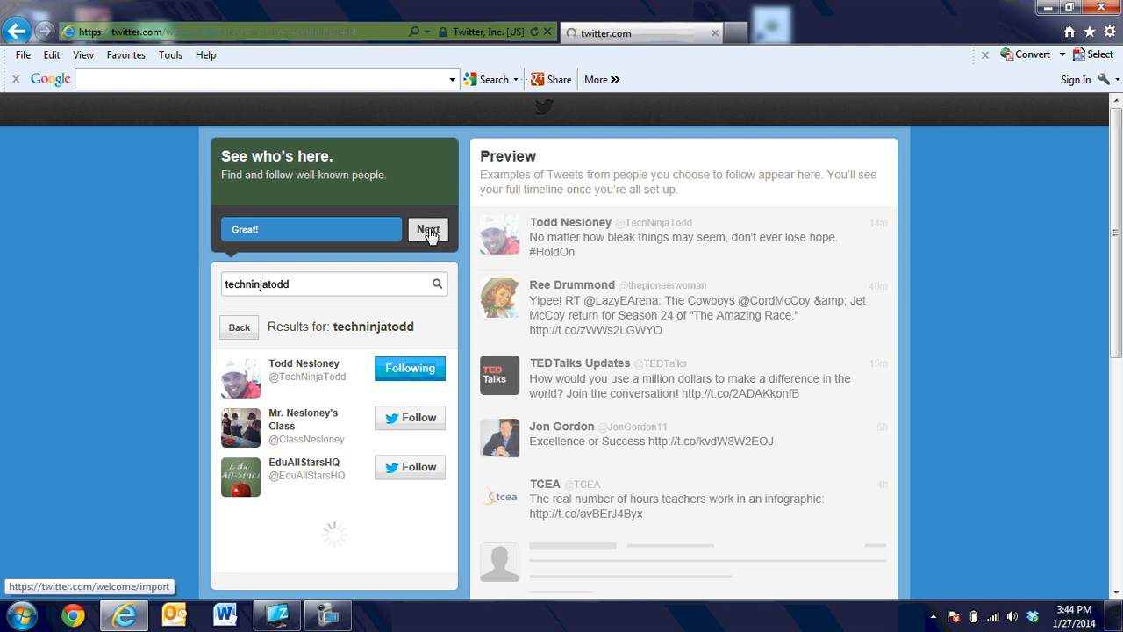
# Skip the Find people you know step without importing email contacts
pyautogui.click(428, 229)
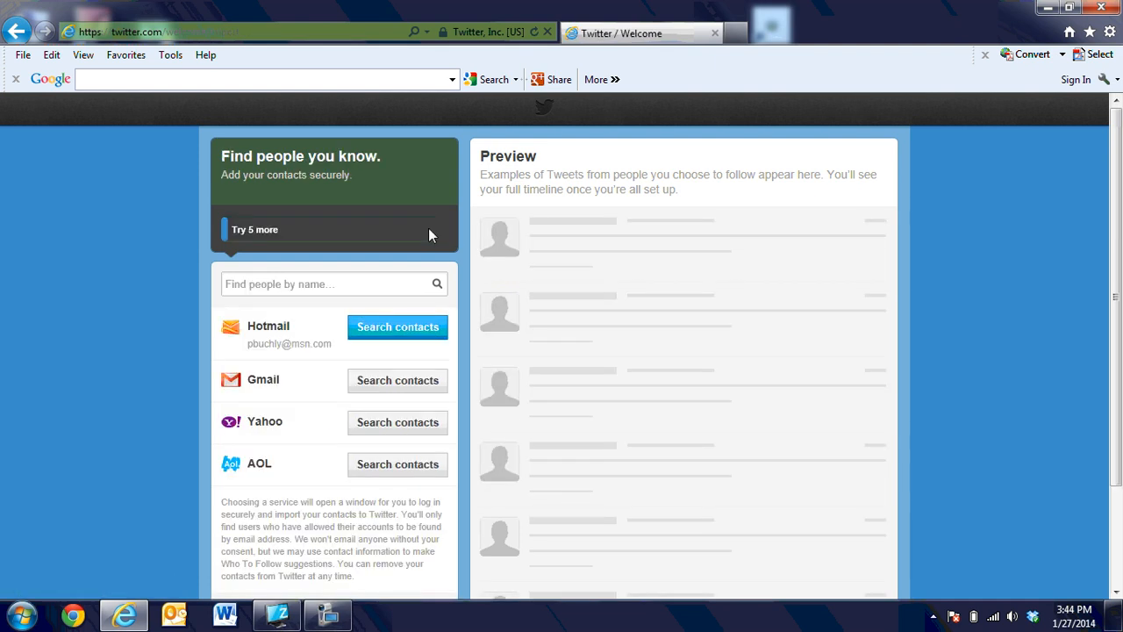
pyautogui.moveTo(447, 246)
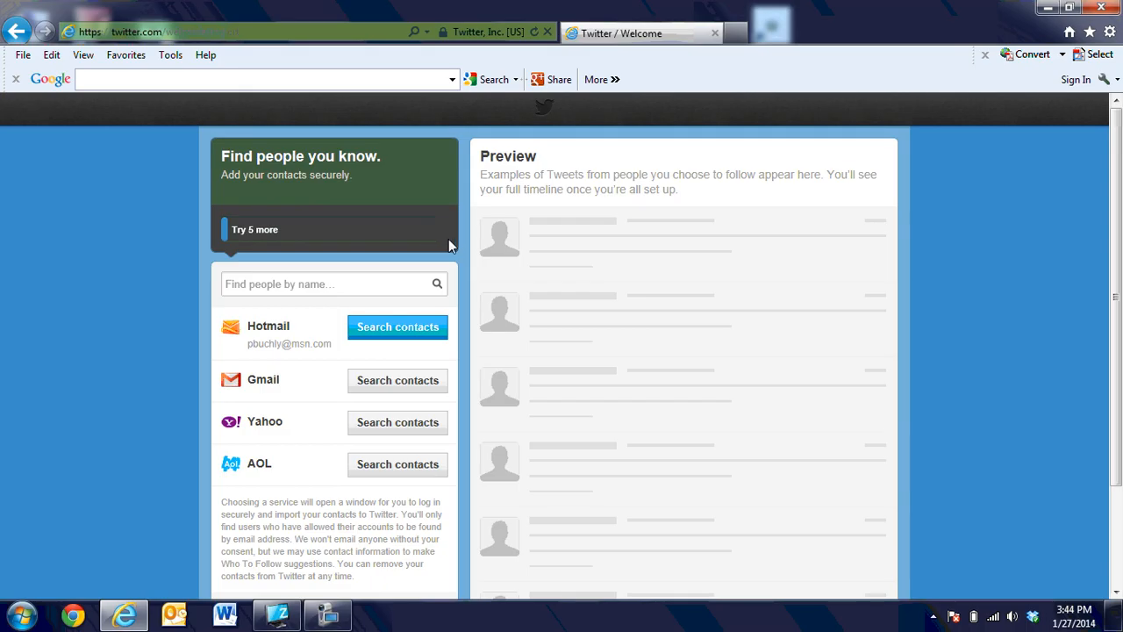
pyautogui.scroll(-3)
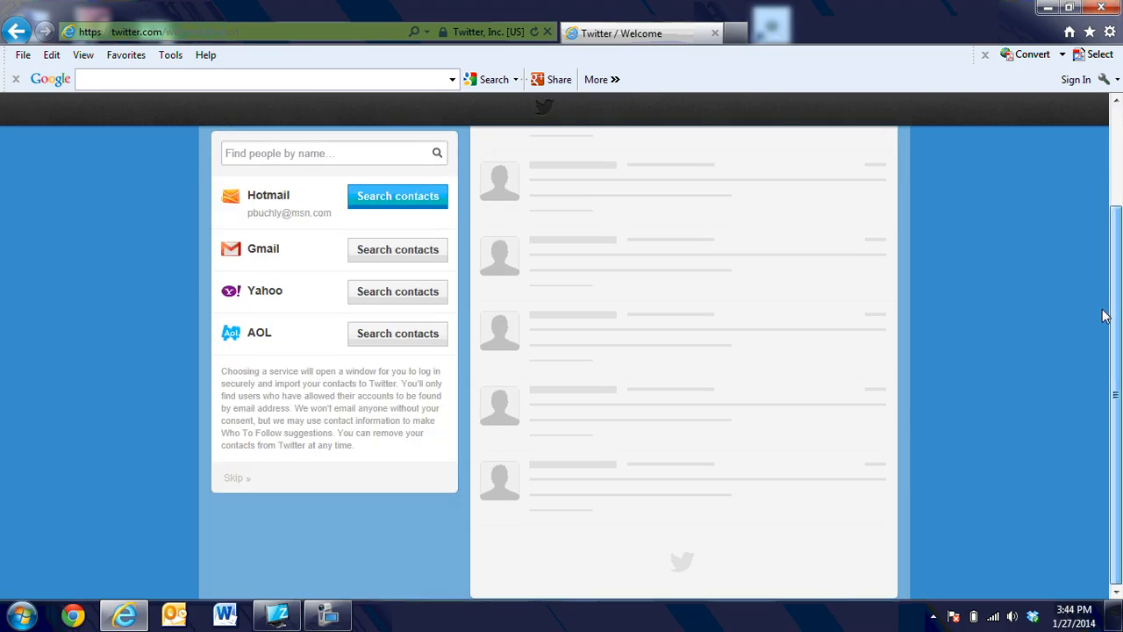
pyautogui.scroll(3)
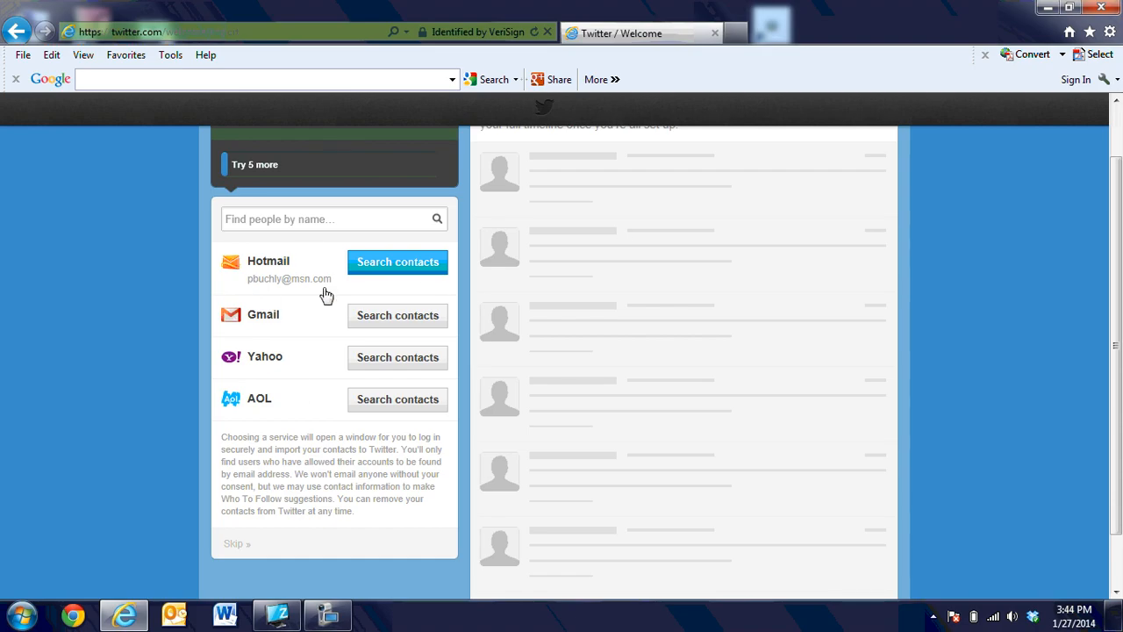
pyautogui.moveTo(237, 544)
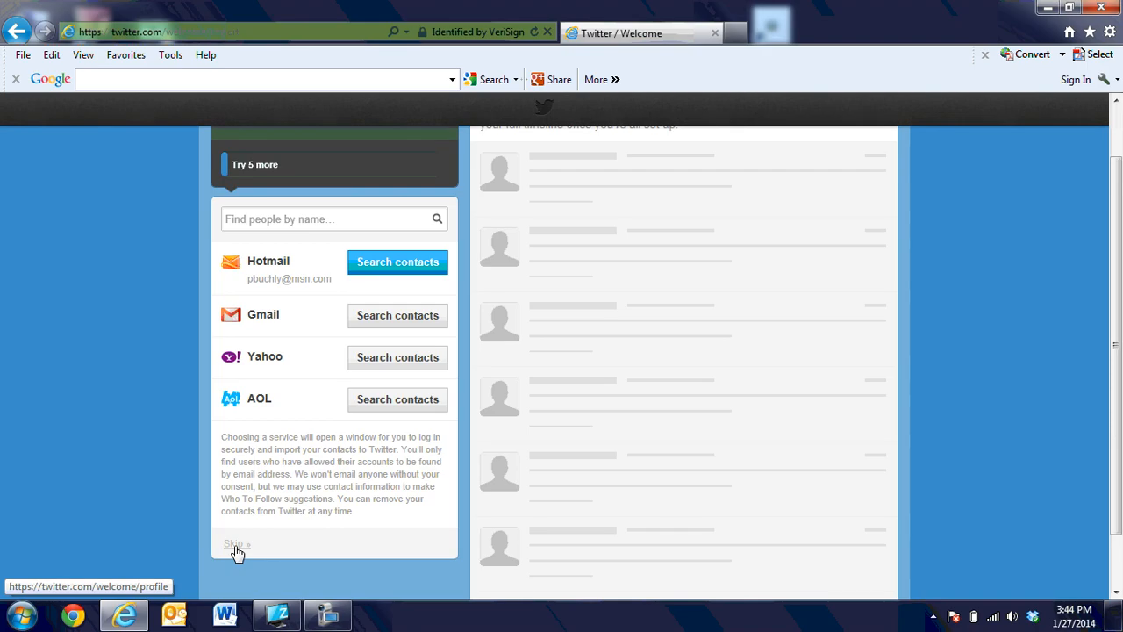
pyautogui.click(325, 219)
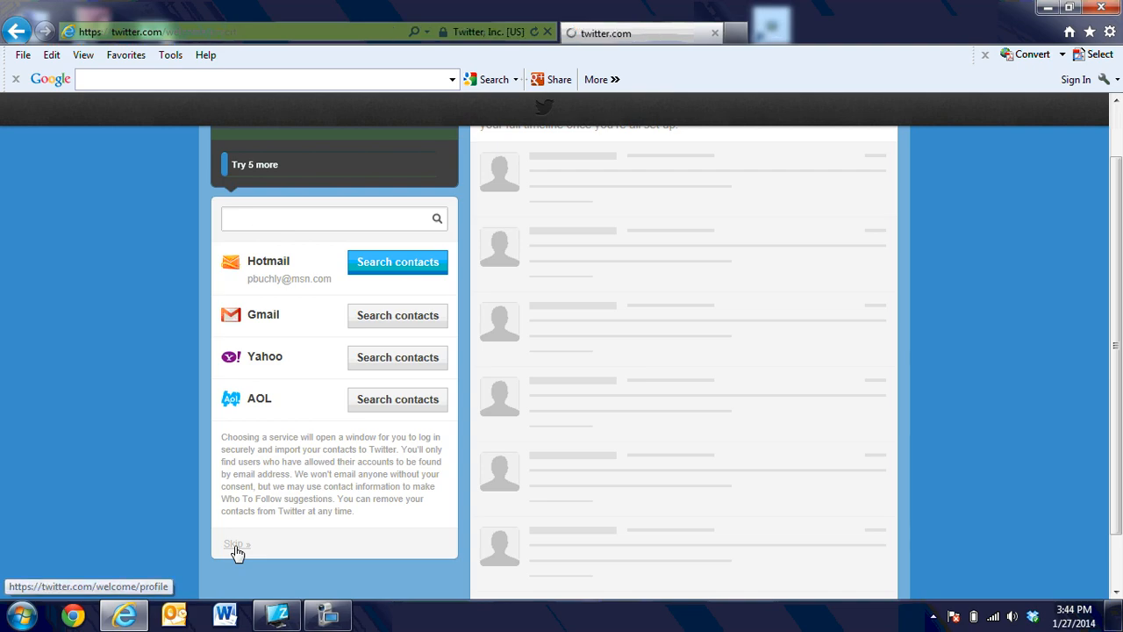
# Upload a profile photo and enter the bio 'Loves family, dogs, books...'
pyautogui.click(235, 543)
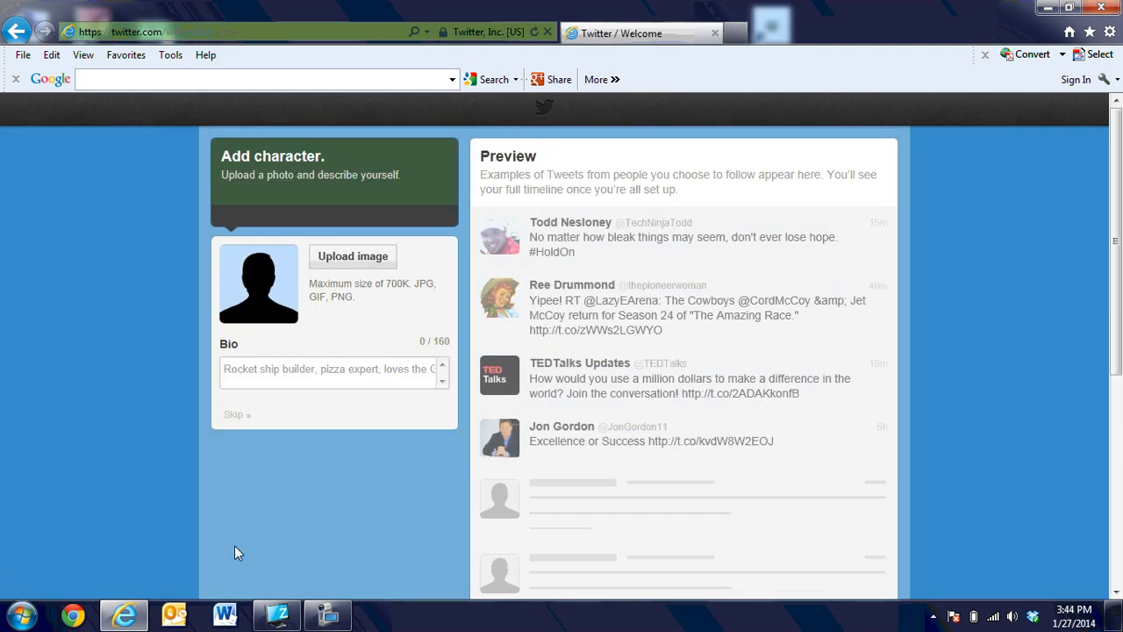
pyautogui.moveTo(553, 277)
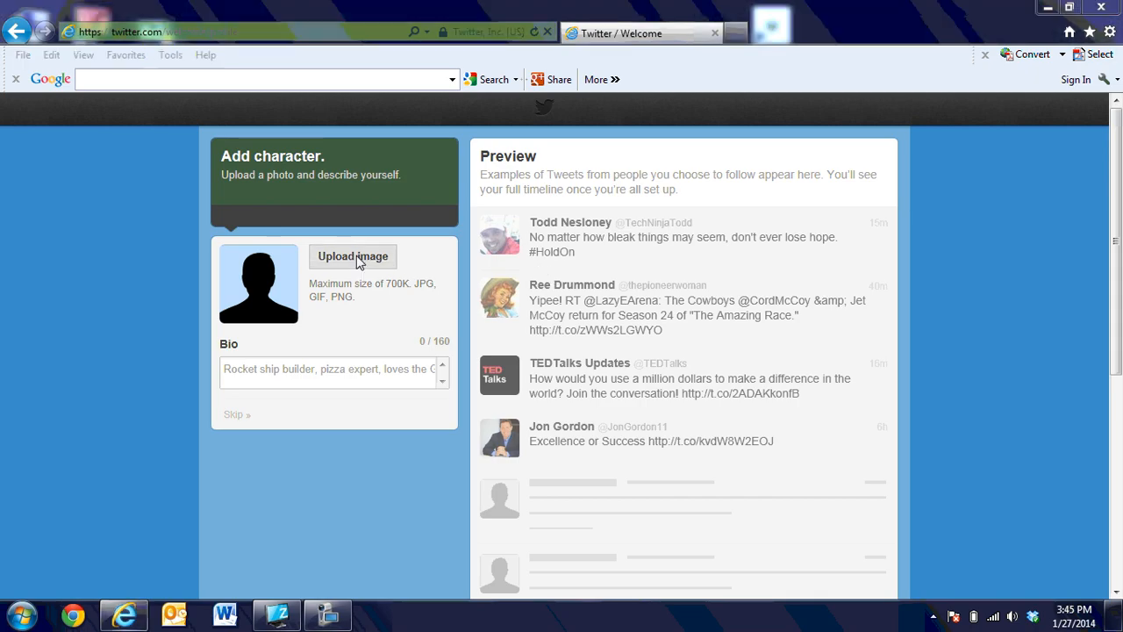
pyautogui.click(353, 256)
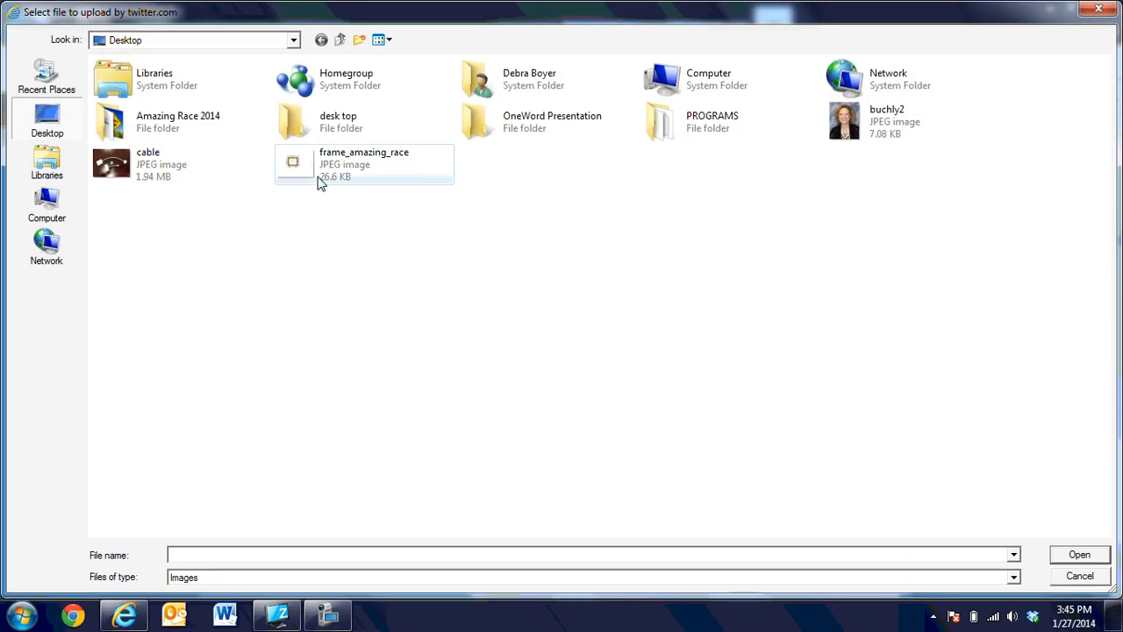
pyautogui.click(886, 121)
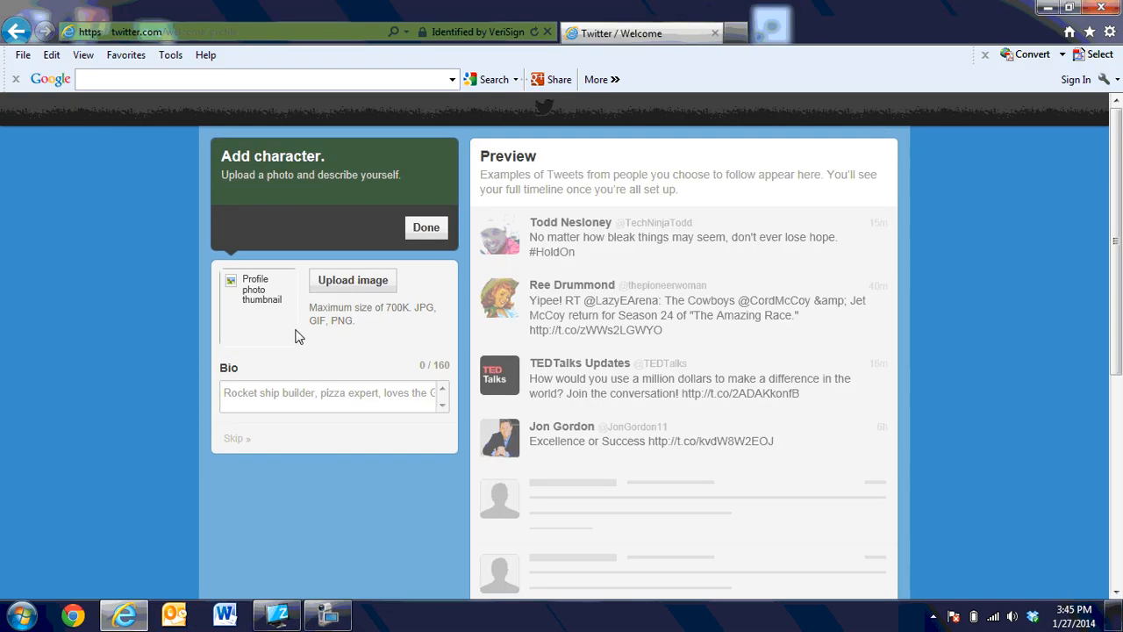
pyautogui.moveTo(408, 279)
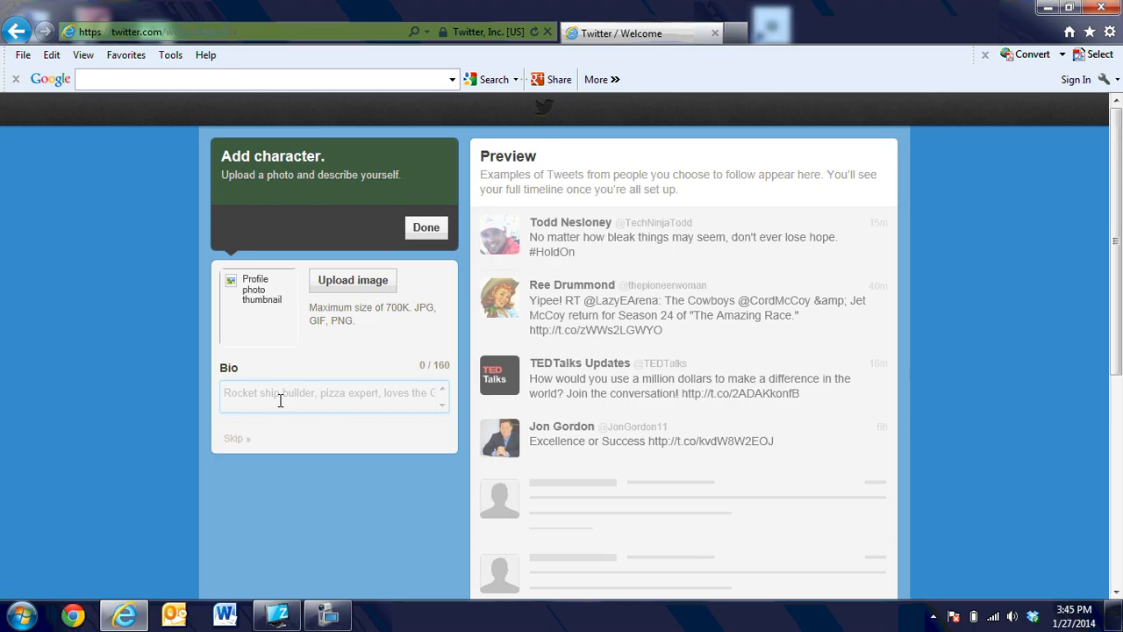
pyautogui.write('Loves family')
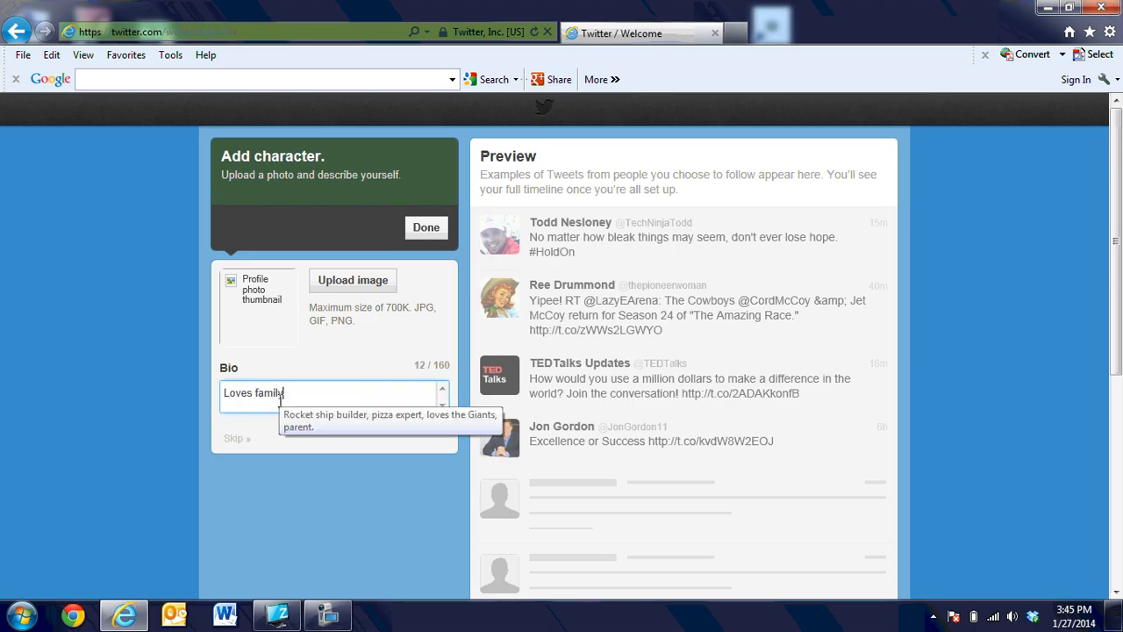
pyautogui.write(', do')
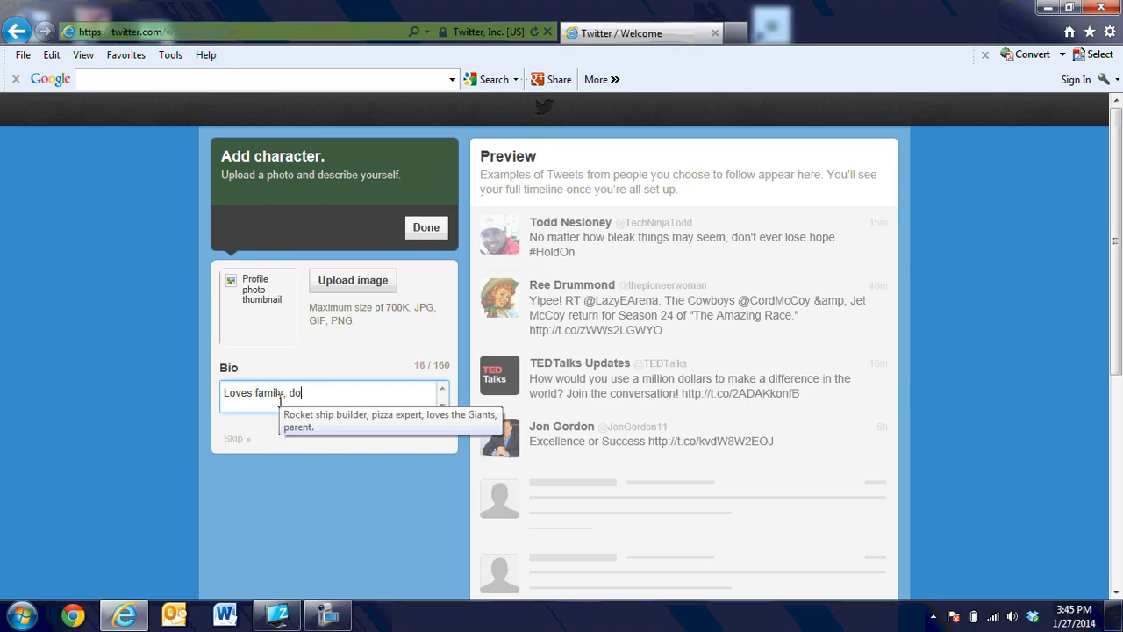
pyautogui.write('gs, books')
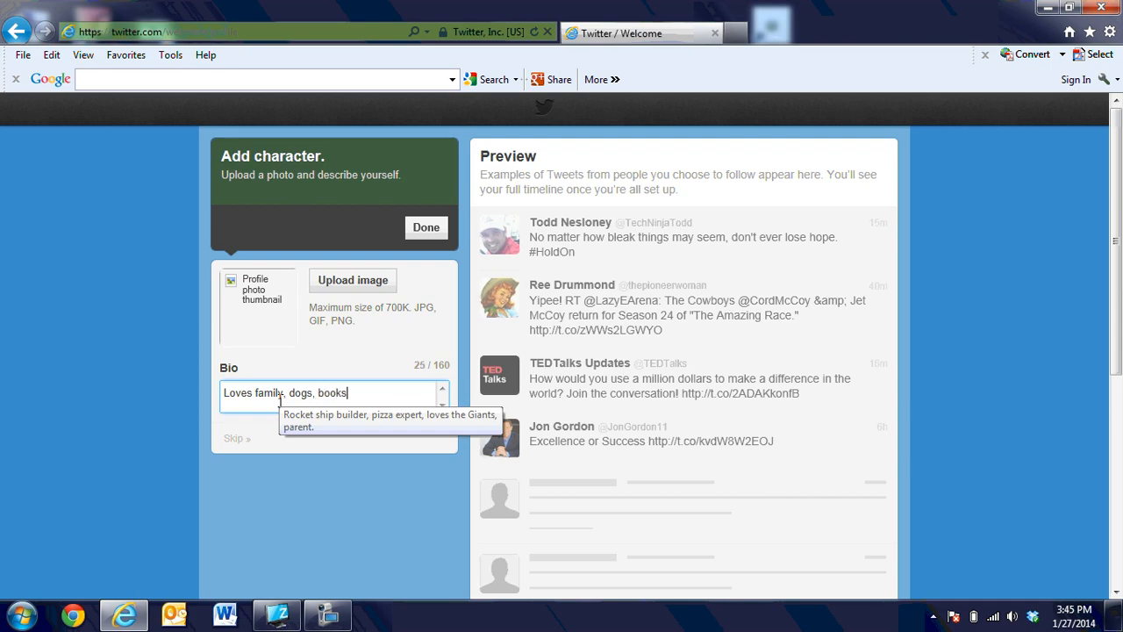
pyautogui.write('...')
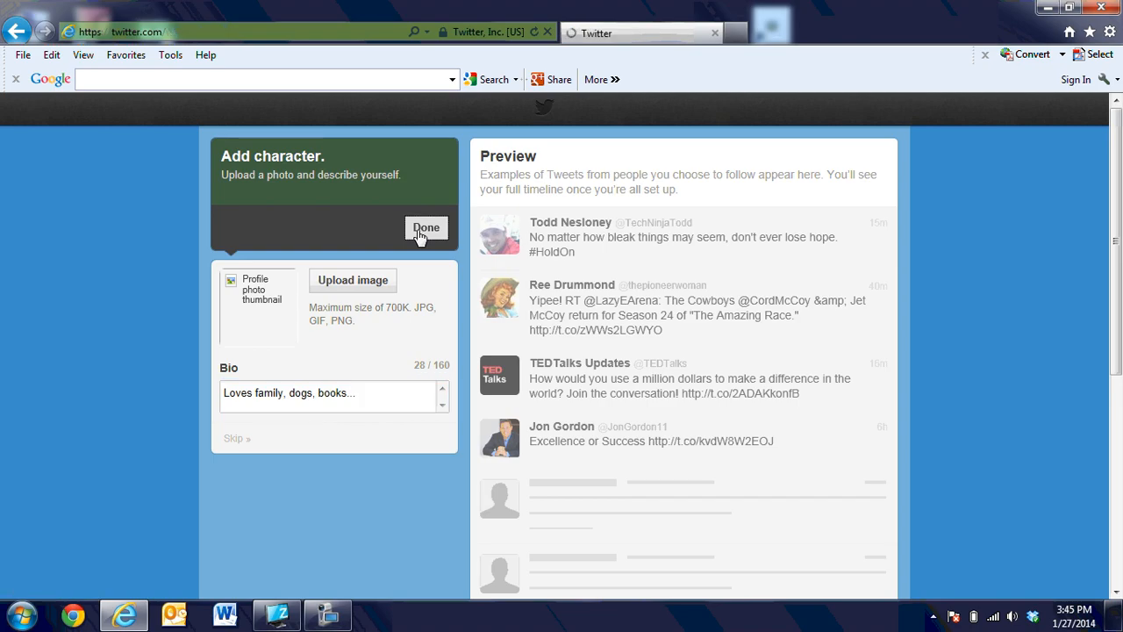
# Complete the Add character step with Done and reach the home timeline
pyautogui.click(427, 227)
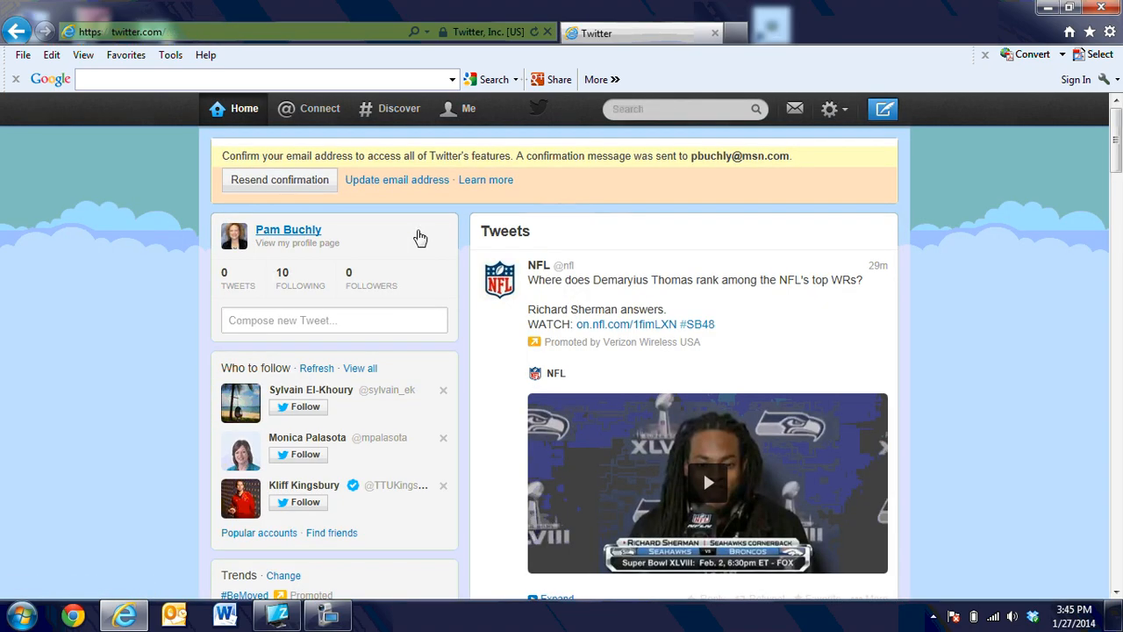
pyautogui.moveTo(273, 239)
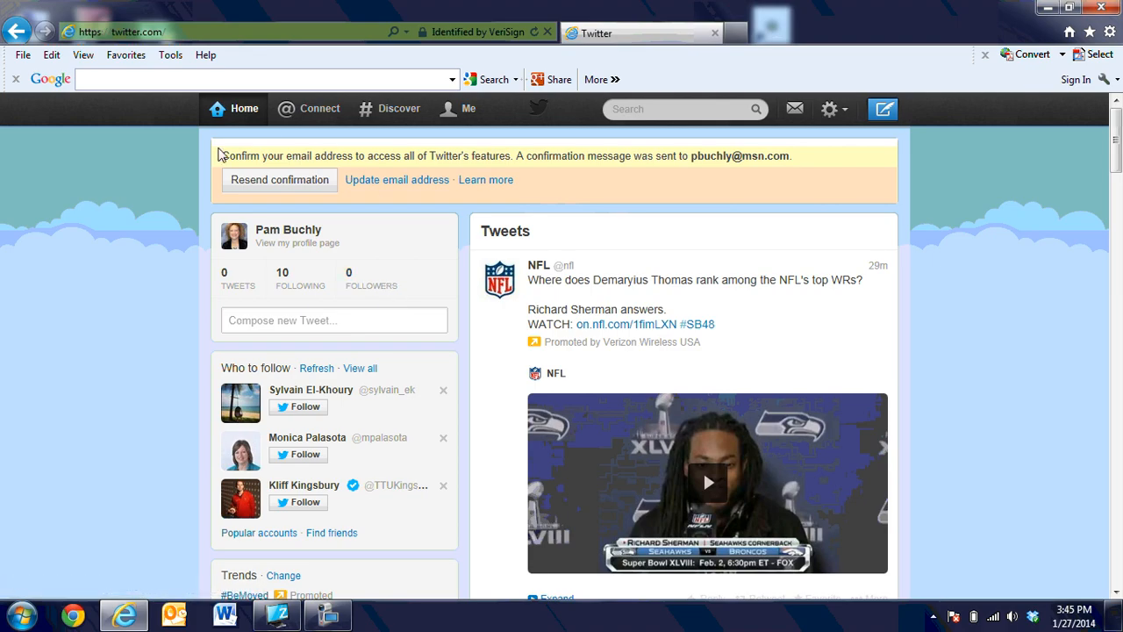
pyautogui.moveTo(419, 194)
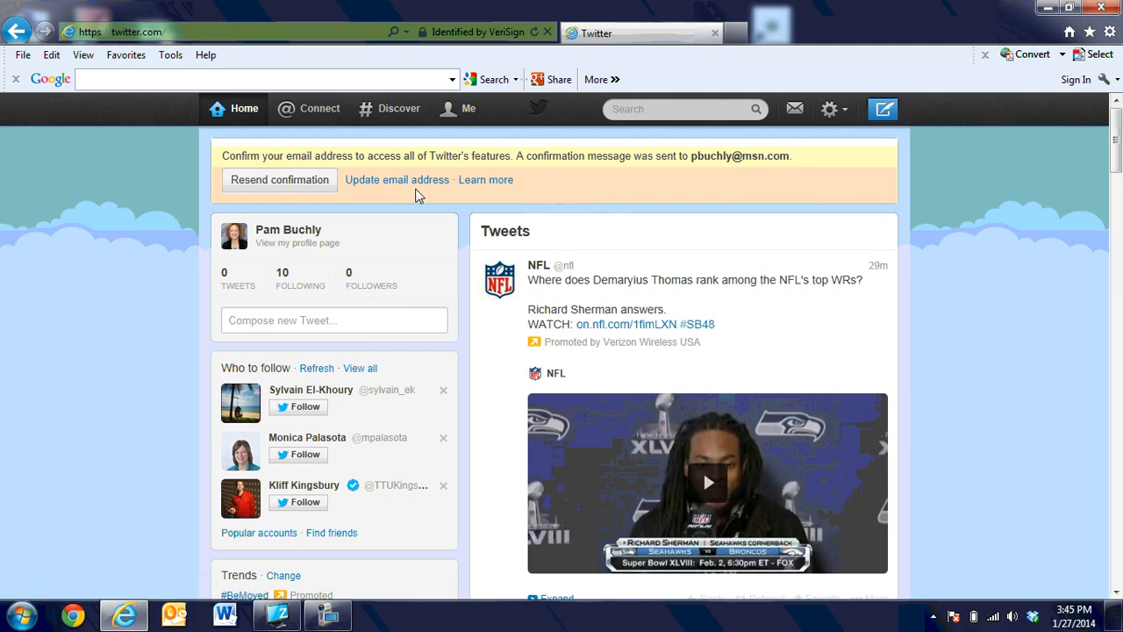
pyautogui.moveTo(362, 197)
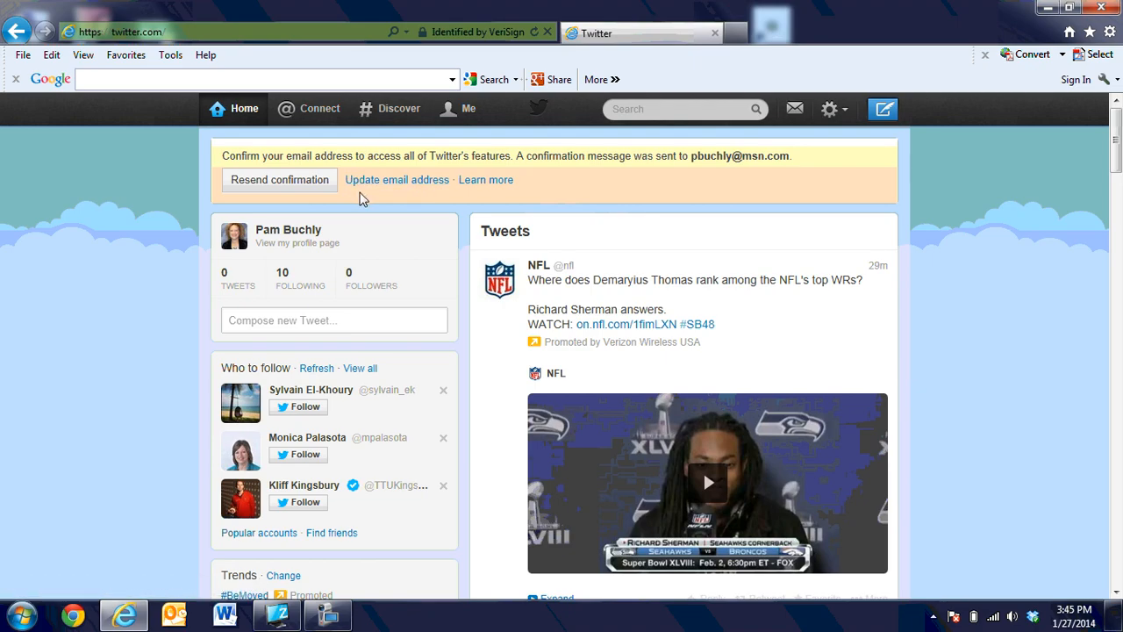
pyautogui.moveTo(367, 204)
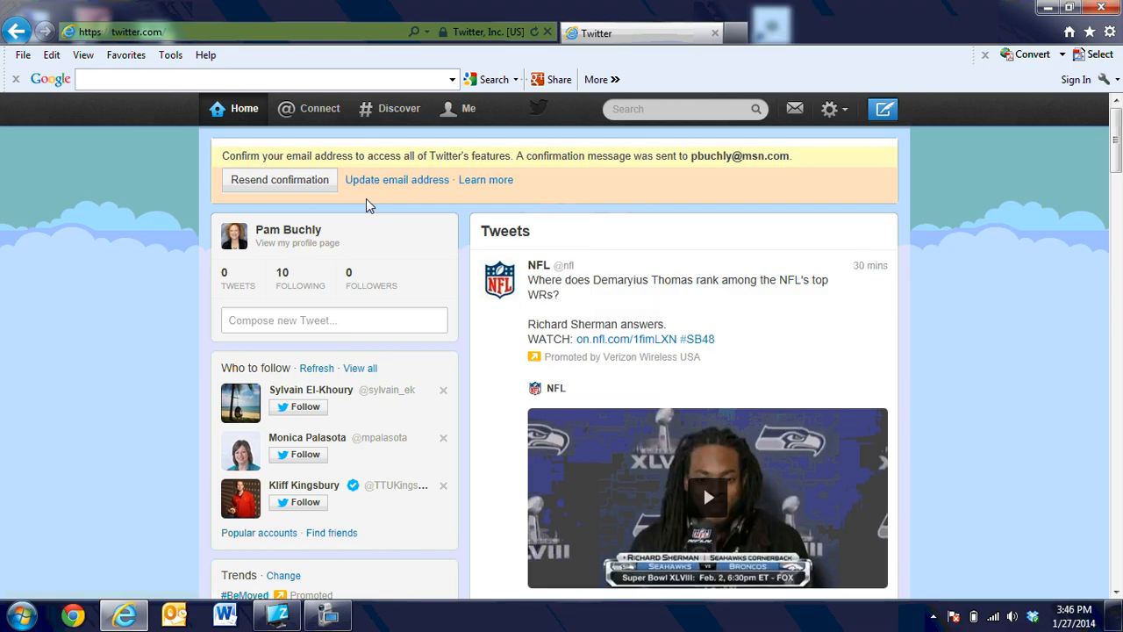
pyautogui.moveTo(425, 218)
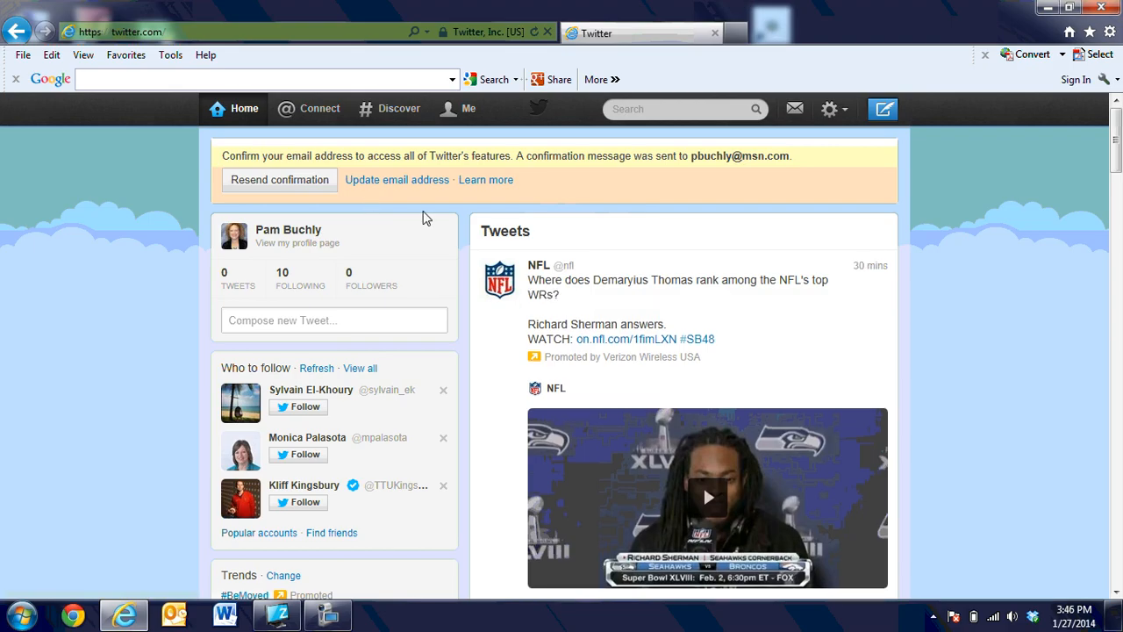
pyautogui.moveTo(289, 229)
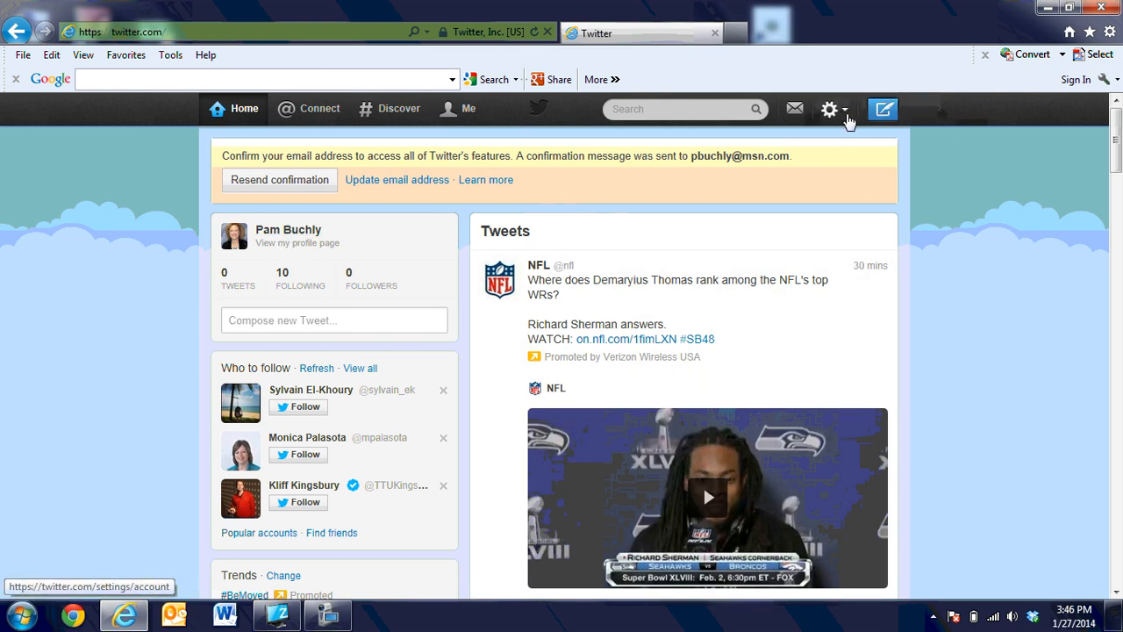
pyautogui.moveTo(829, 109)
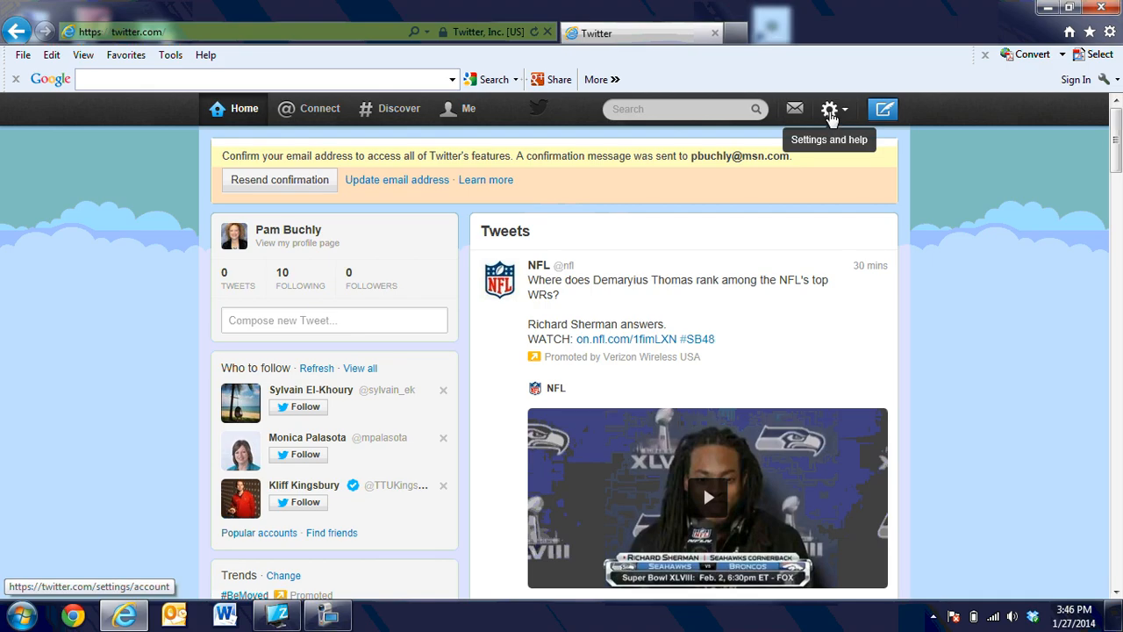
# Go to Settings from the gear menu and scroll through username, language, time zone and country
pyautogui.click(829, 109)
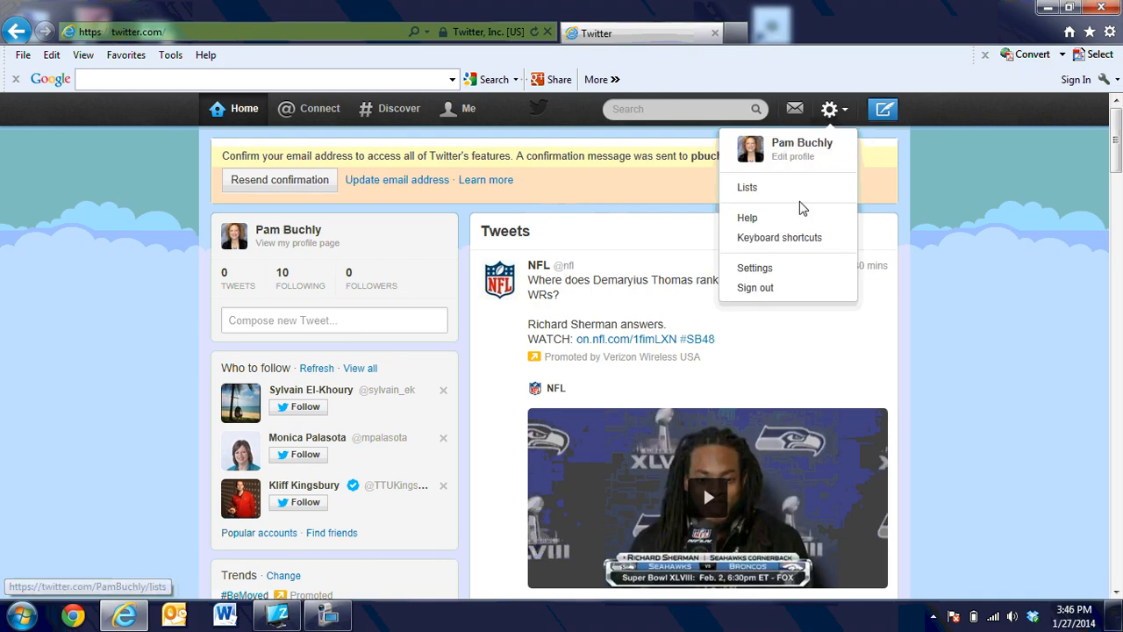
pyautogui.moveTo(754, 268)
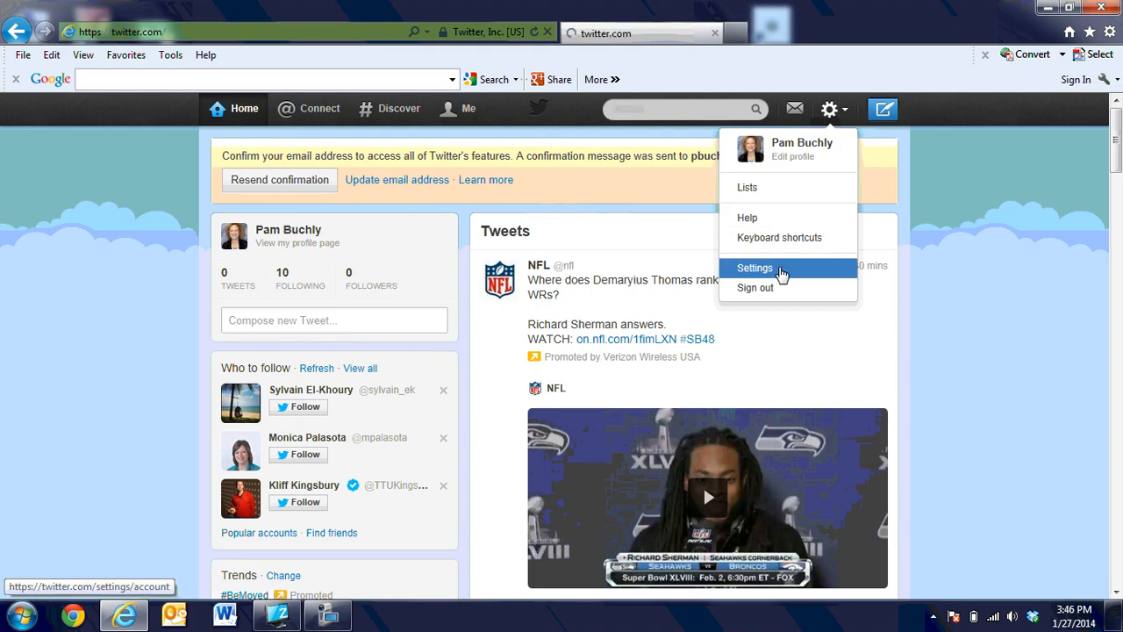
pyautogui.click(755, 268)
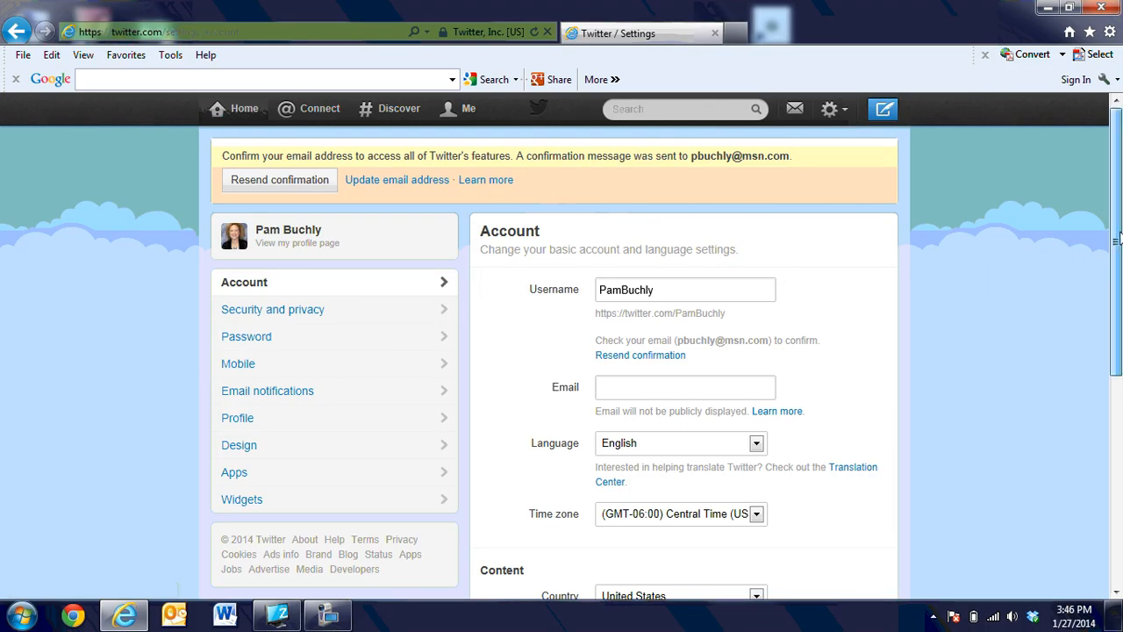
pyautogui.scroll(-3)
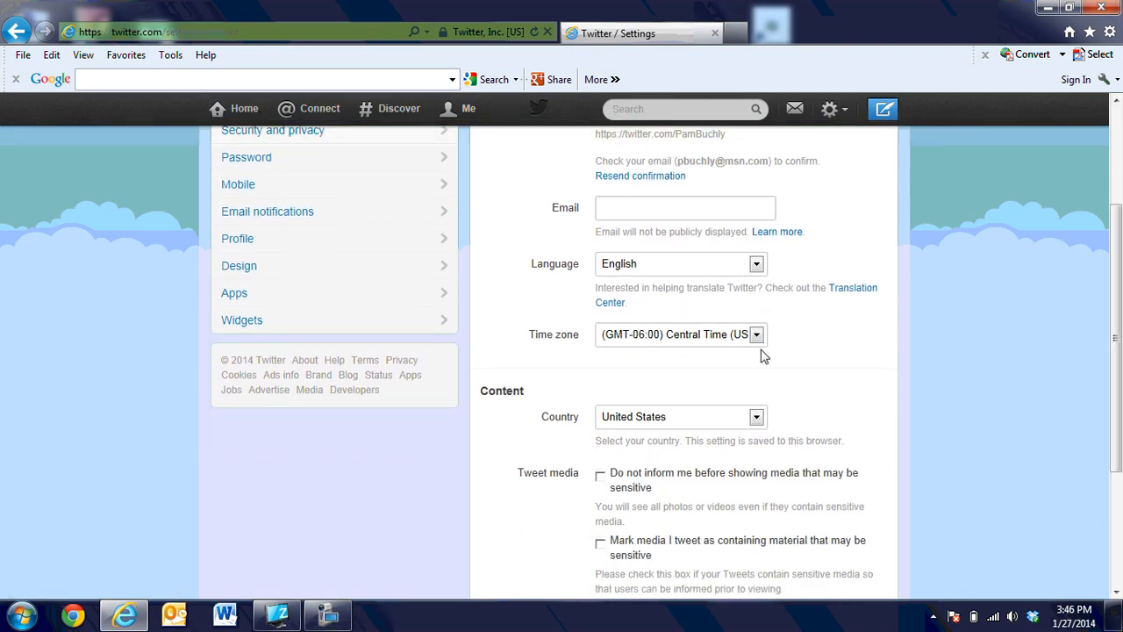
pyautogui.scroll(-3)
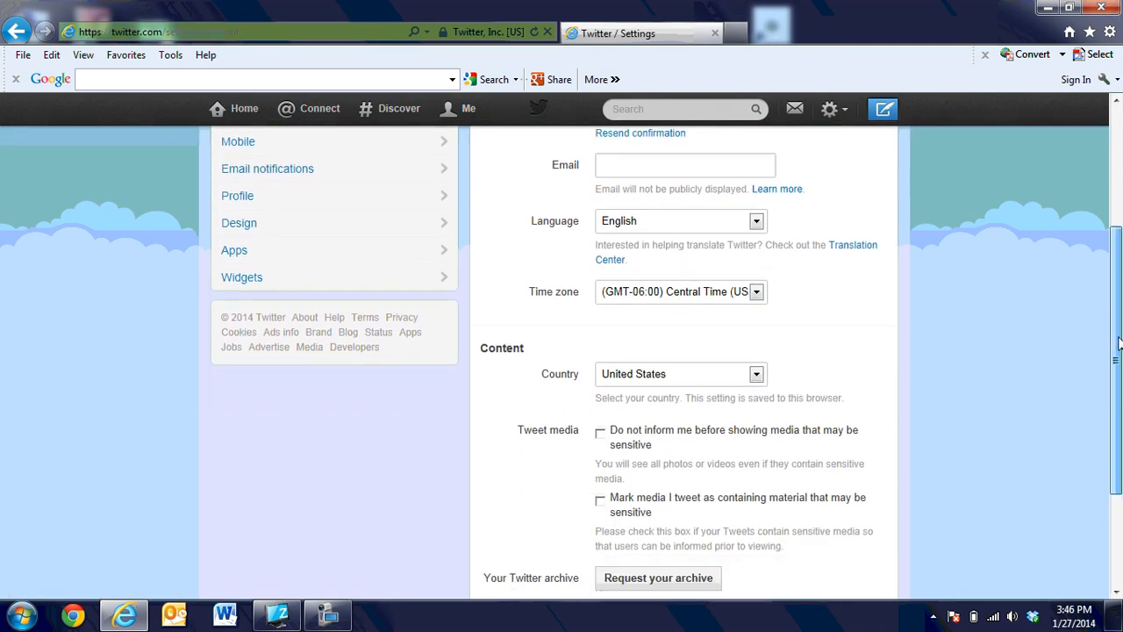
pyautogui.scroll(-3)
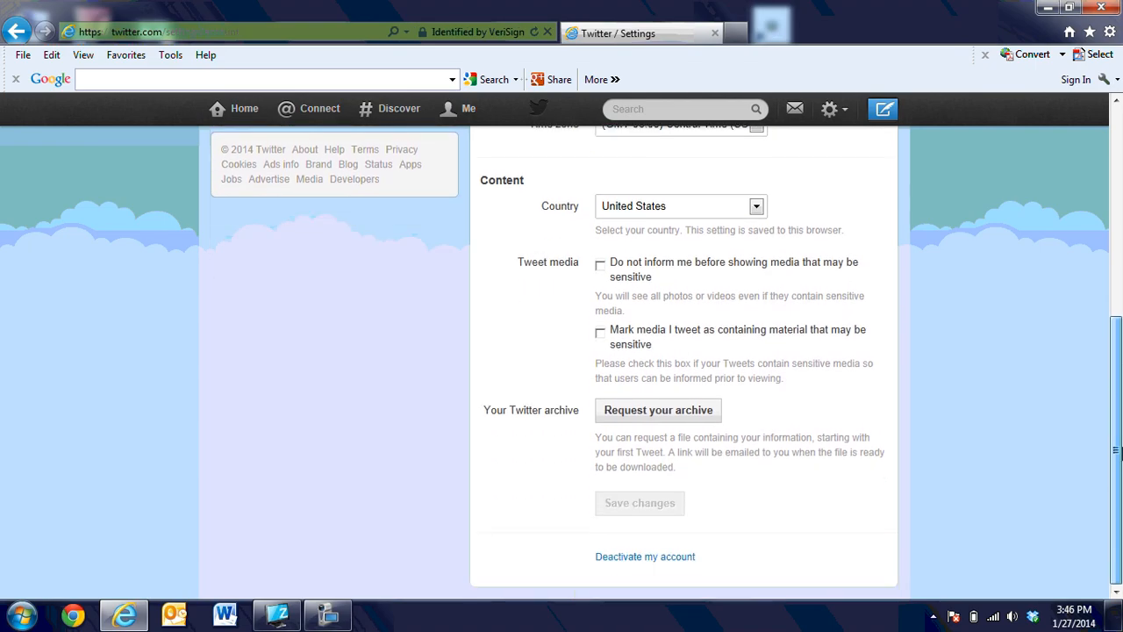
pyautogui.scroll(3)
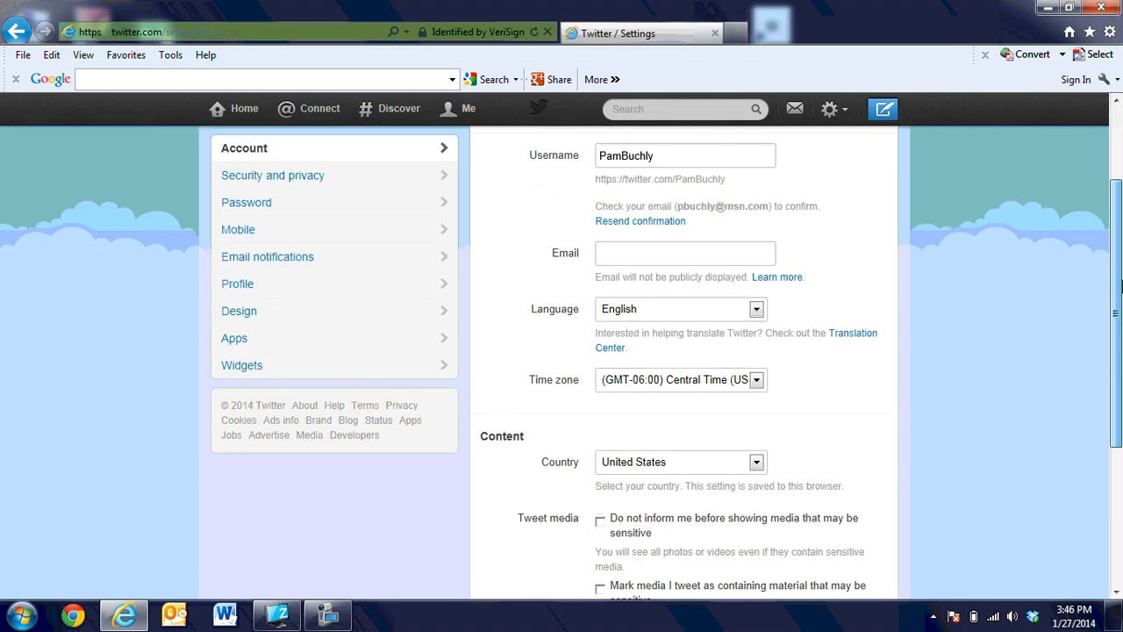
pyautogui.scroll(3)
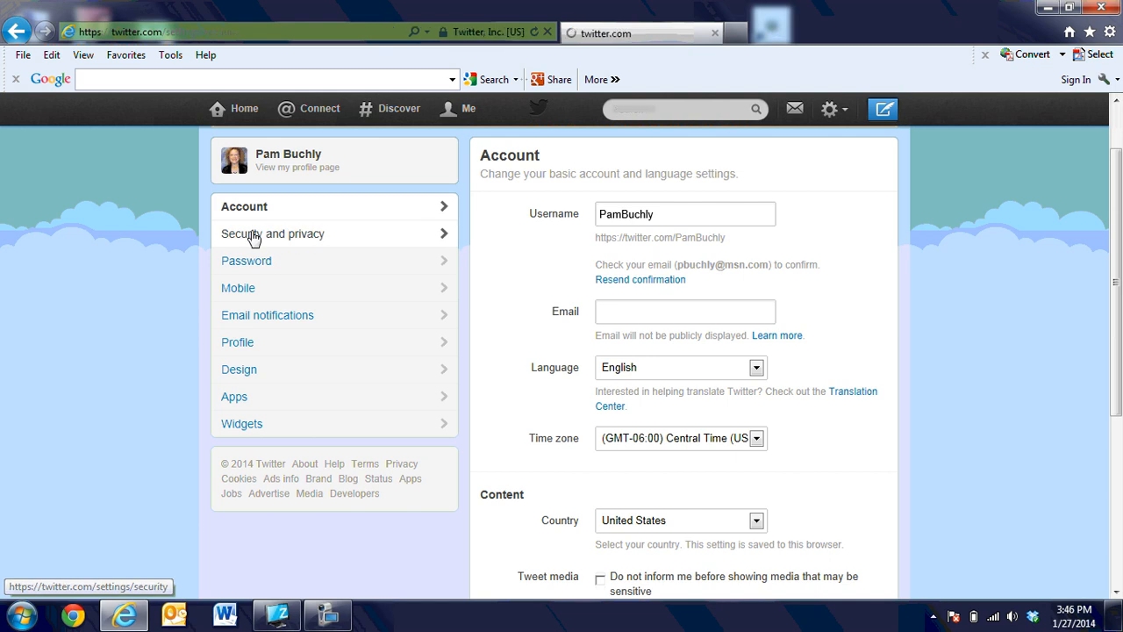
# View the Security and privacy page, scrolling through login verification and privacy options
pyautogui.click(273, 233)
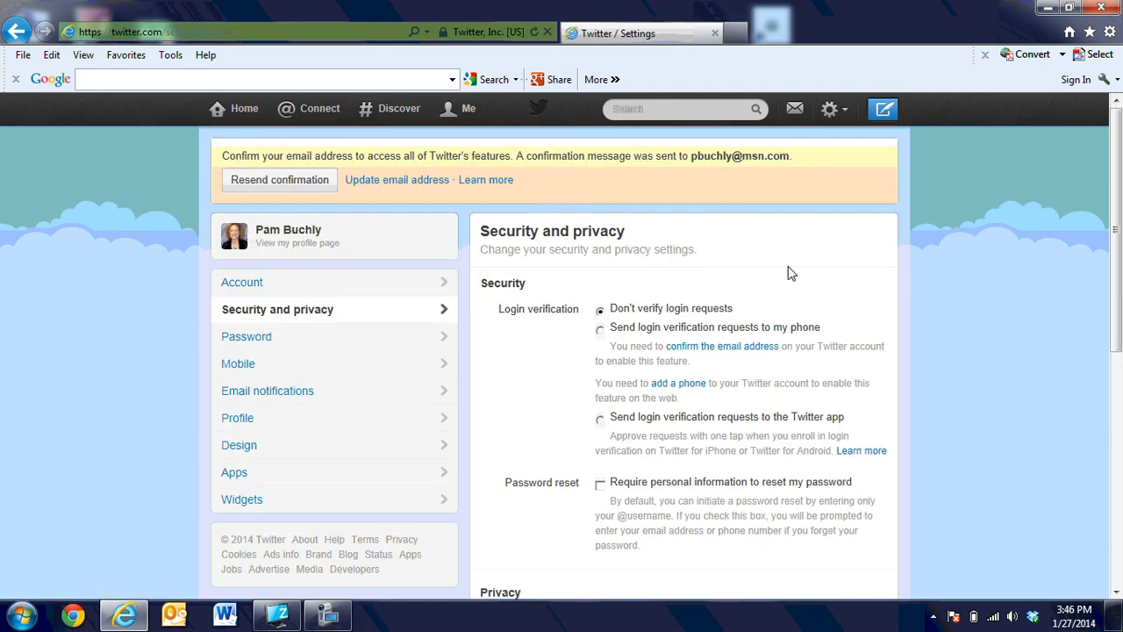
pyautogui.scroll(-3)
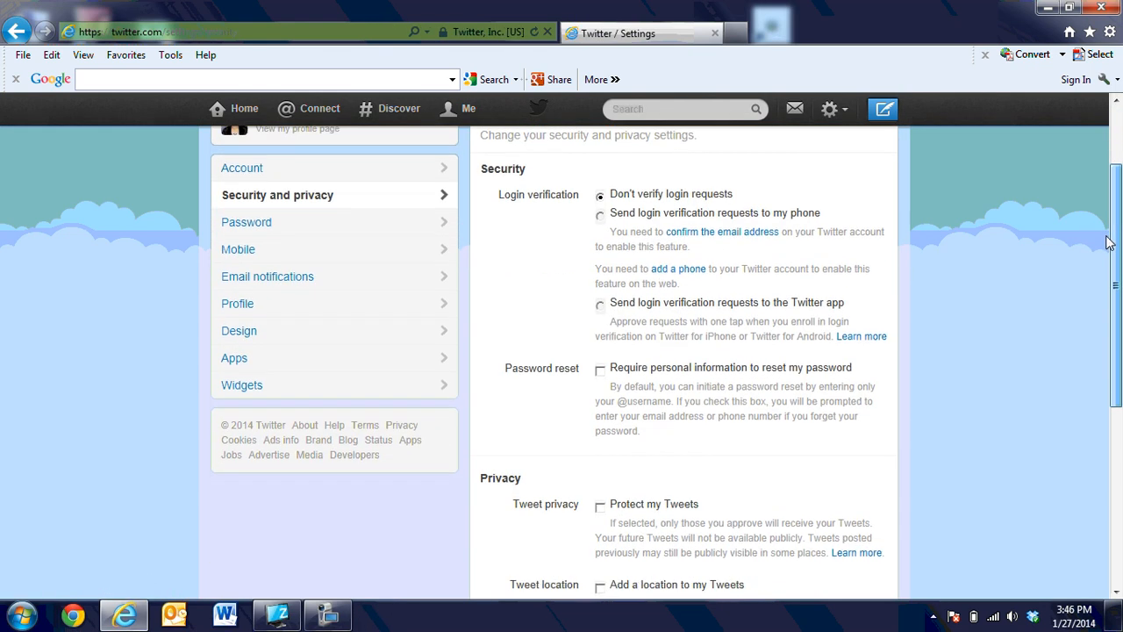
pyautogui.scroll(-3)
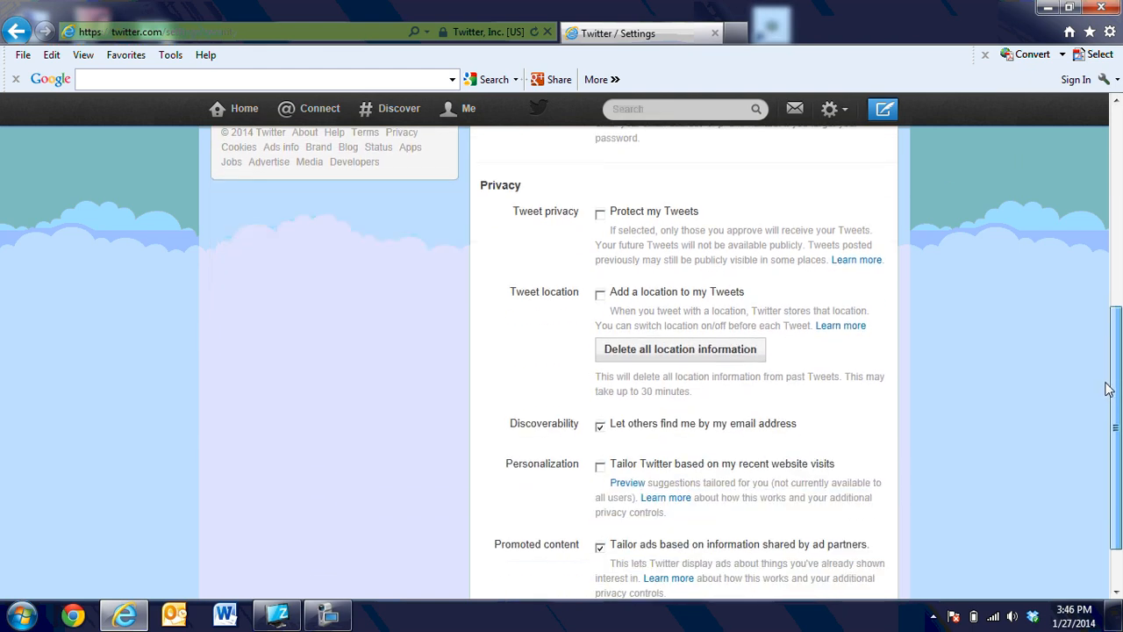
pyautogui.scroll(3)
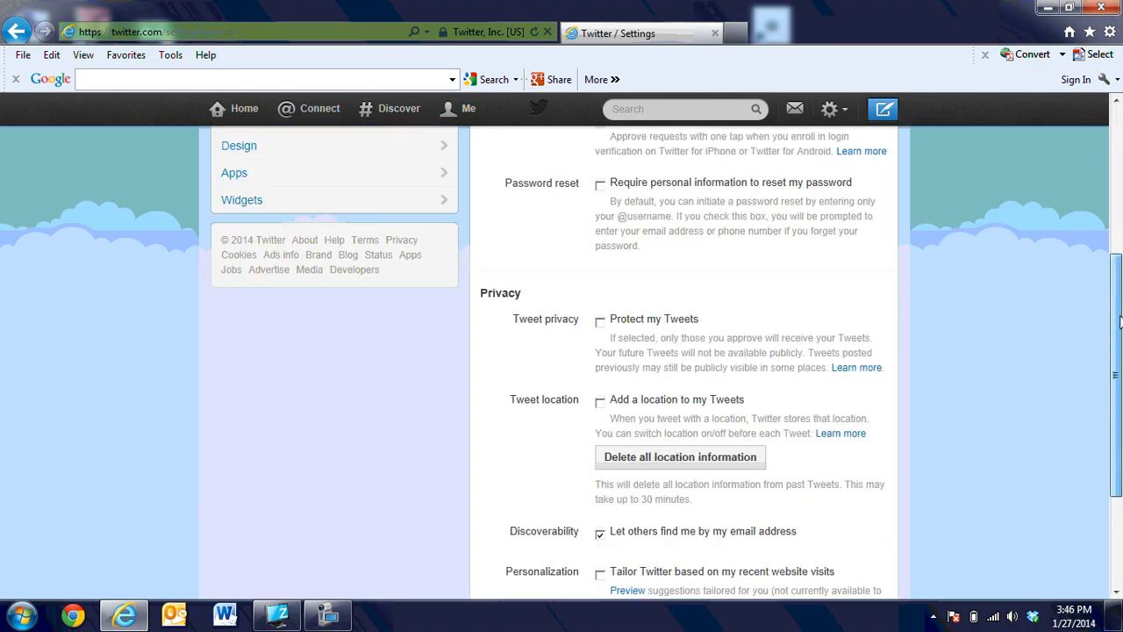
pyautogui.scroll(3)
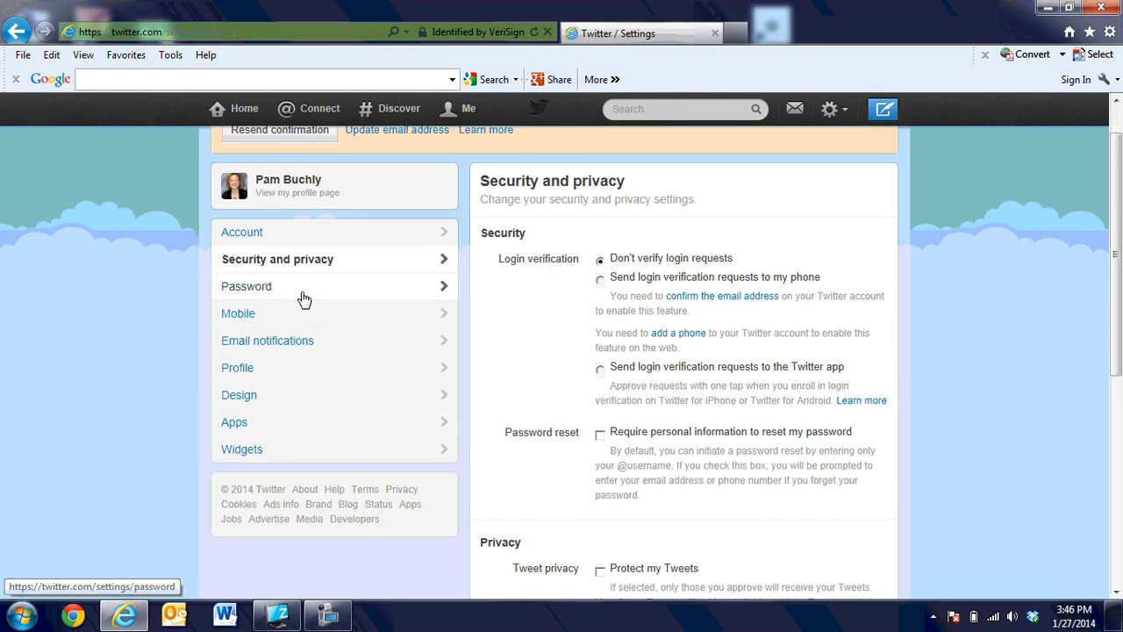
pyautogui.moveTo(242, 340)
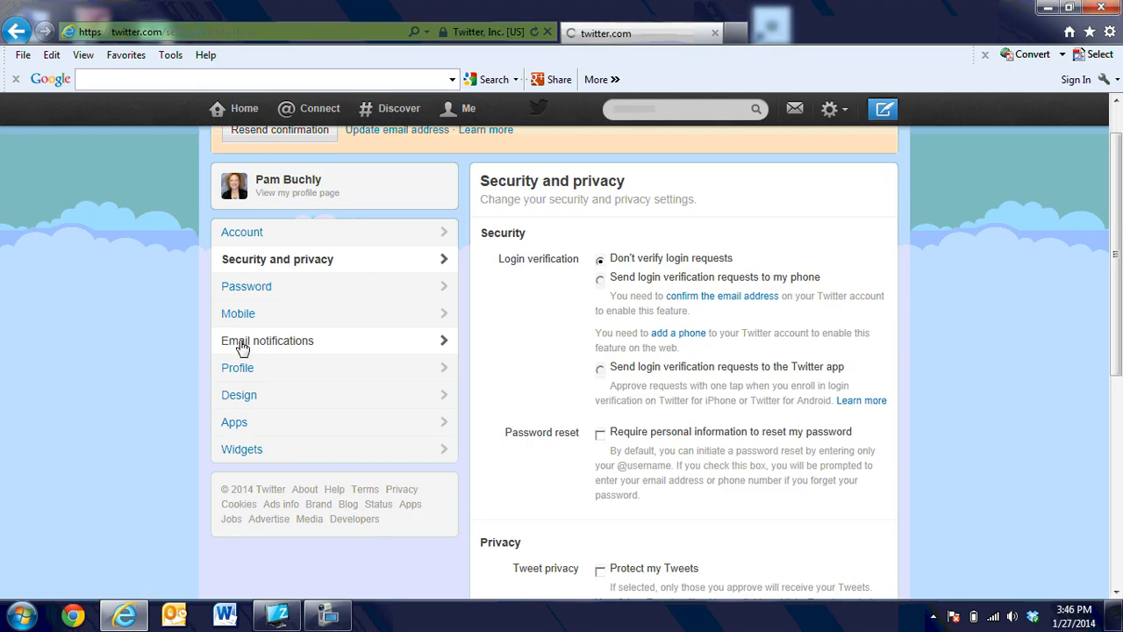
# Set email notifications for favorited Tweets to come By anyone
pyautogui.click(268, 340)
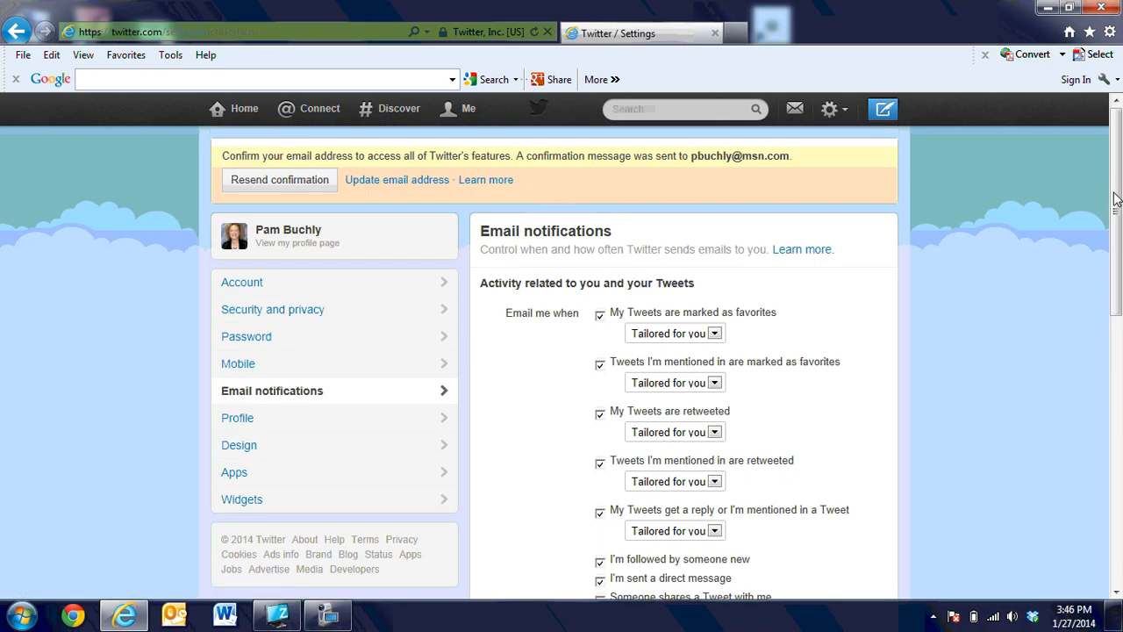
pyautogui.scroll(-3)
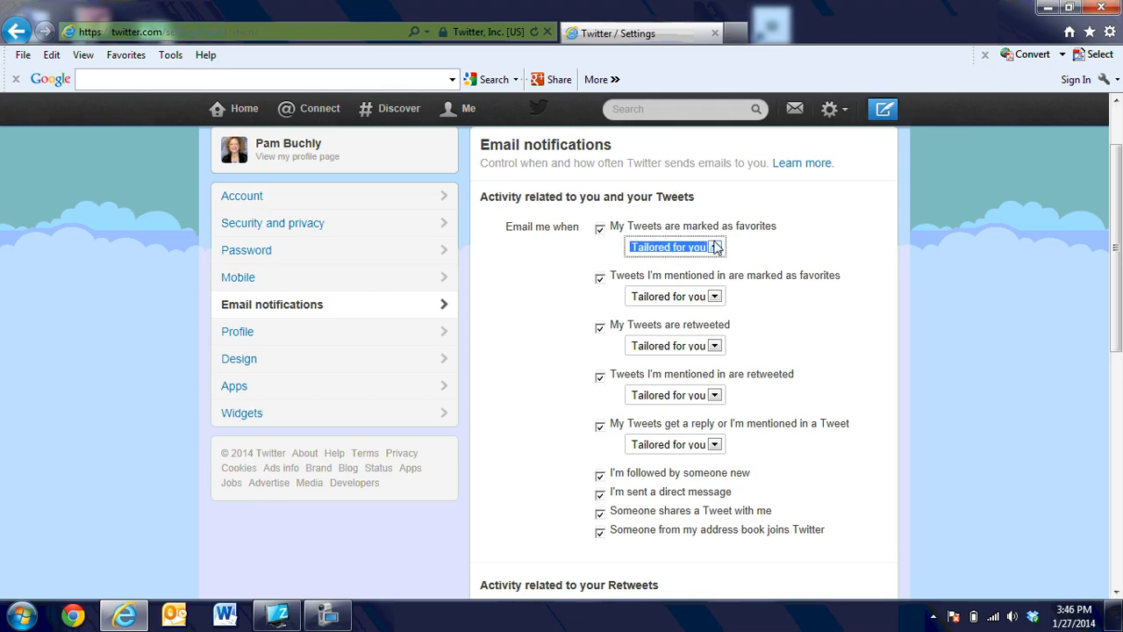
pyautogui.click(715, 247)
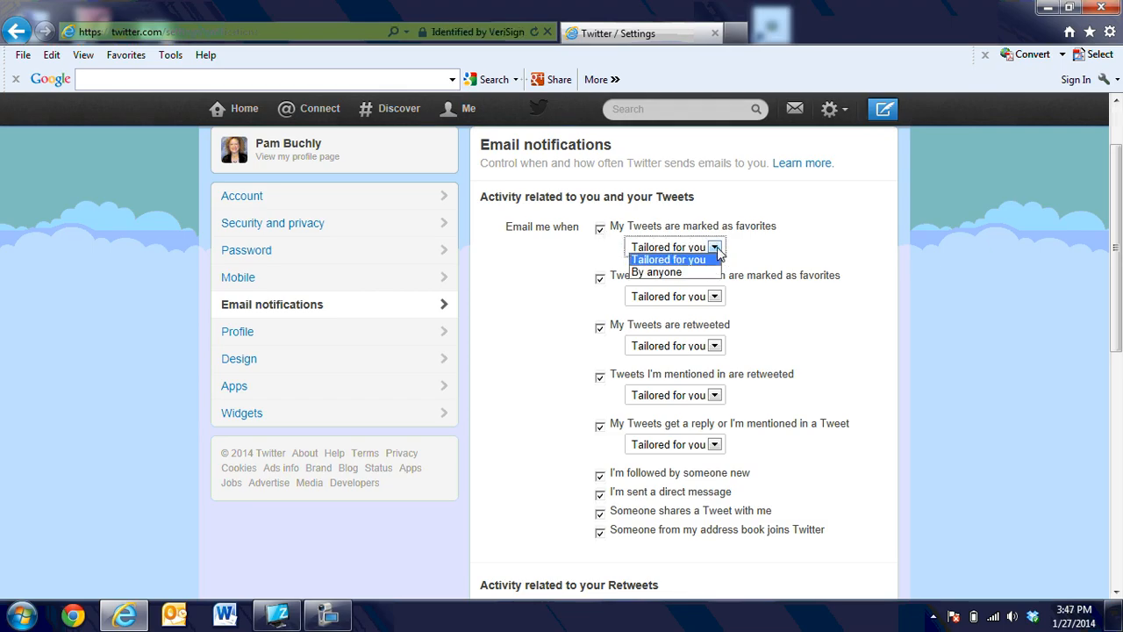
pyautogui.moveTo(656, 272)
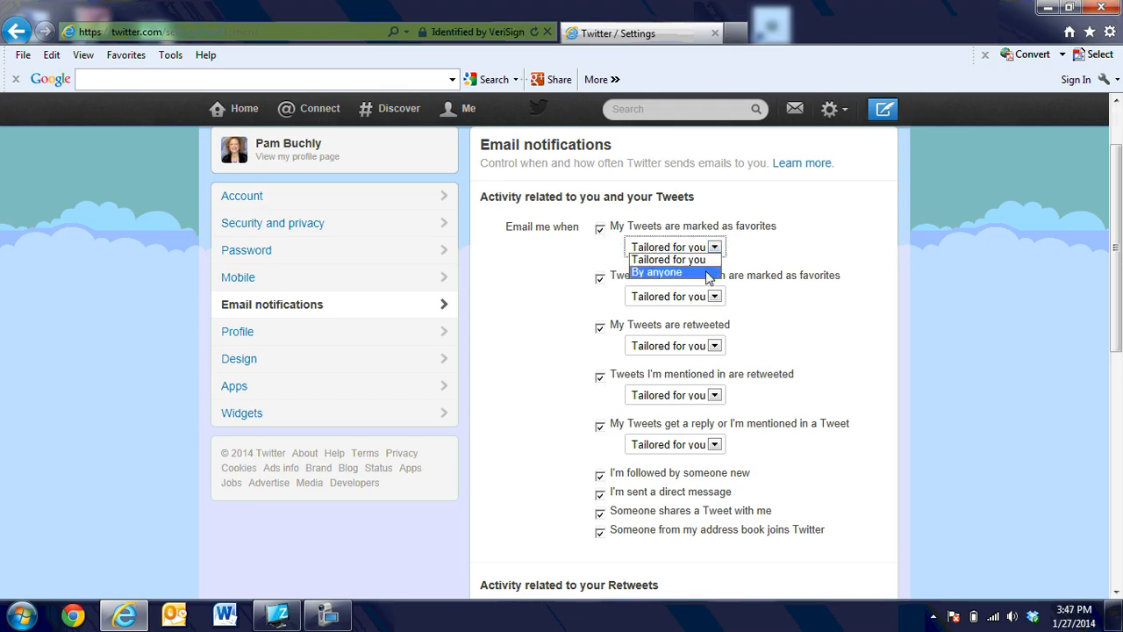
pyautogui.click(657, 272)
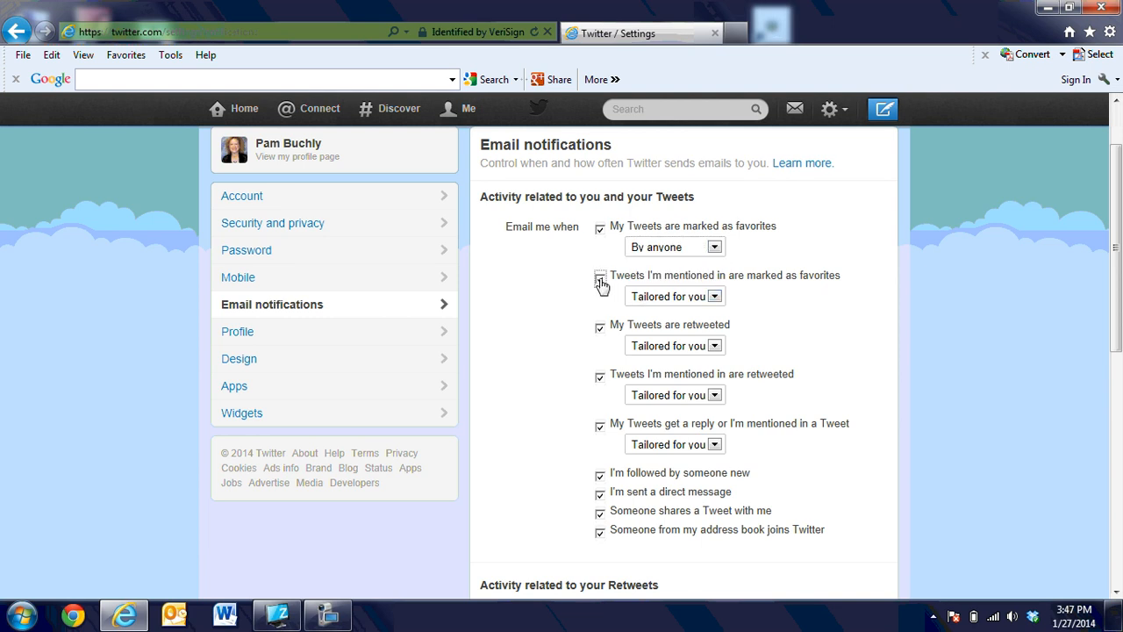
# Enable emails for favorited mentions and retweeted Tweets, both set to By anyone
pyautogui.click(601, 277)
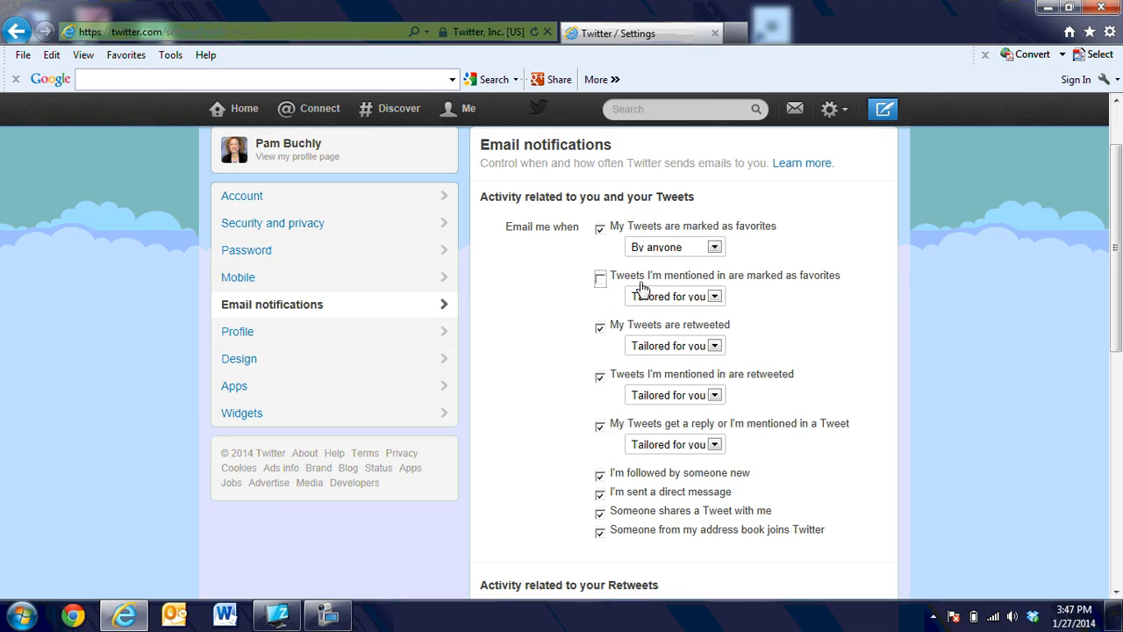
pyautogui.moveTo(604, 285)
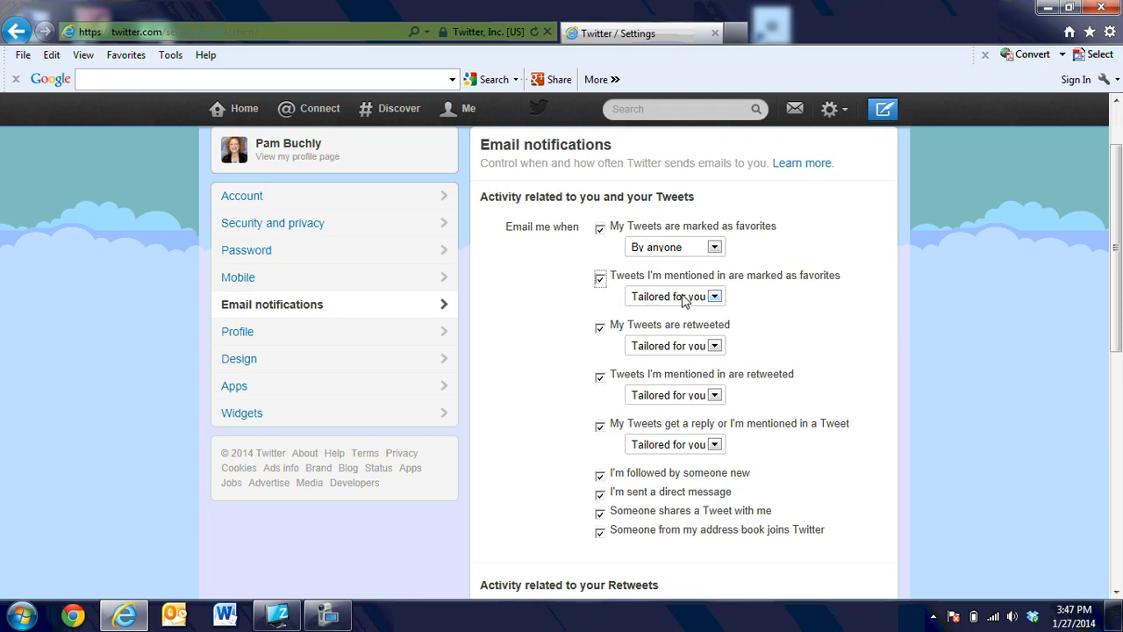
pyautogui.click(714, 296)
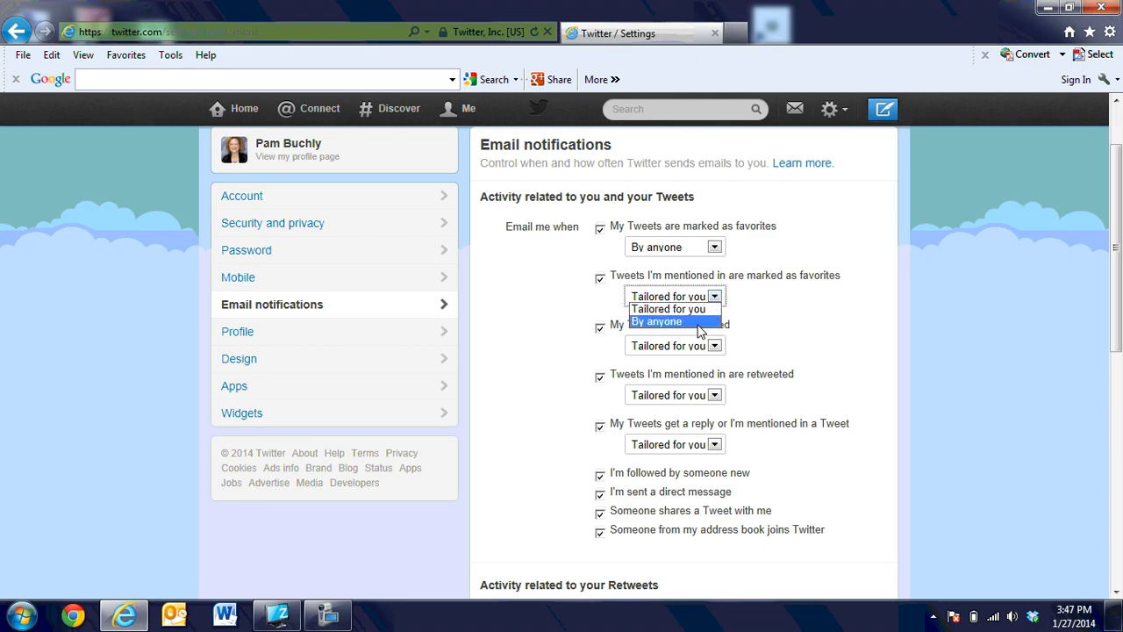
pyautogui.click(656, 321)
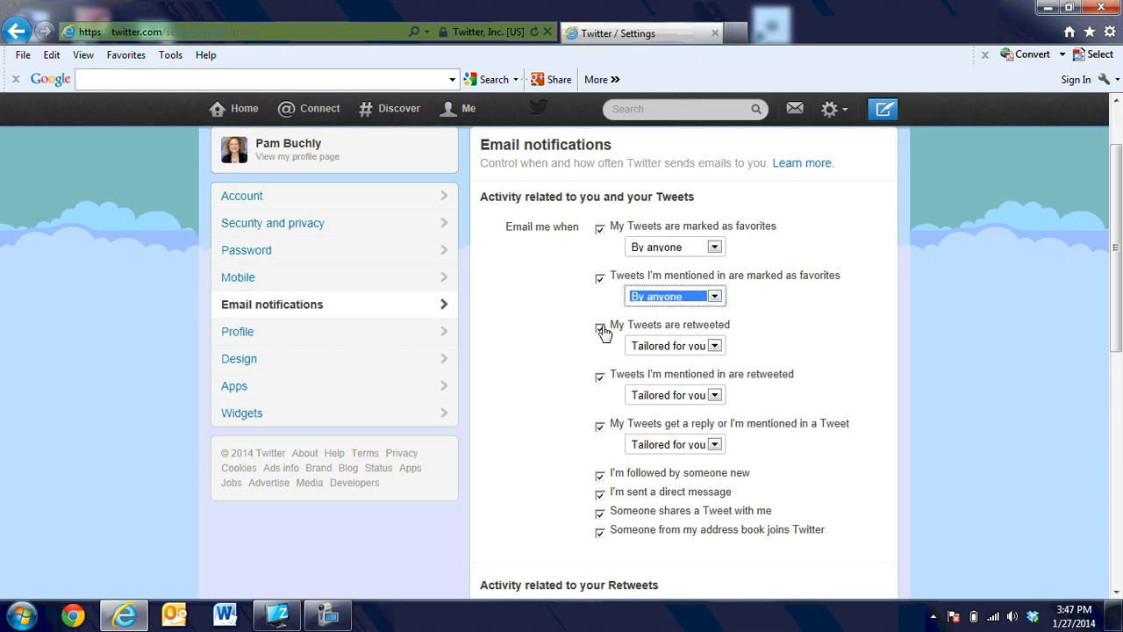
pyautogui.click(600, 327)
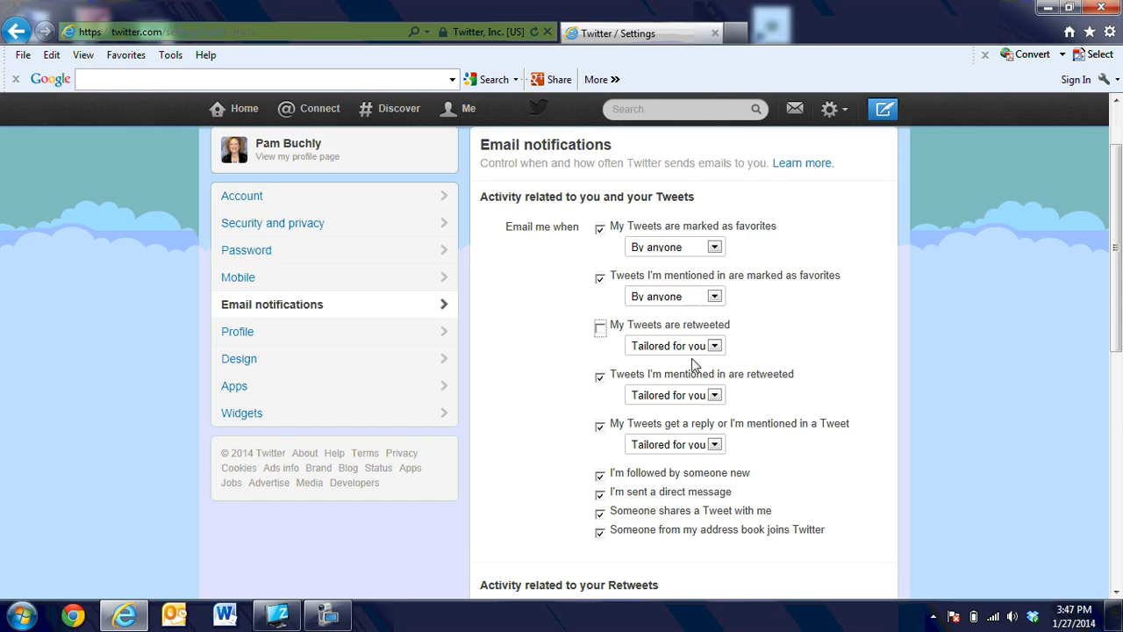
pyautogui.click(714, 344)
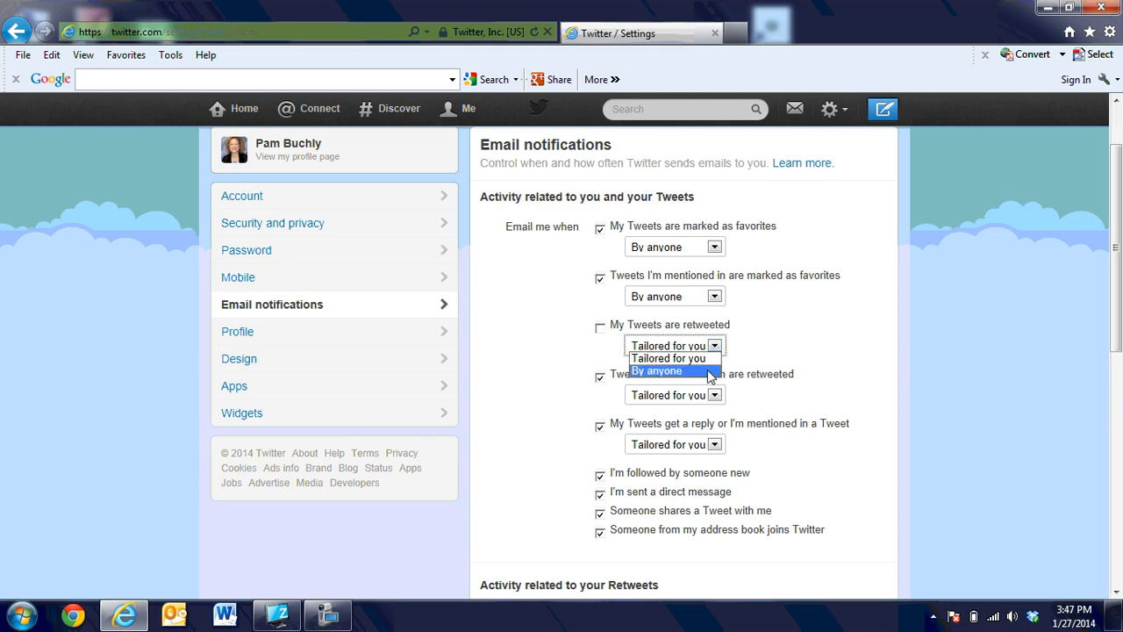
pyautogui.click(655, 370)
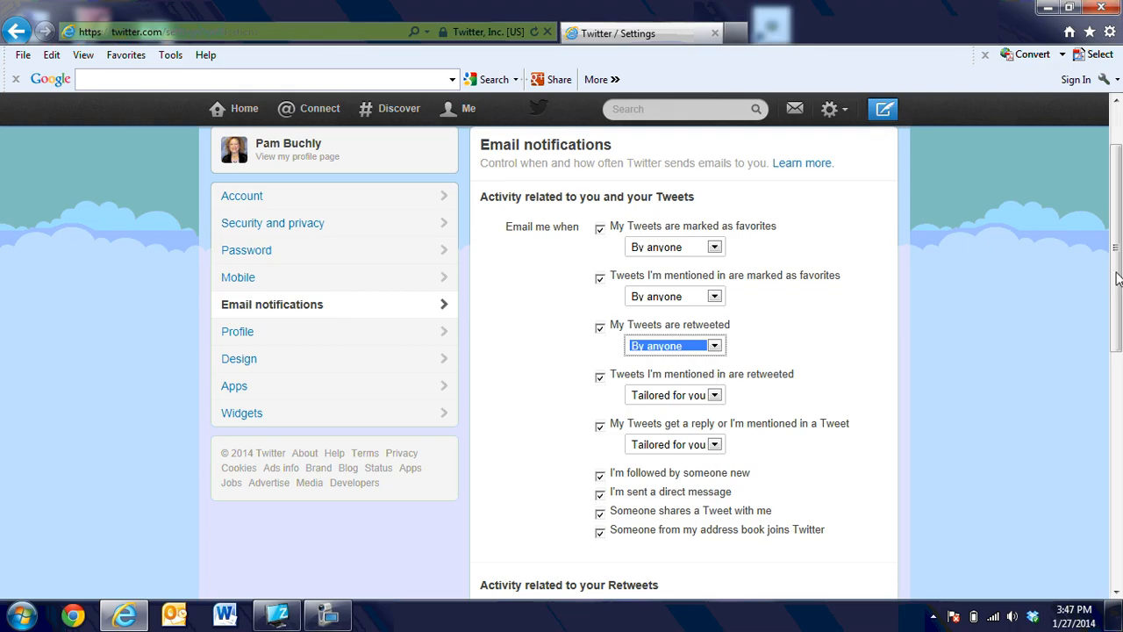
# Scroll to the bottom of the Email notifications page and start saving the changes
pyautogui.scroll(-3)
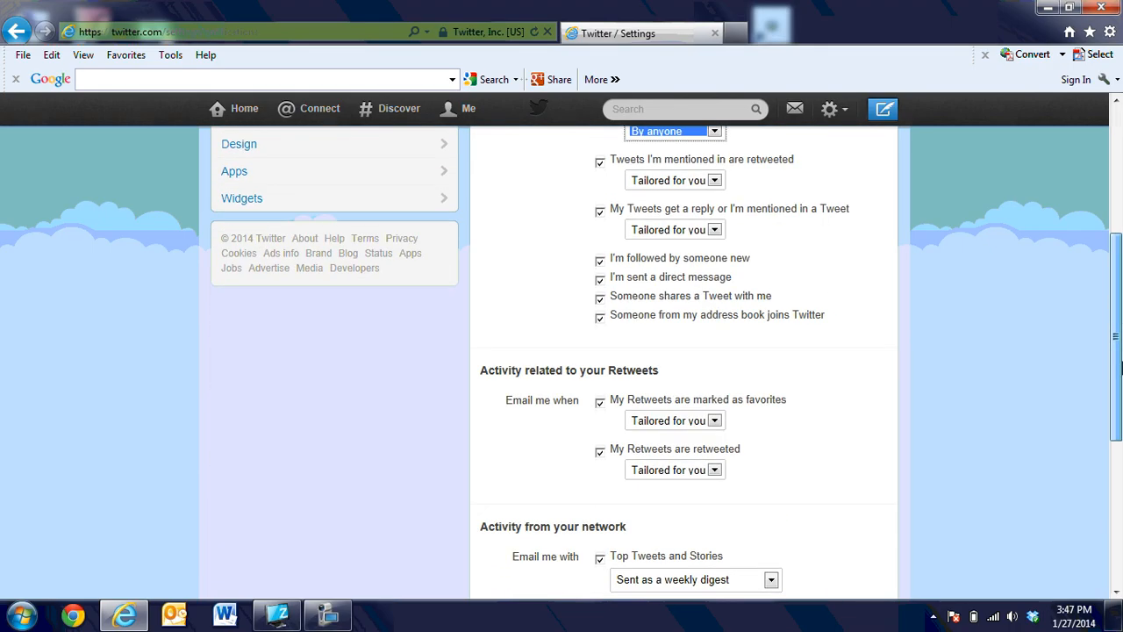
pyautogui.scroll(-3)
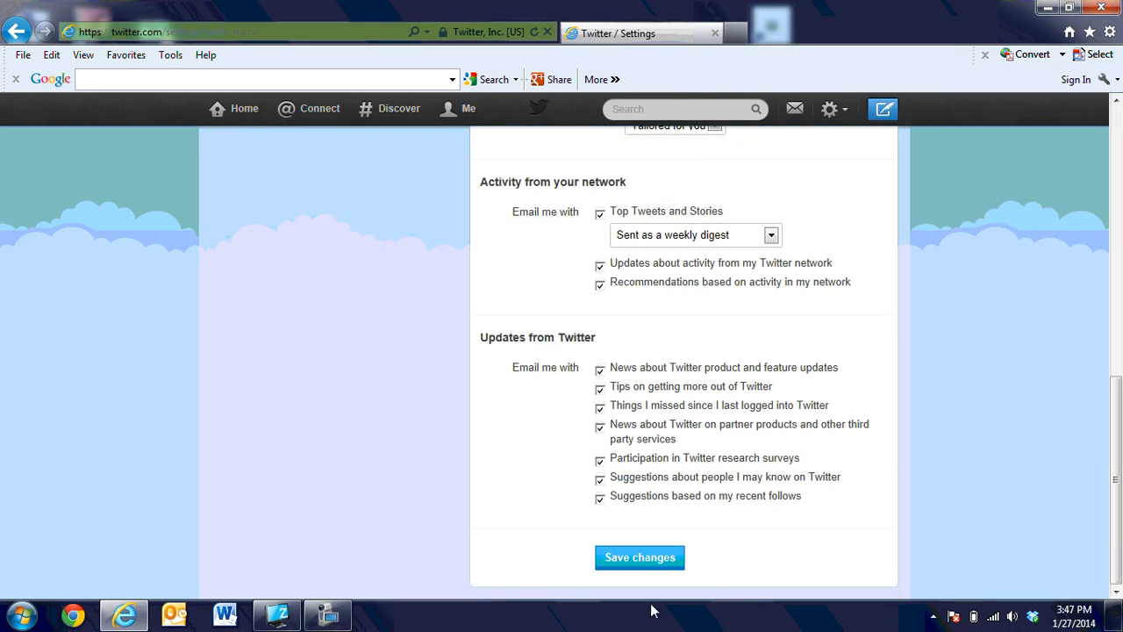
pyautogui.click(639, 557)
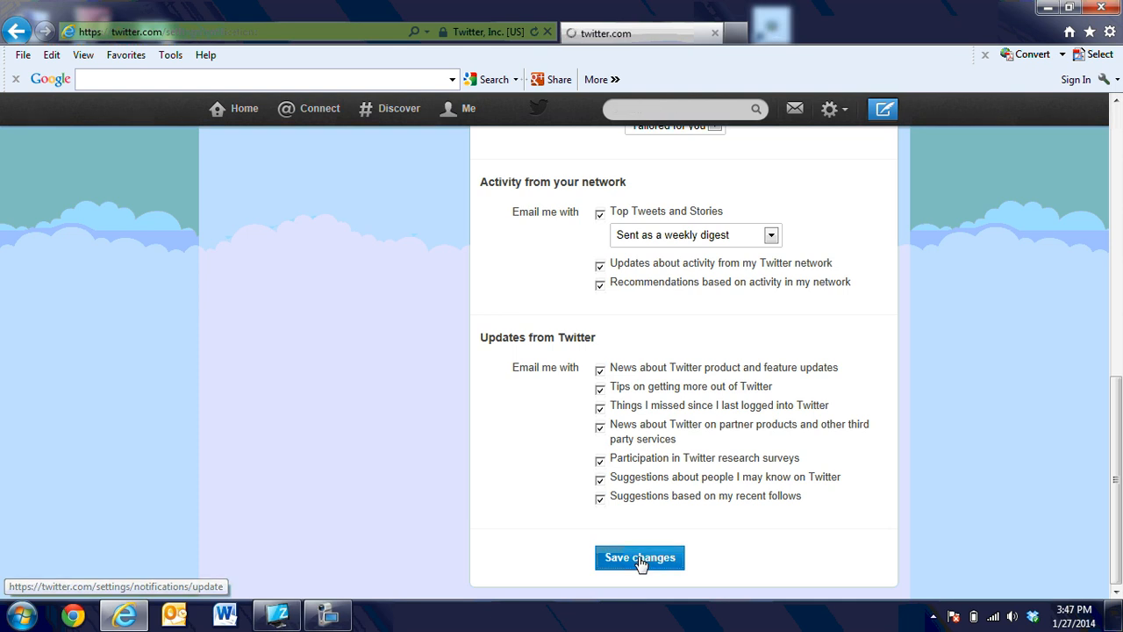
# Save the email notification settings so the saved confirmation appears
pyautogui.click(640, 557)
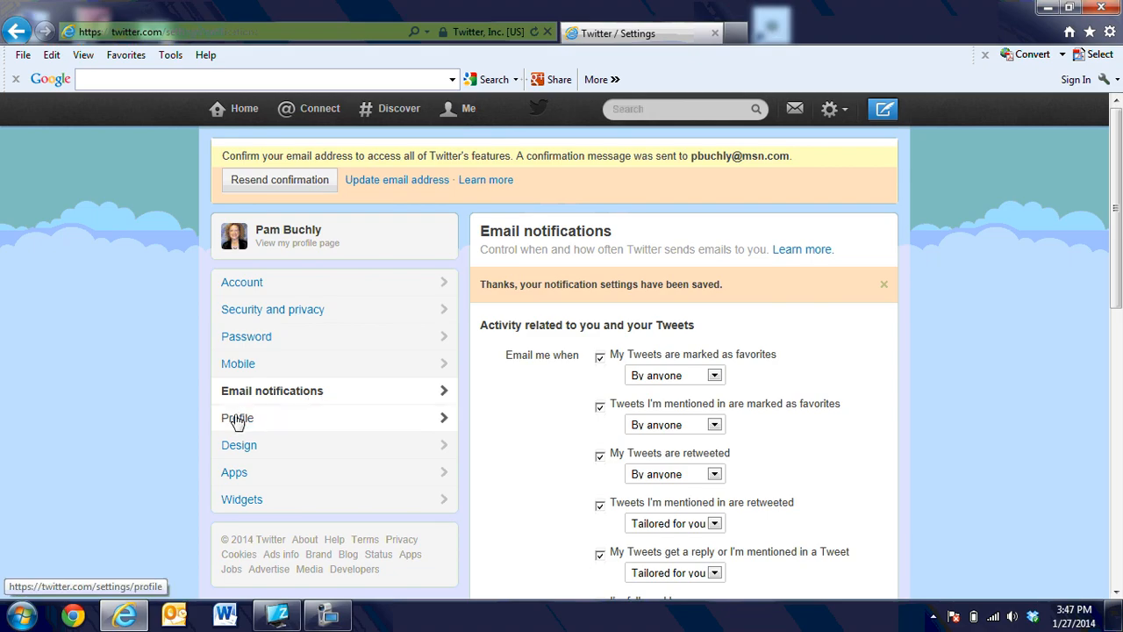
pyautogui.moveTo(239, 445)
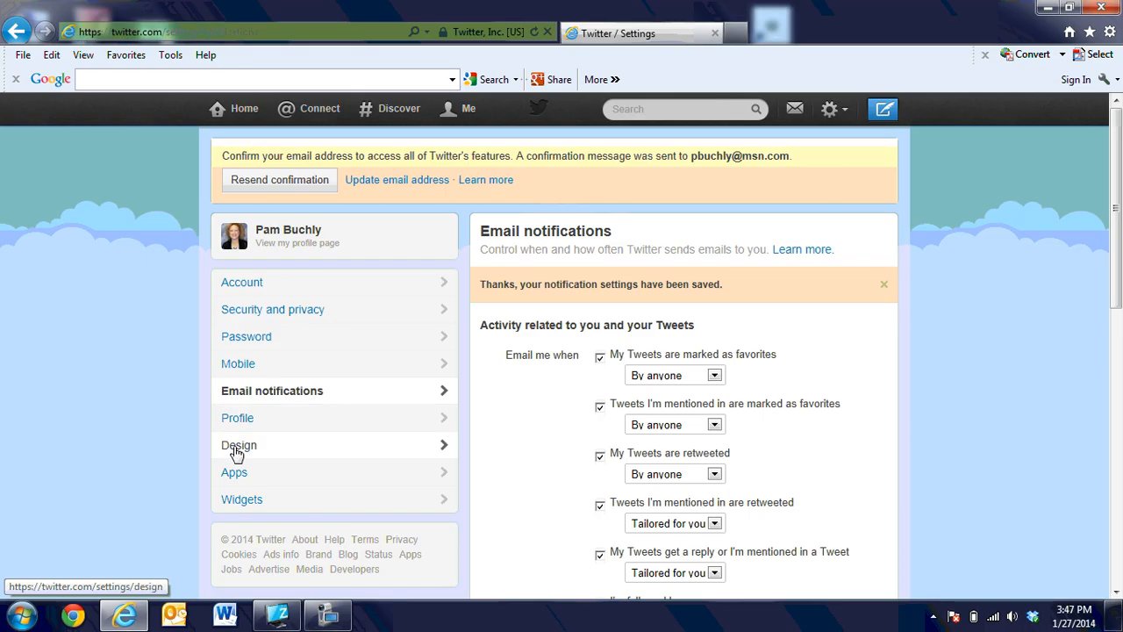
pyautogui.moveTo(156, 143)
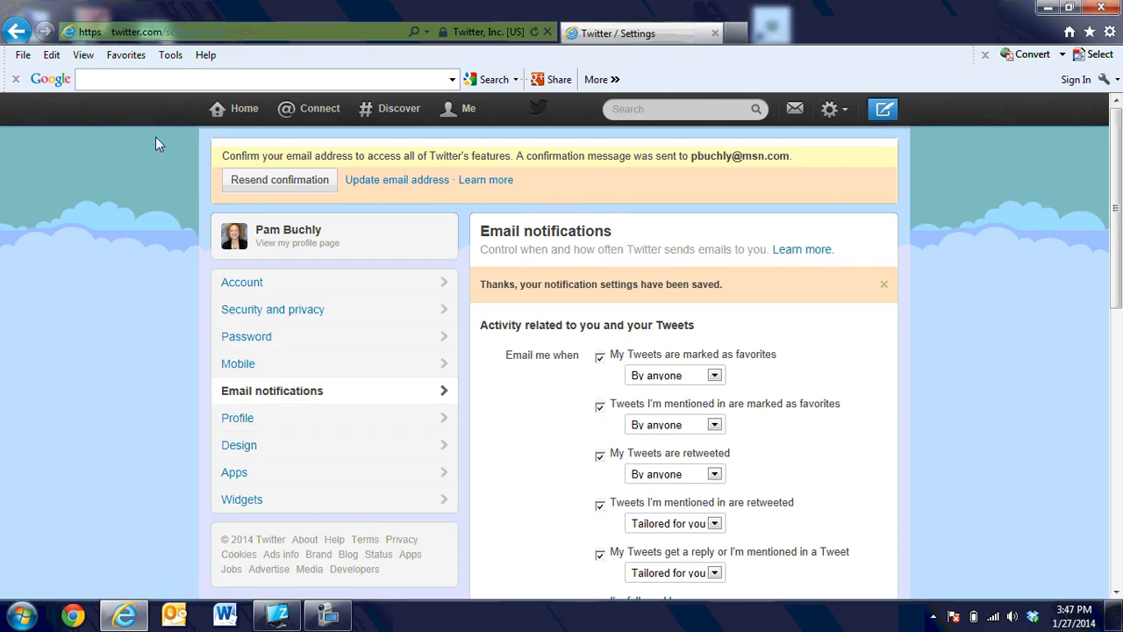
pyautogui.moveTo(255, 435)
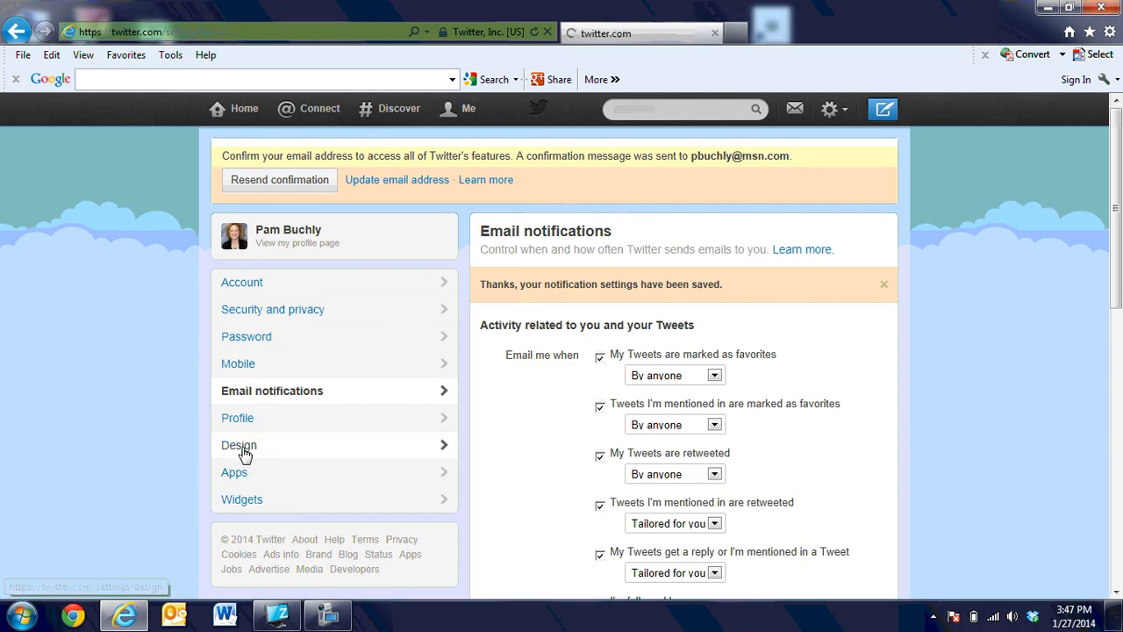
# Preview the sparkling blue stripes and flying birds themes, then settle on the clouds theme
pyautogui.click(240, 445)
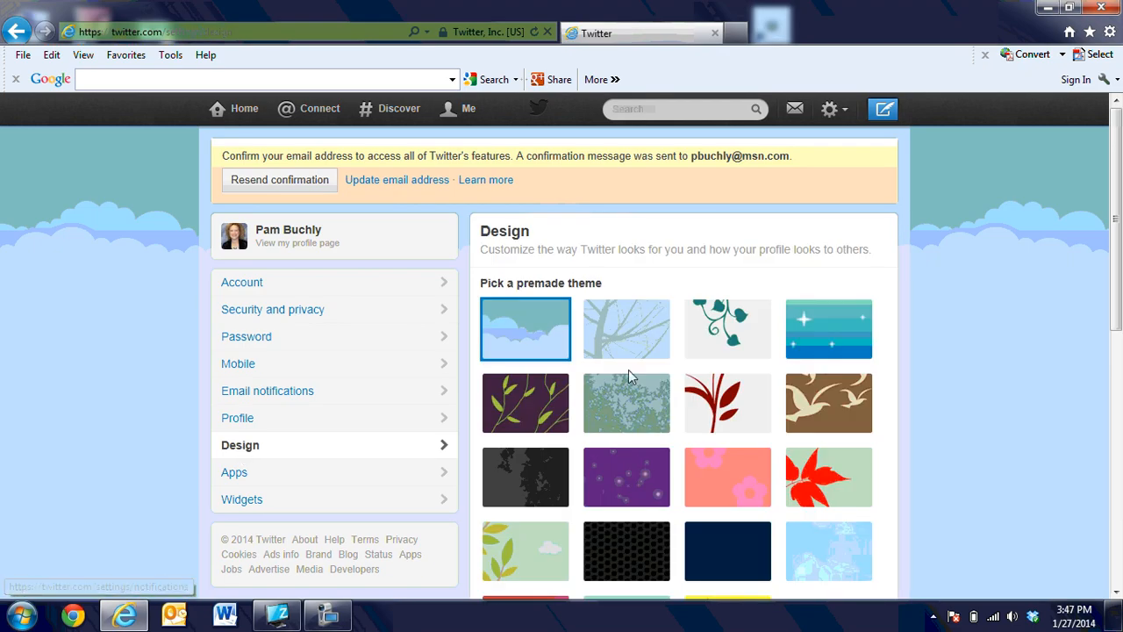
pyautogui.click(828, 329)
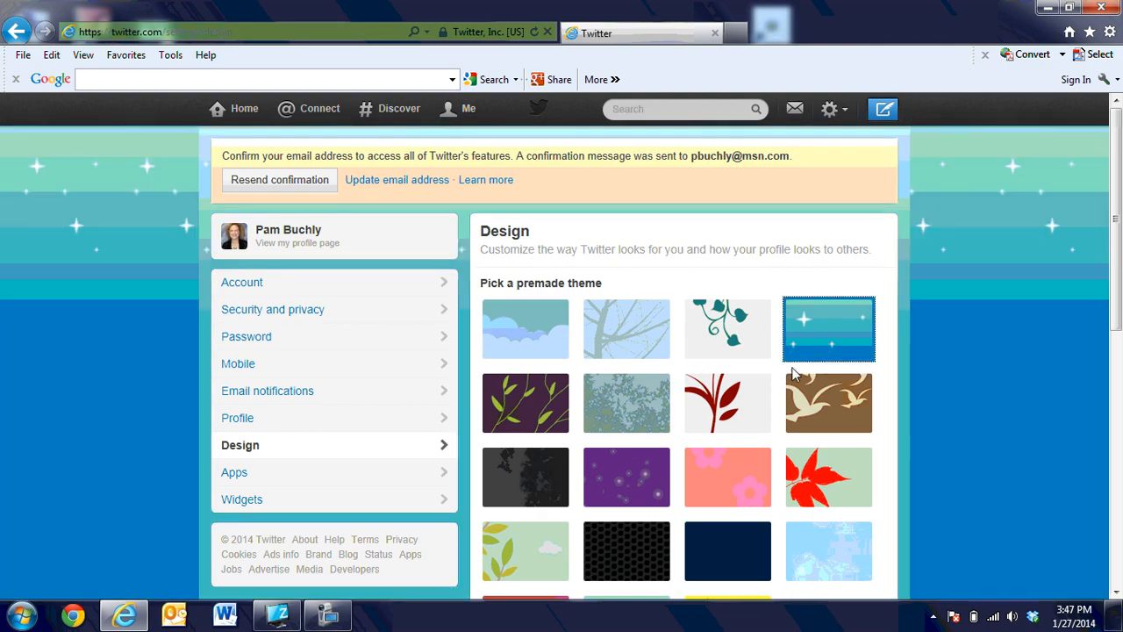
pyautogui.click(827, 402)
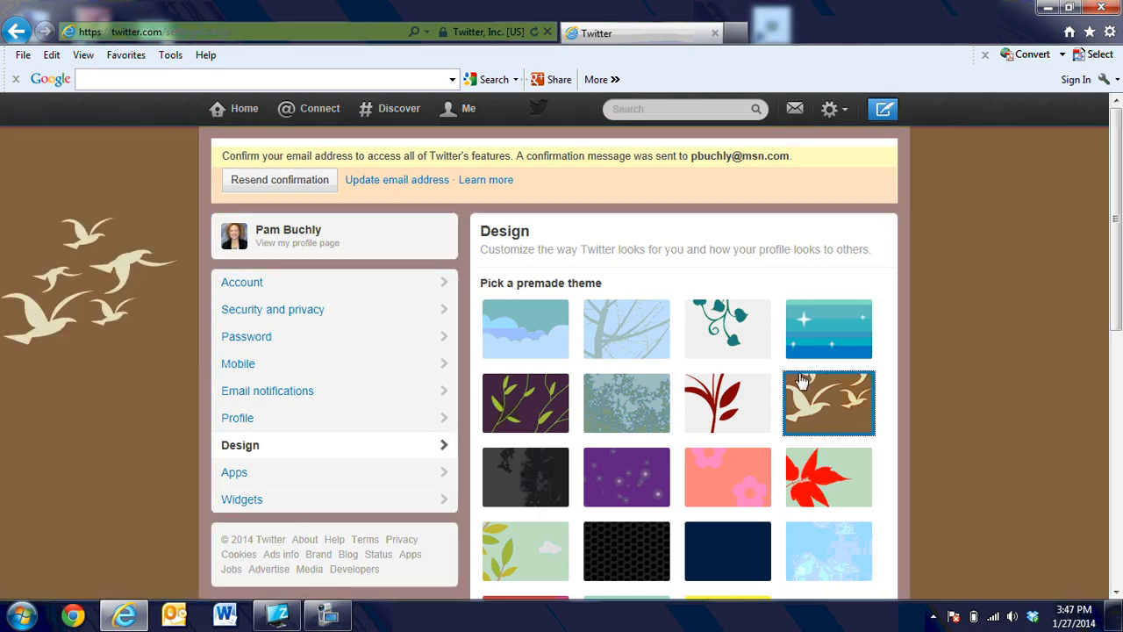
pyautogui.click(526, 329)
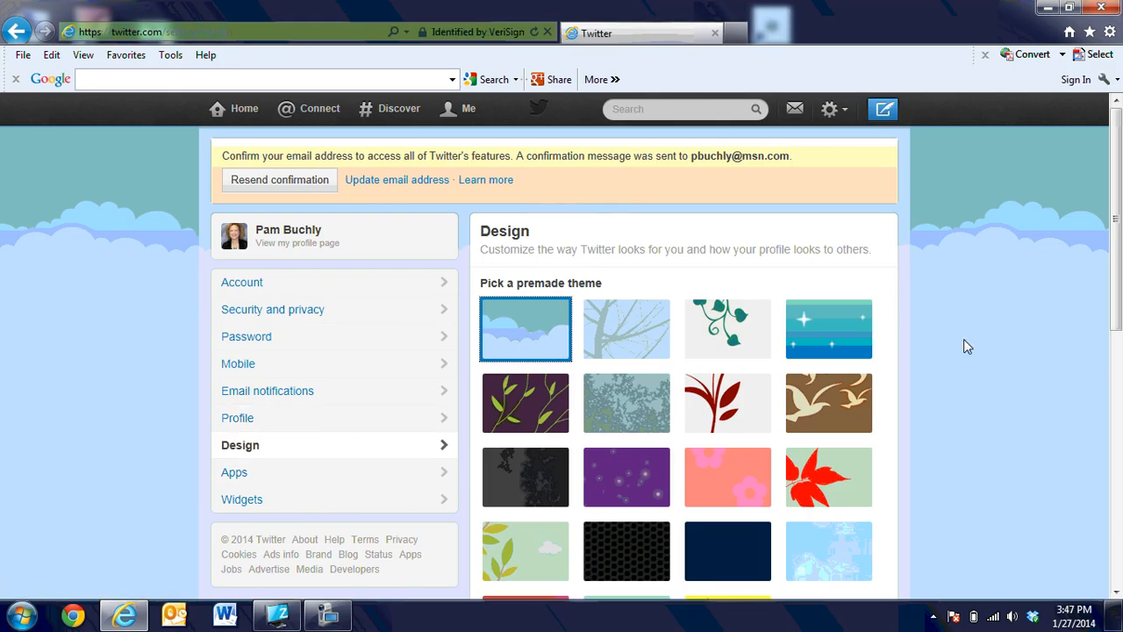
# Scroll to the bottom of the Design page and start saving the clouds theme
pyautogui.scroll(-3)
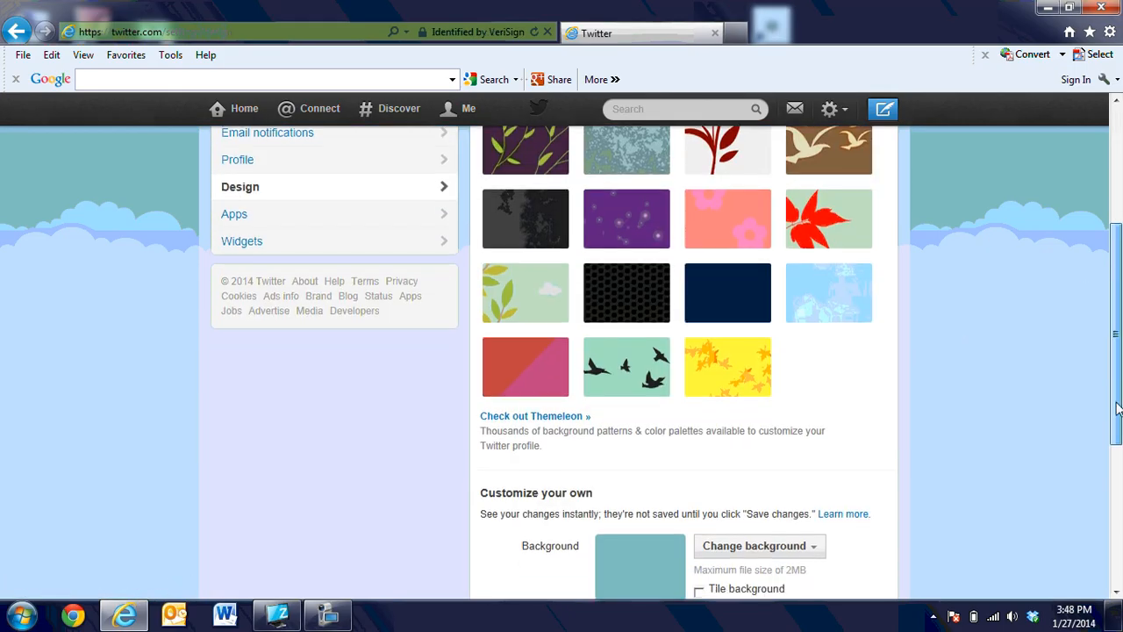
pyautogui.scroll(-3)
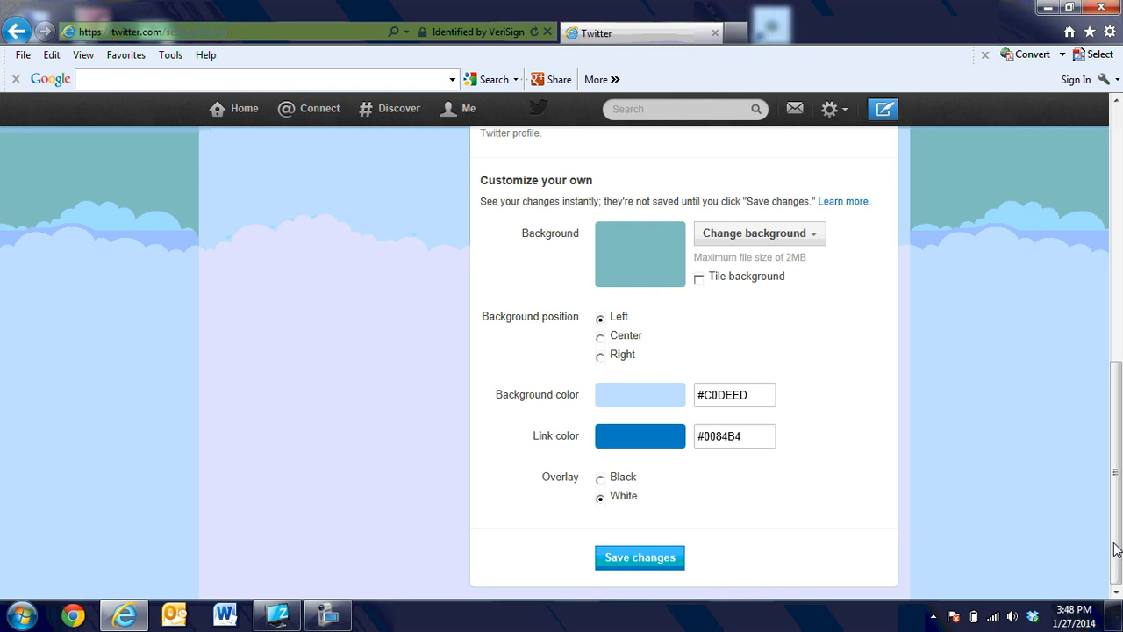
pyautogui.moveTo(1120, 491)
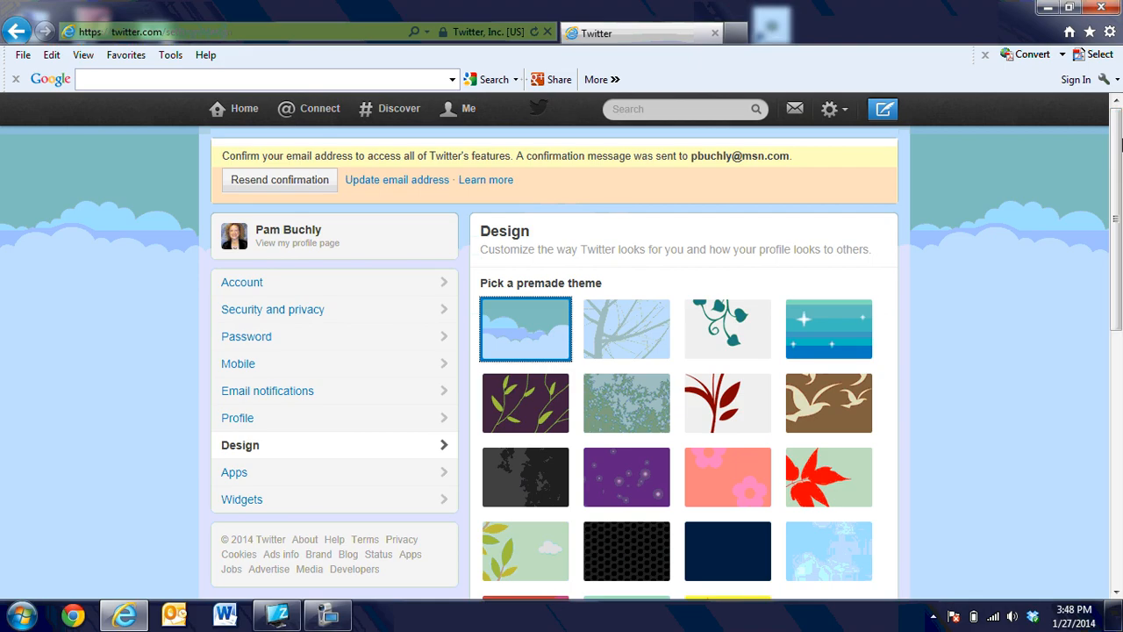
pyautogui.scroll(-3)
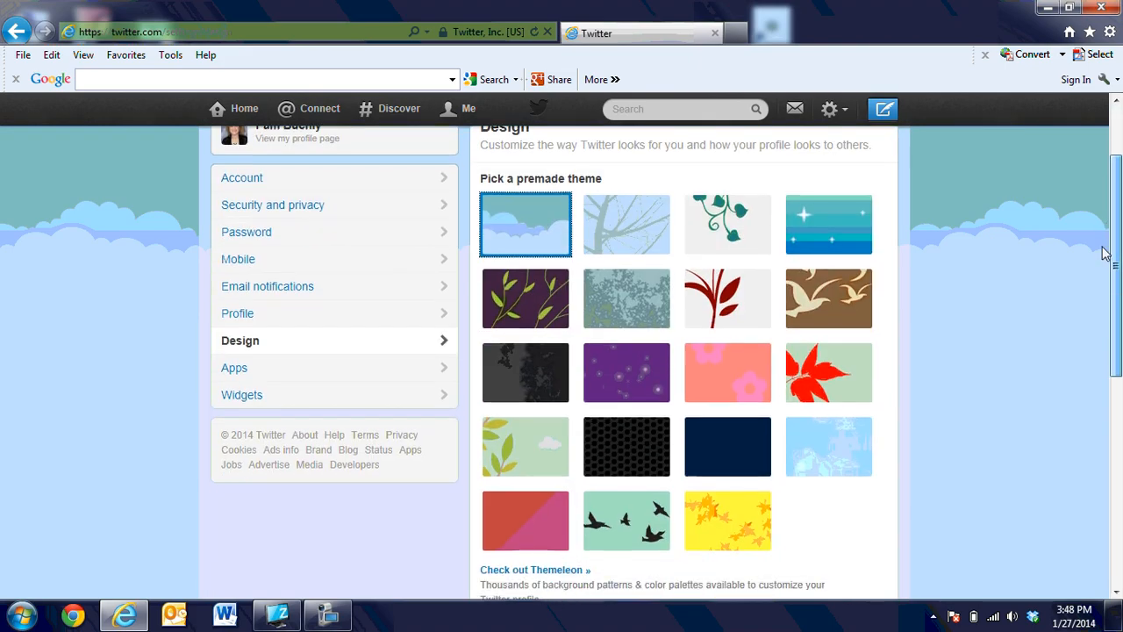
pyautogui.scroll(-3)
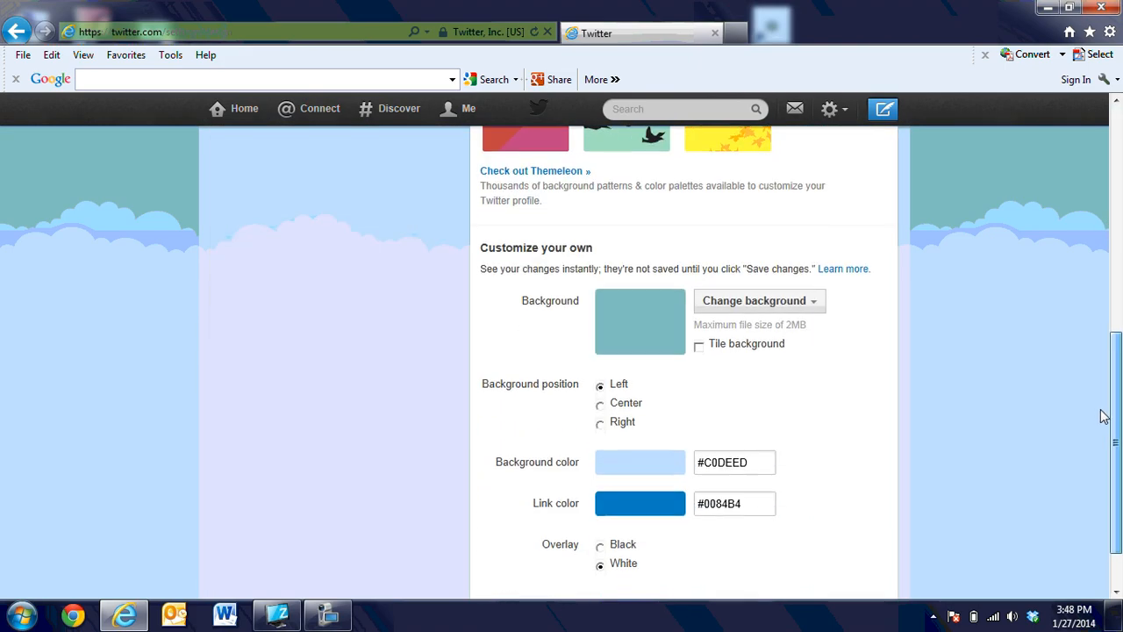
pyautogui.scroll(-3)
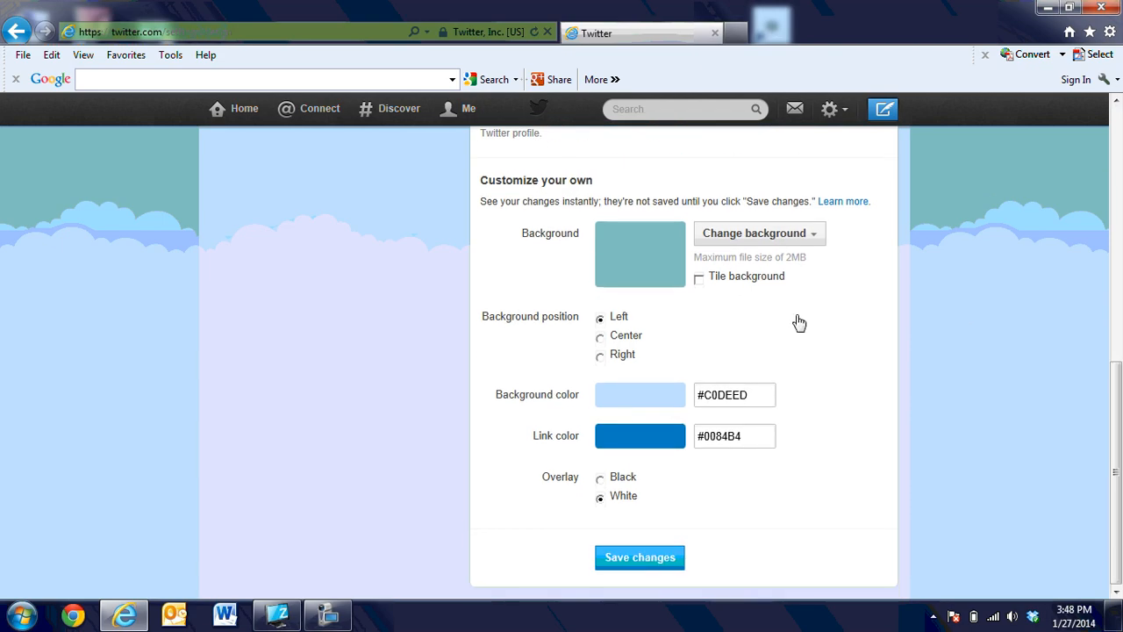
pyautogui.click(640, 557)
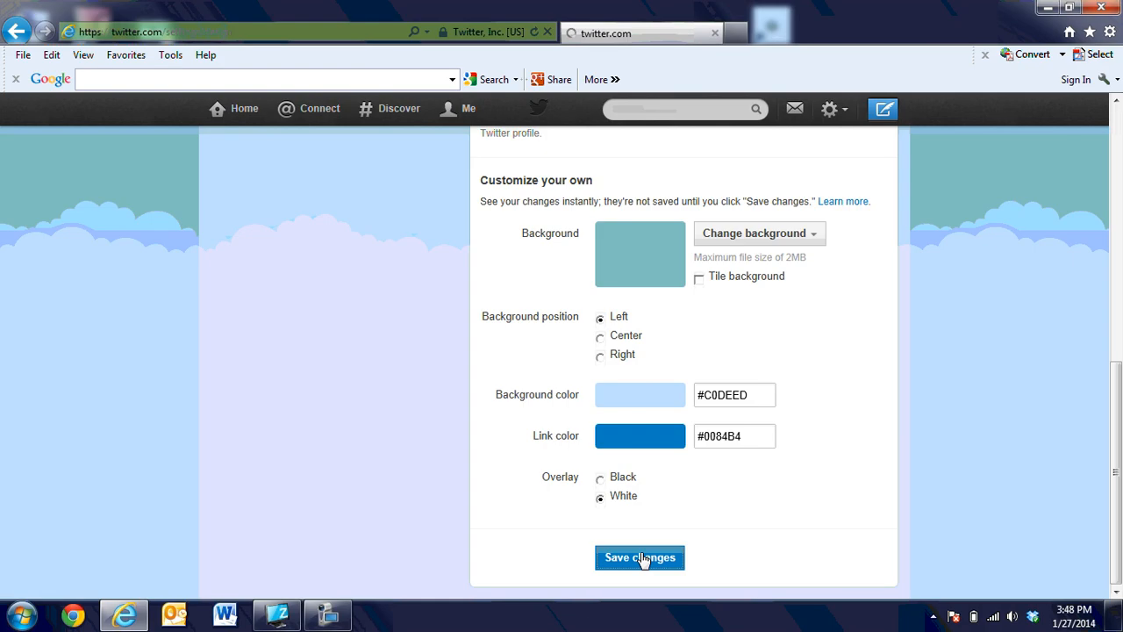
# Save the clouds design theme so the customization-saved confirmation appears
pyautogui.click(639, 557)
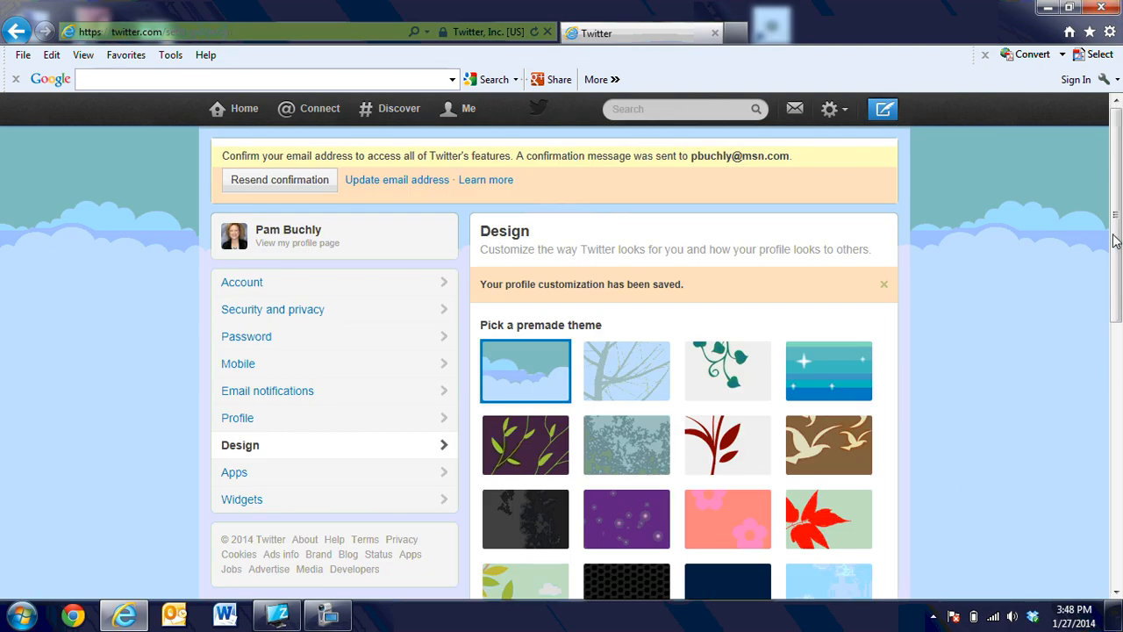
pyautogui.moveTo(493, 180)
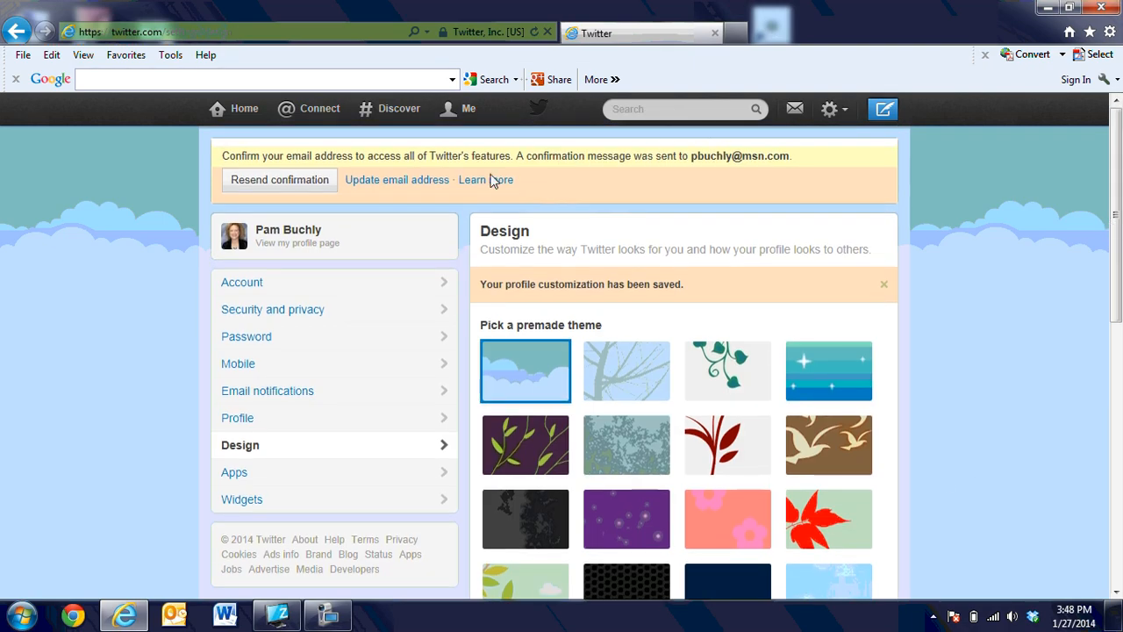
pyautogui.moveTo(570, 172)
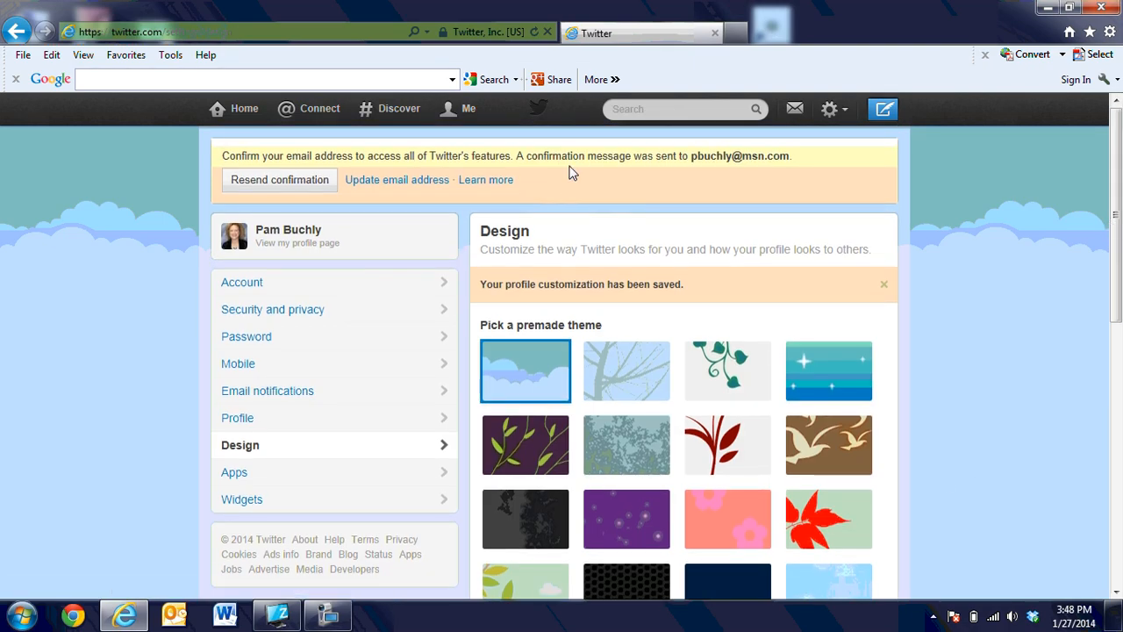